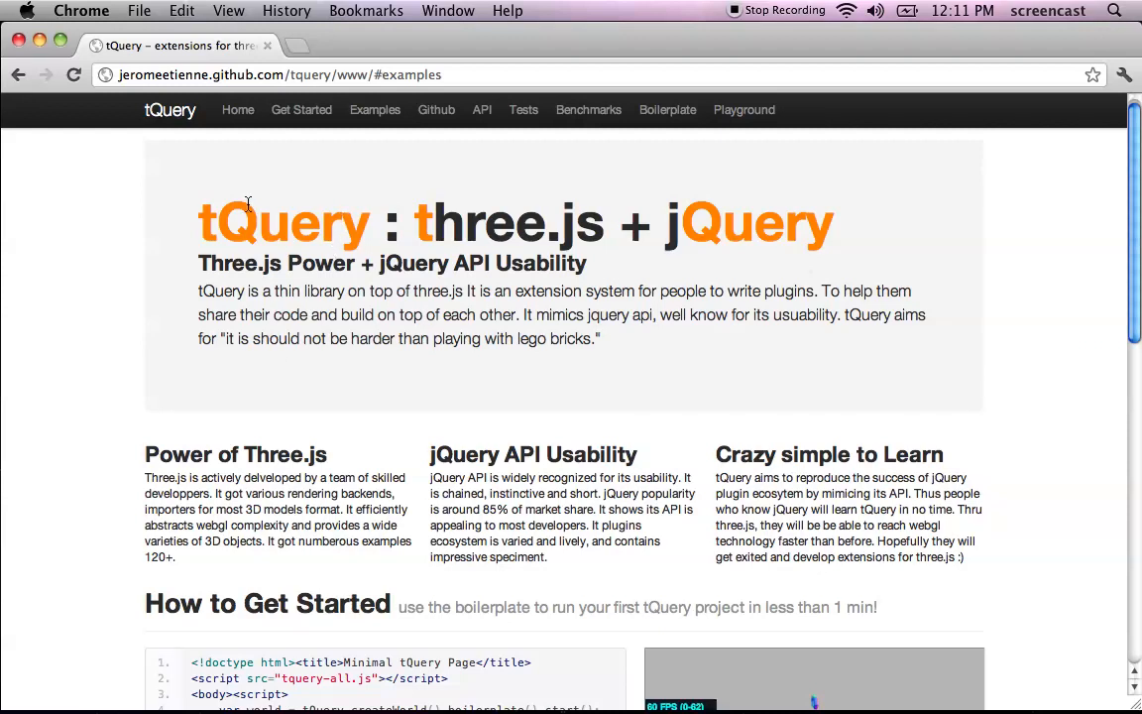
mouse_move(355, 241)
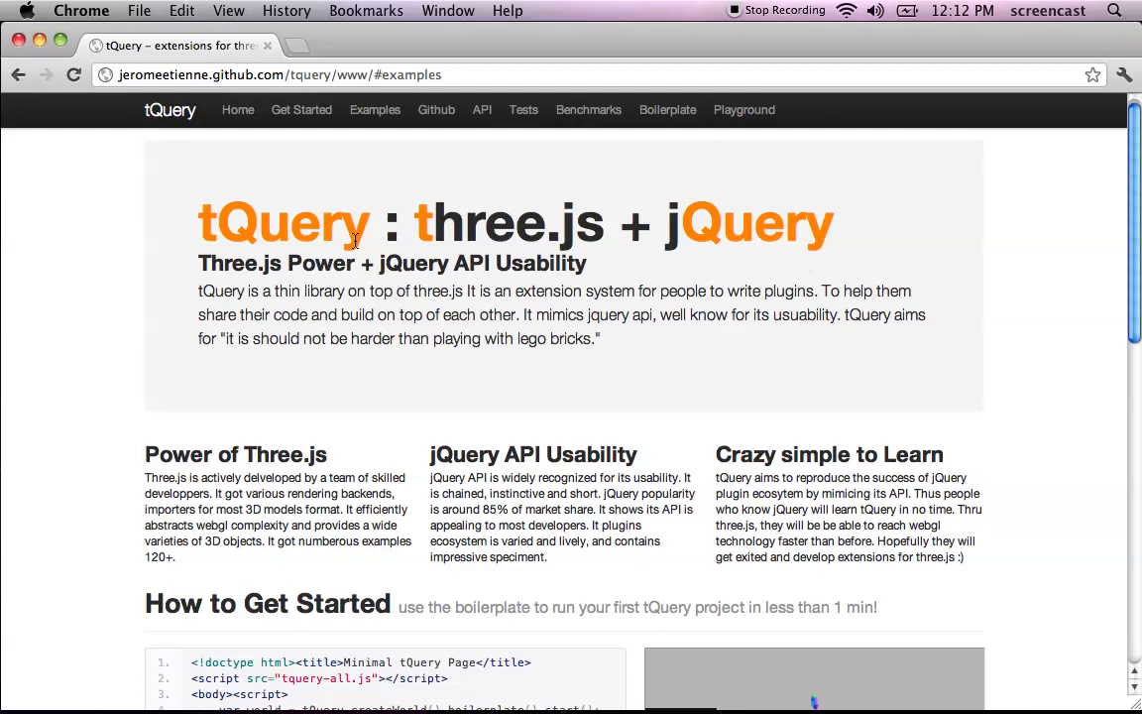
- Scroll the tQuery home page up and down, settling on the How to Get Started boilerplate section
scroll(down, 3)
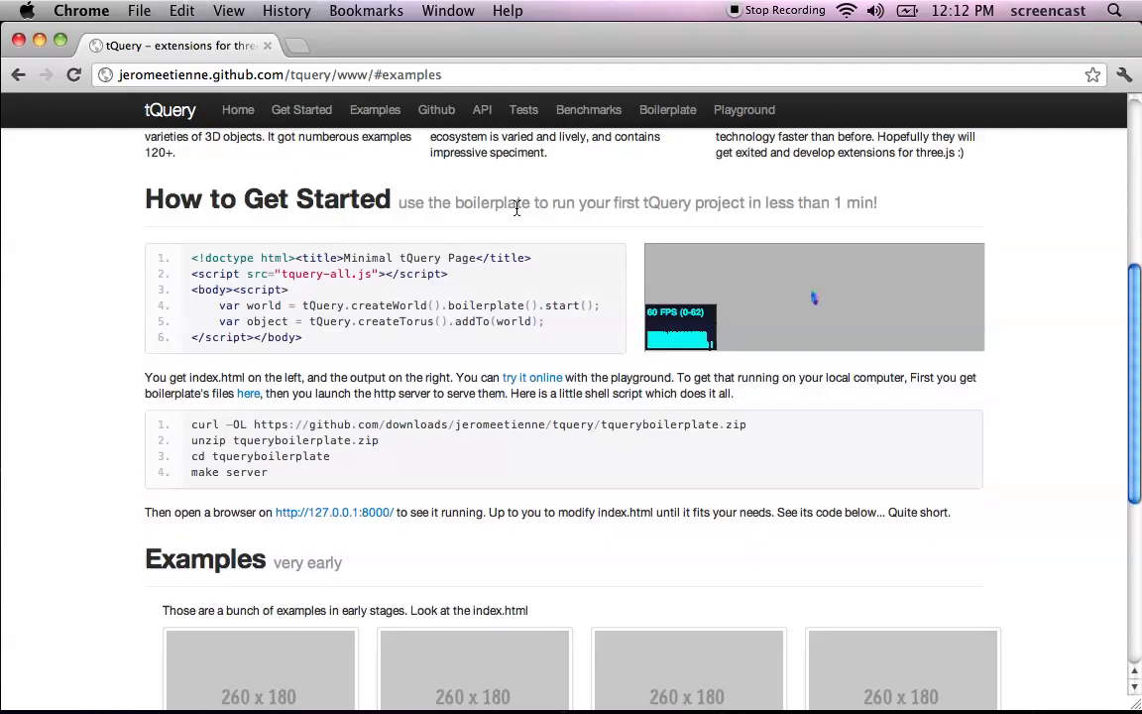
scroll(up, 3)
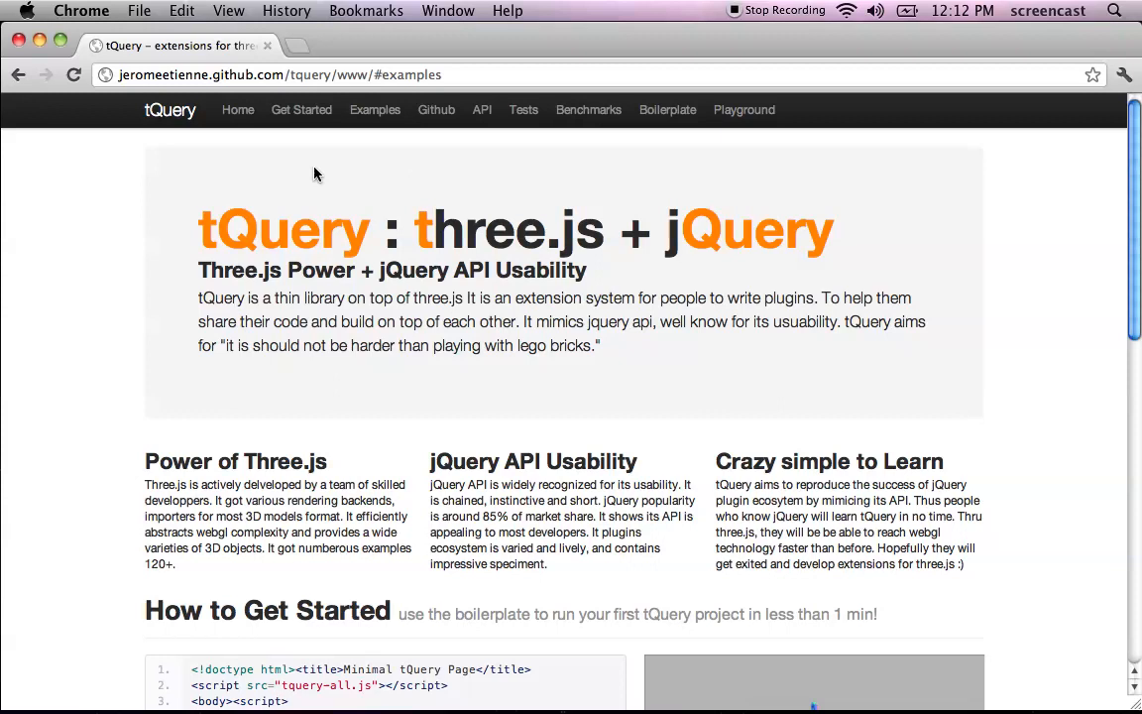
mouse_move(375, 110)
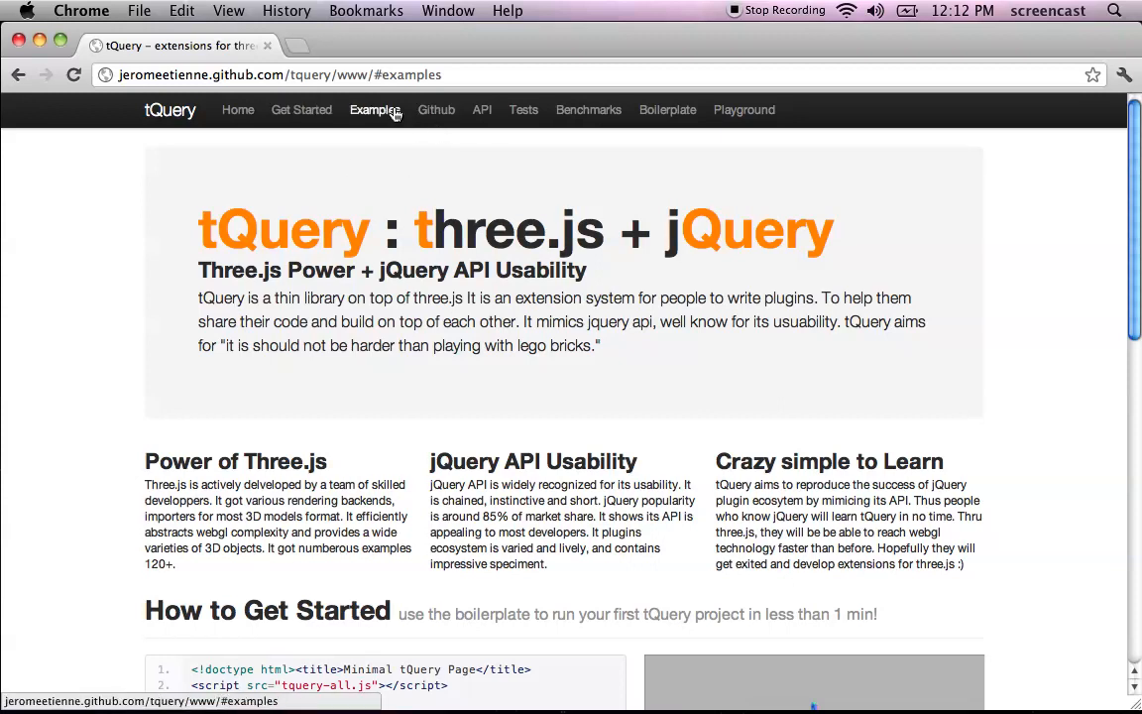
scroll(down, 3)
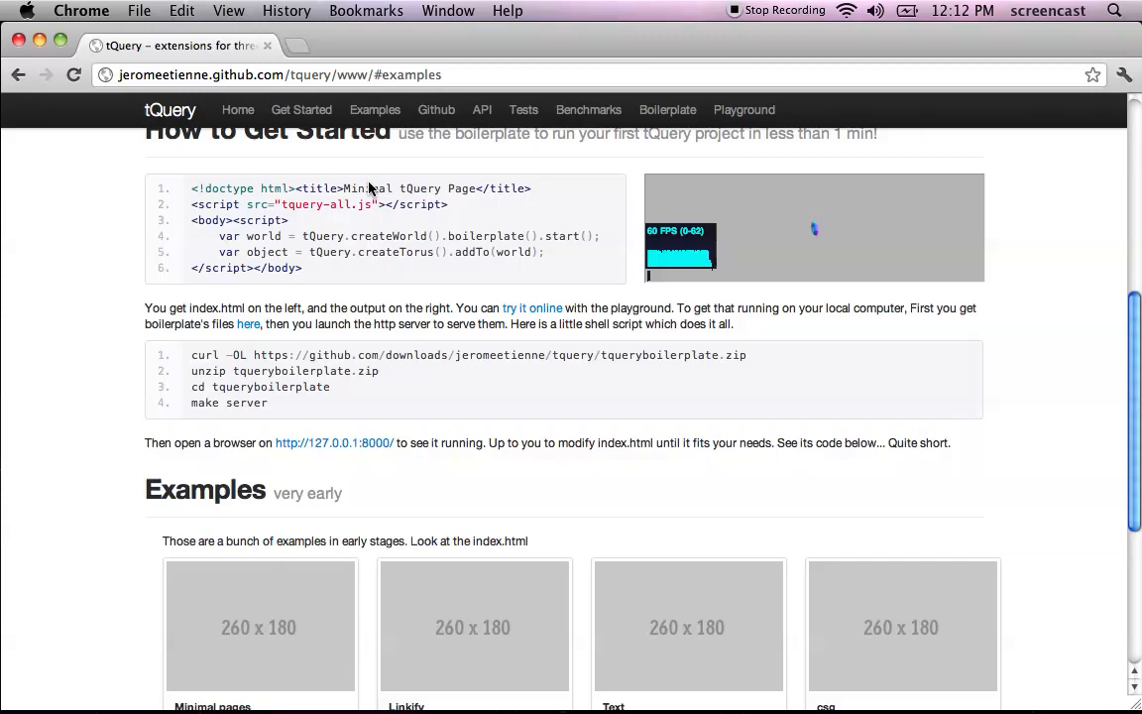
scroll(up, 3)
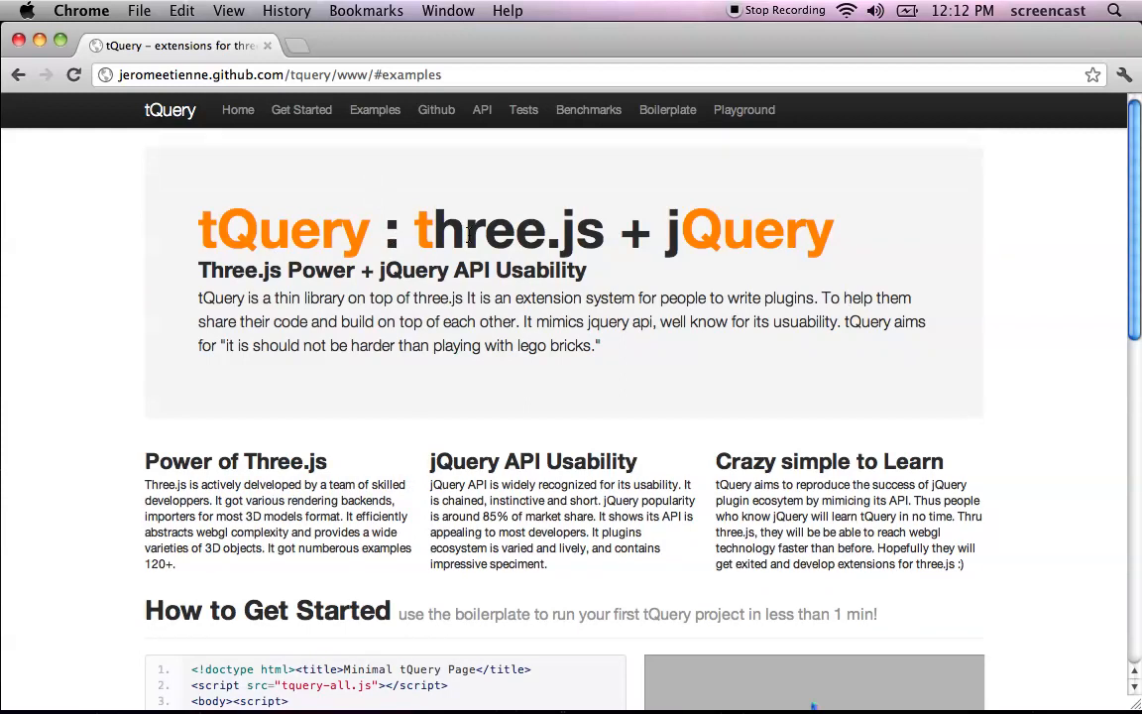
mouse_move(346, 199)
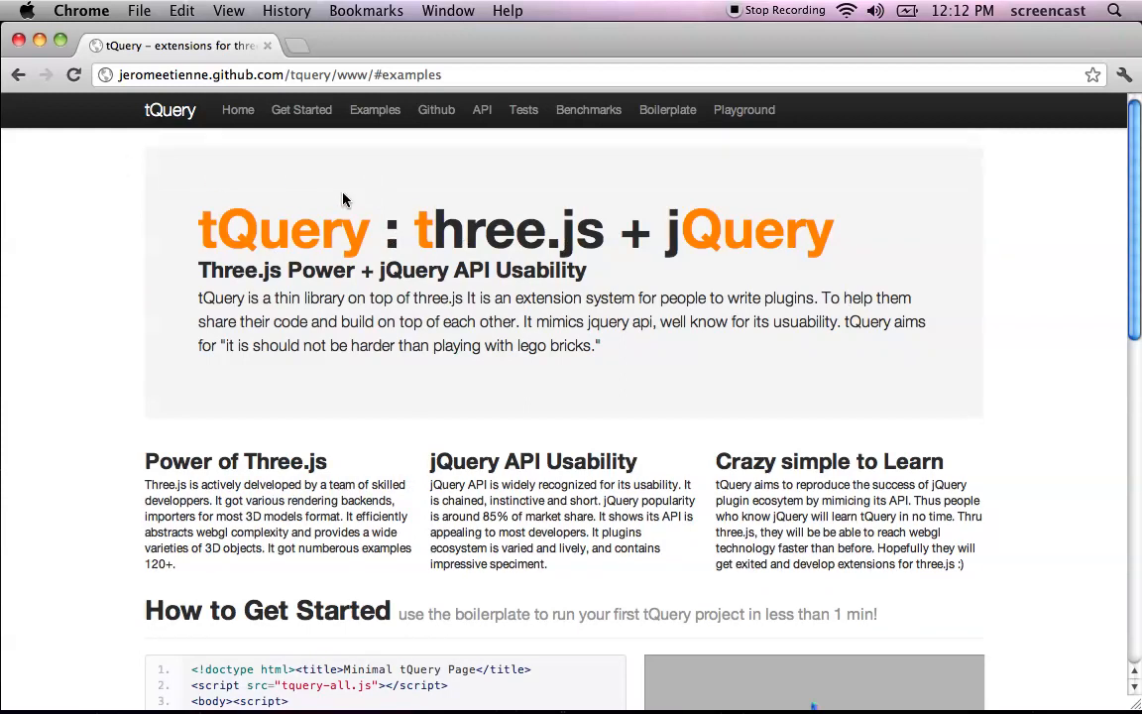
mouse_move(588, 109)
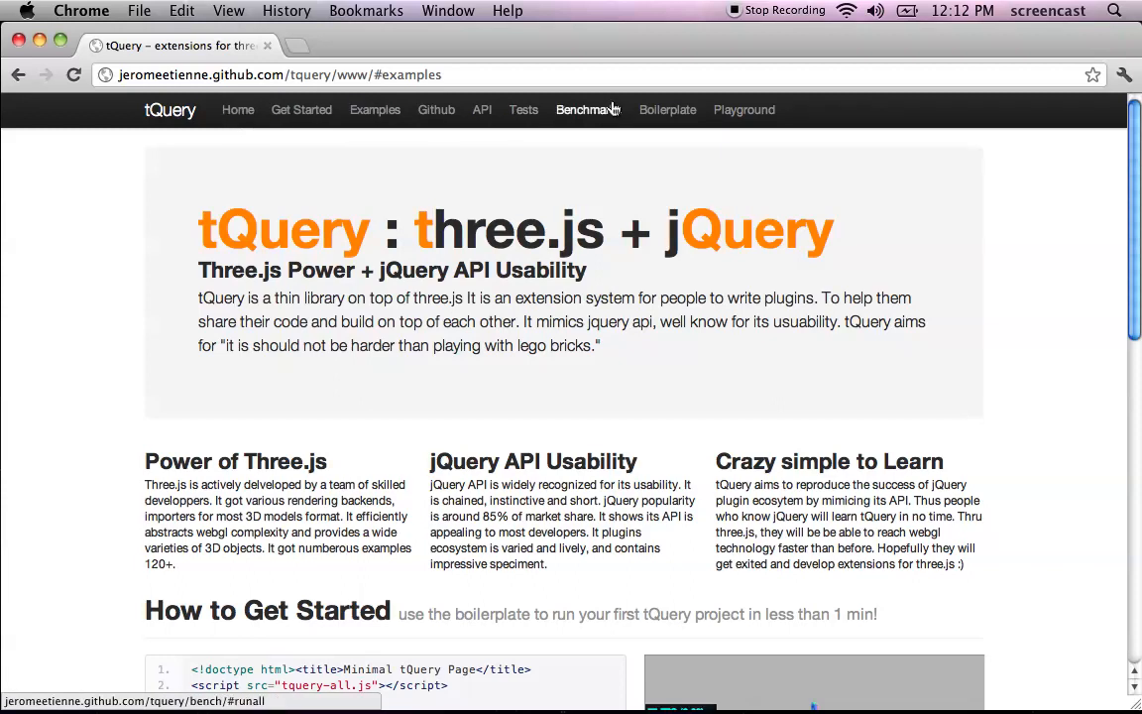
mouse_move(744, 109)
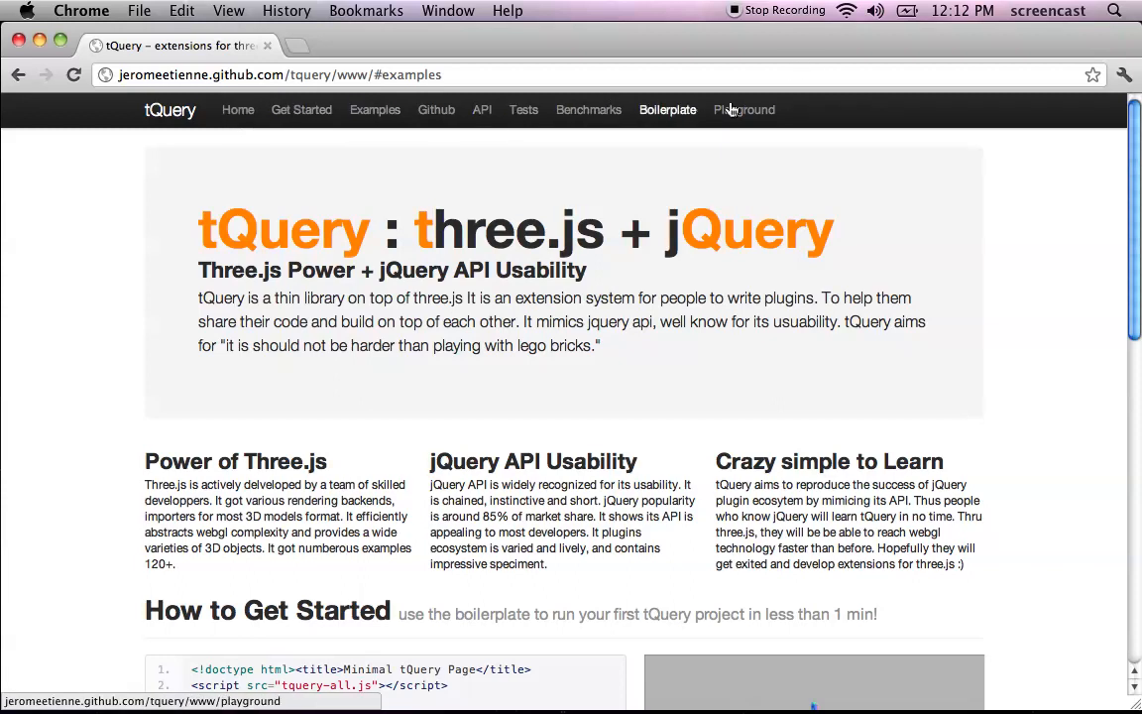
scroll(down, 3)
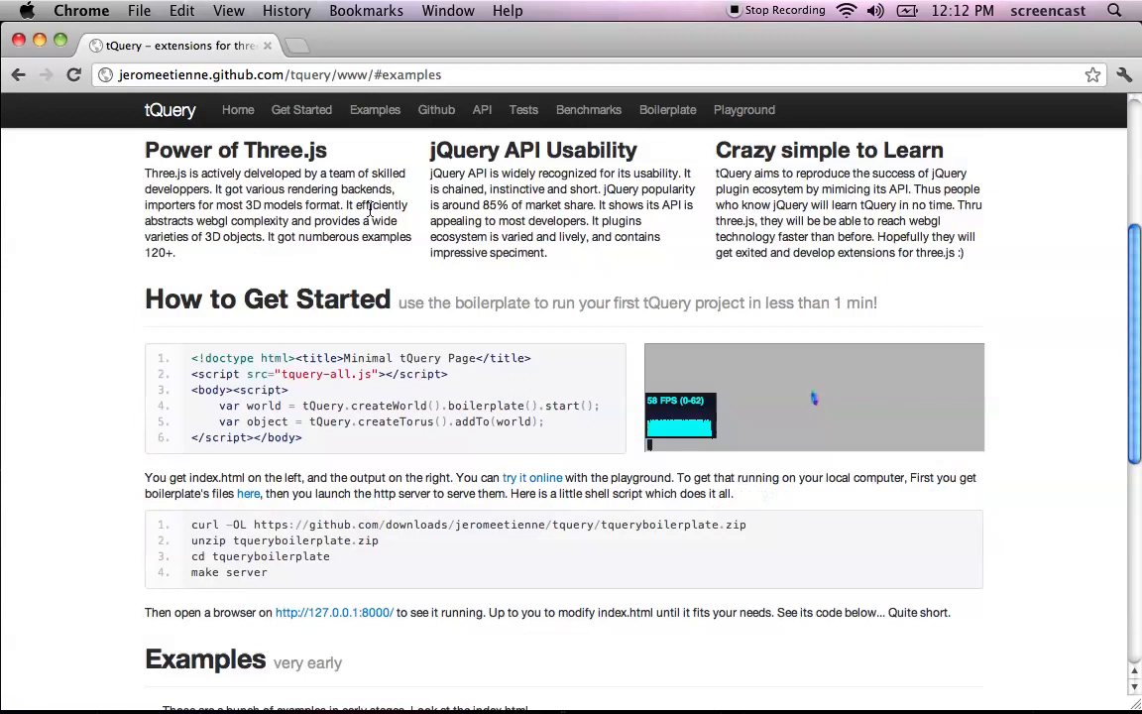
scroll(up, 3)
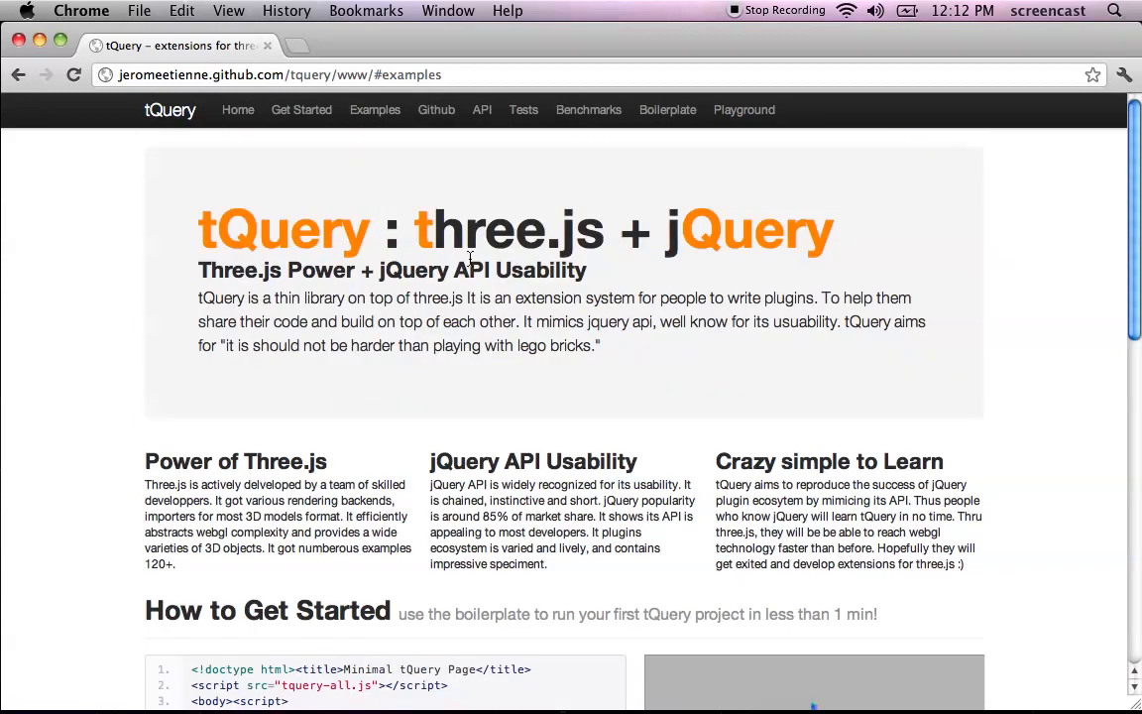
mouse_move(166, 167)
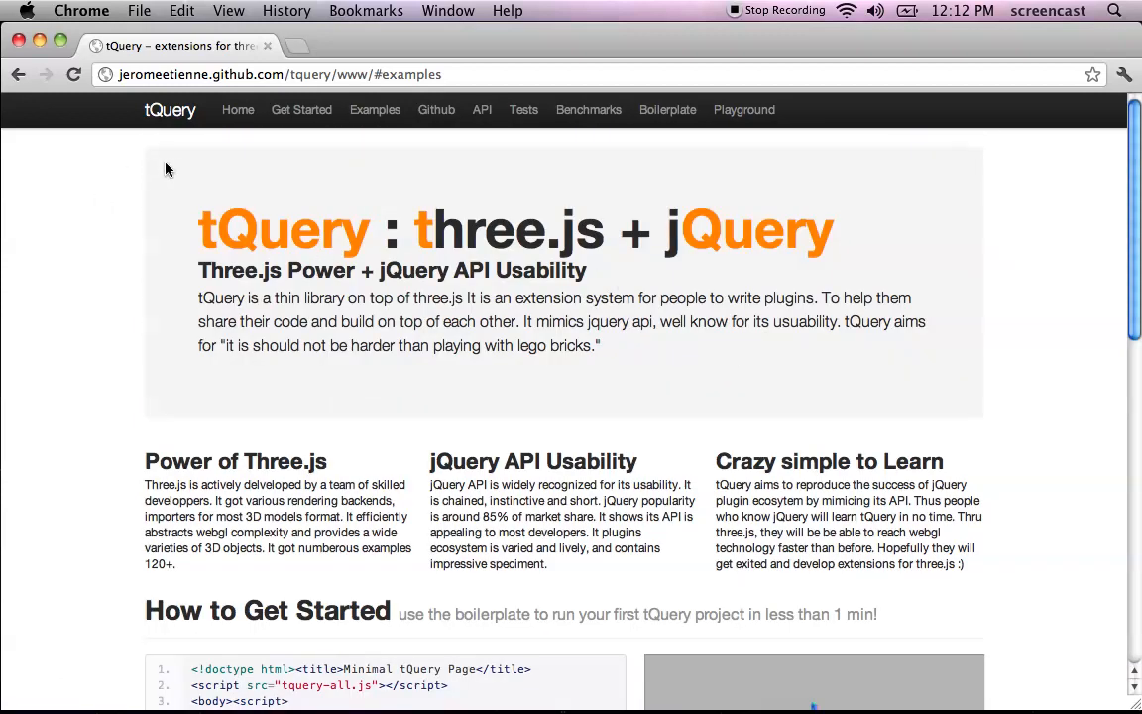
drag(167, 168, 589, 413)
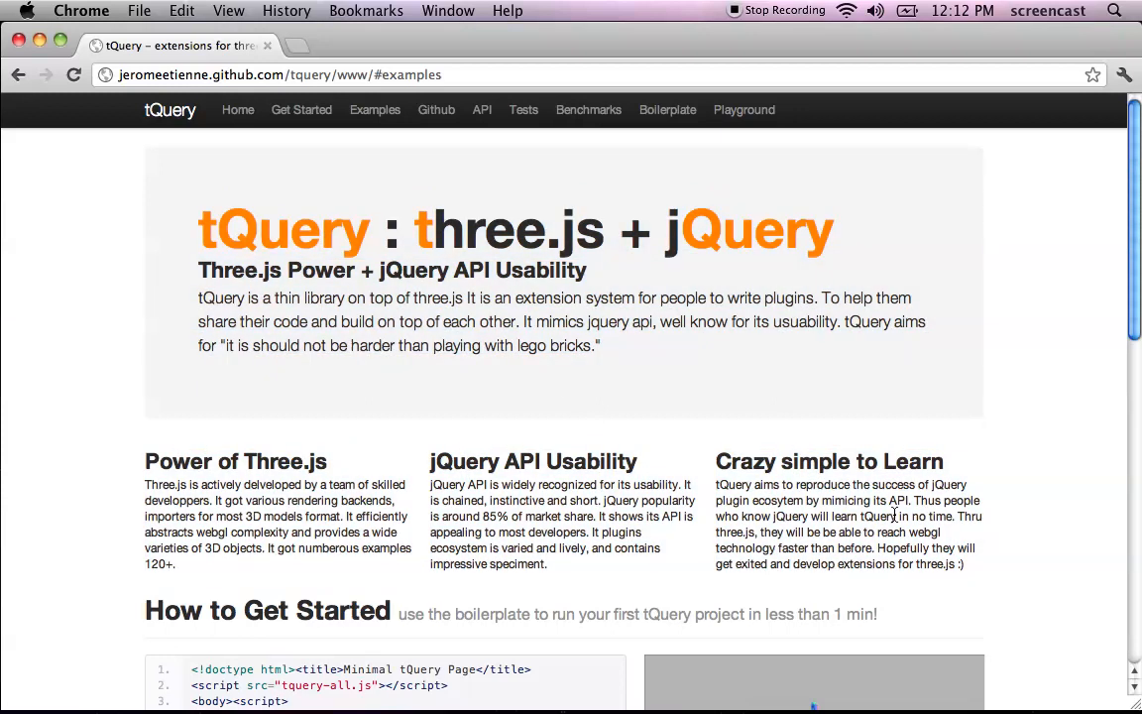
mouse_move(813, 555)
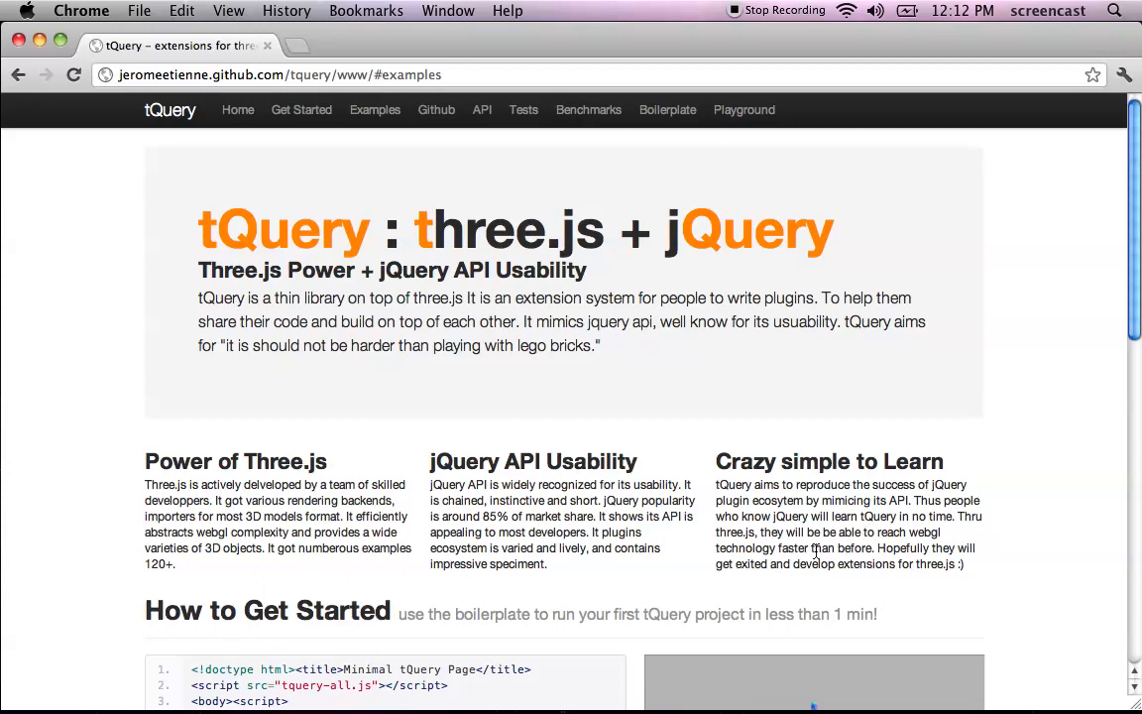
mouse_move(712, 395)
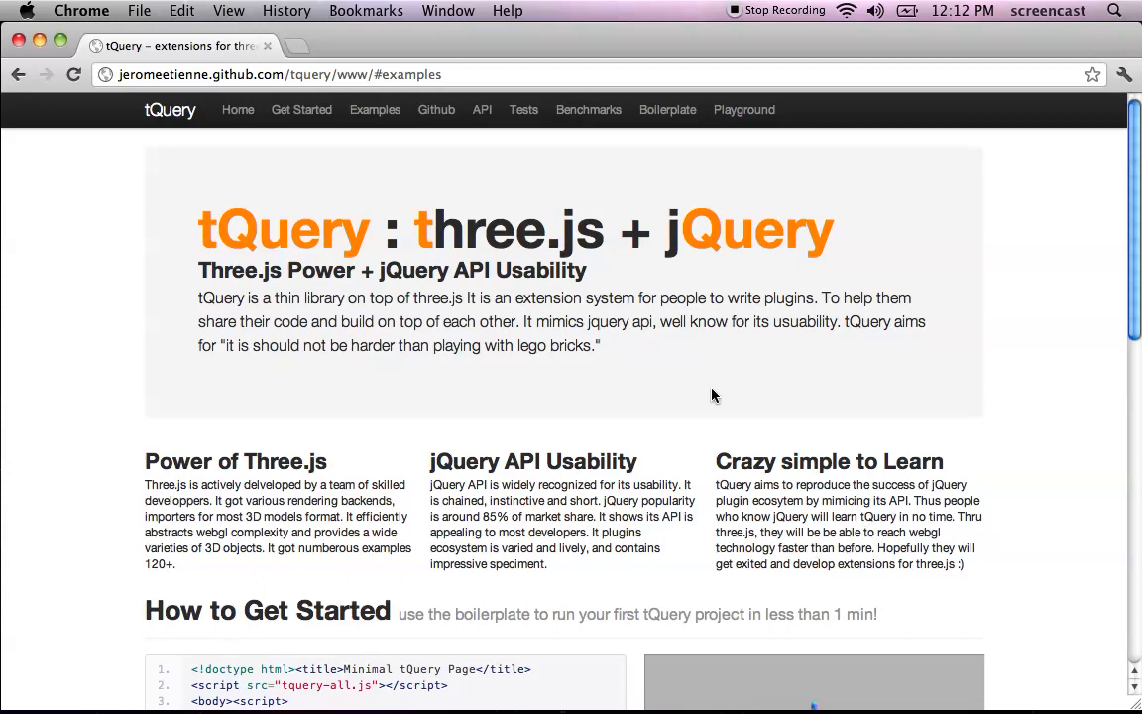
scroll(down, 3)
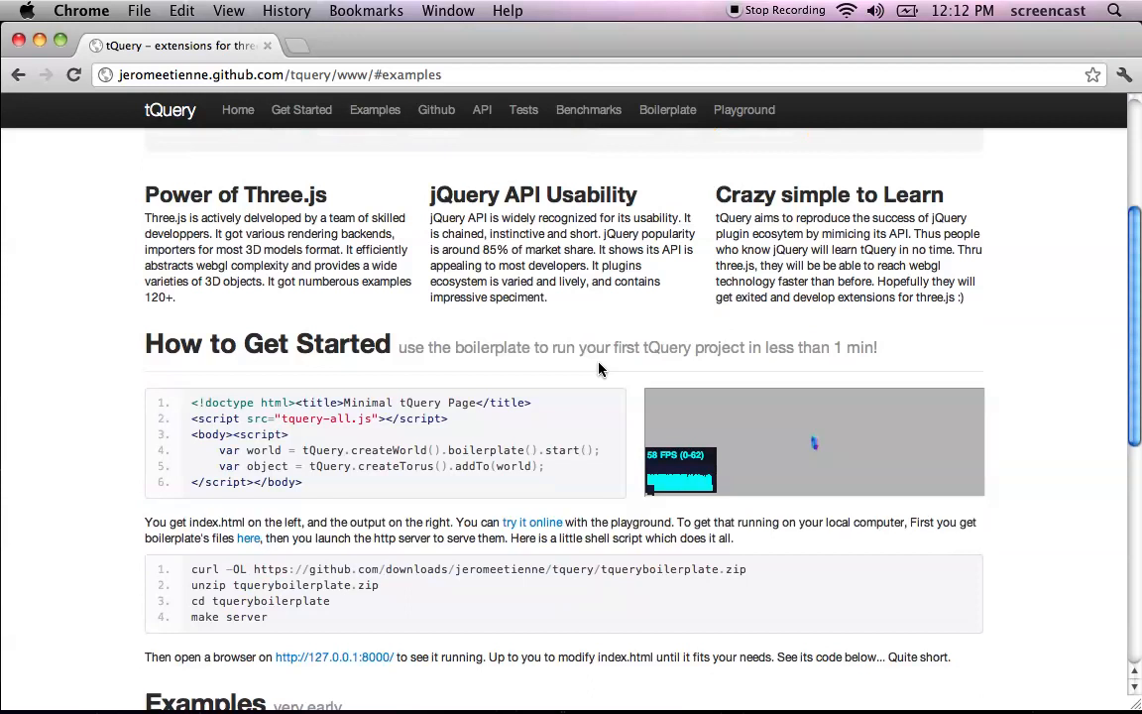
scroll(up, 3)
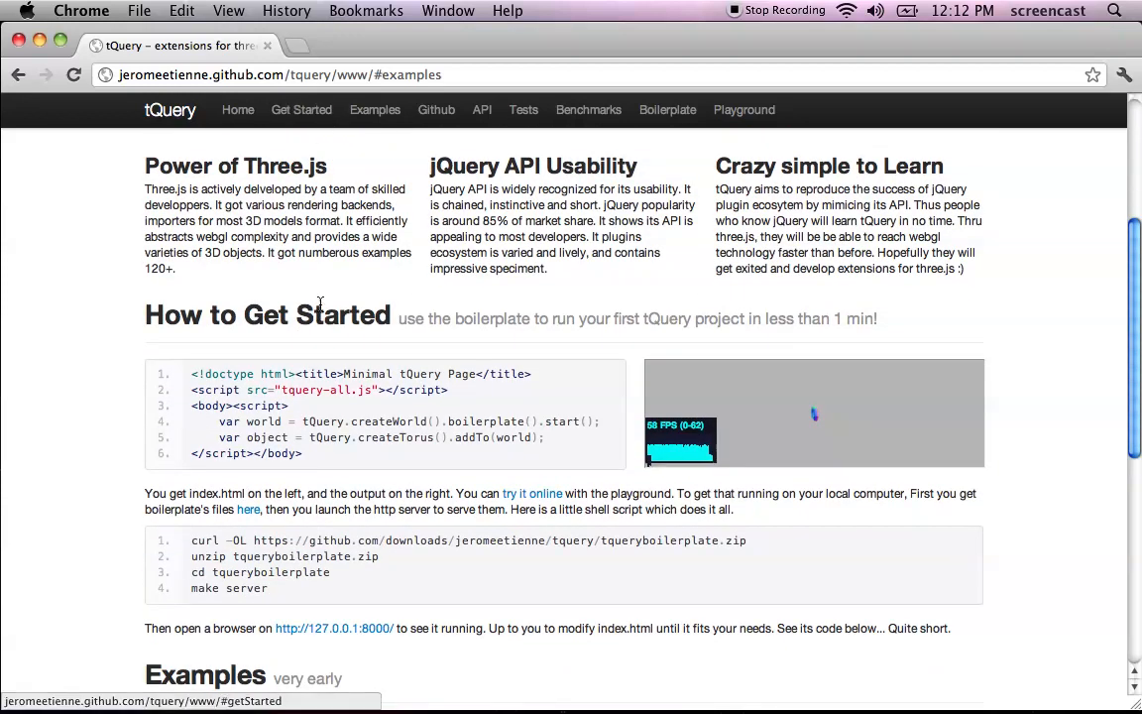
mouse_move(582, 327)
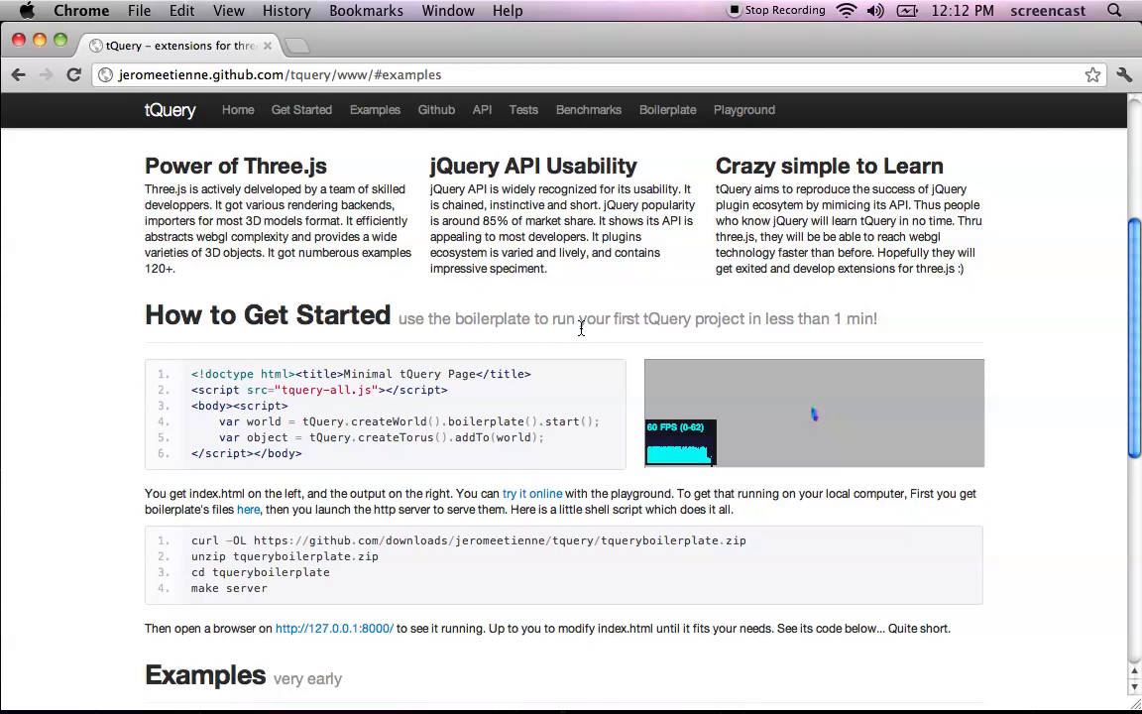
mouse_move(482, 389)
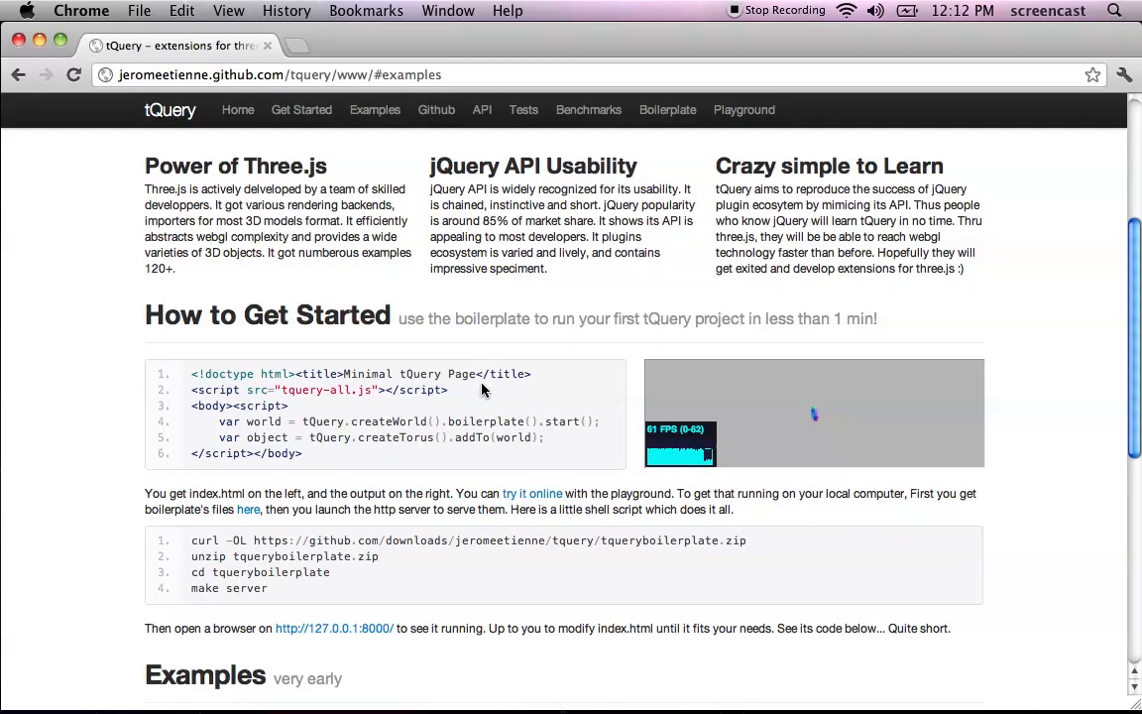
mouse_move(568, 373)
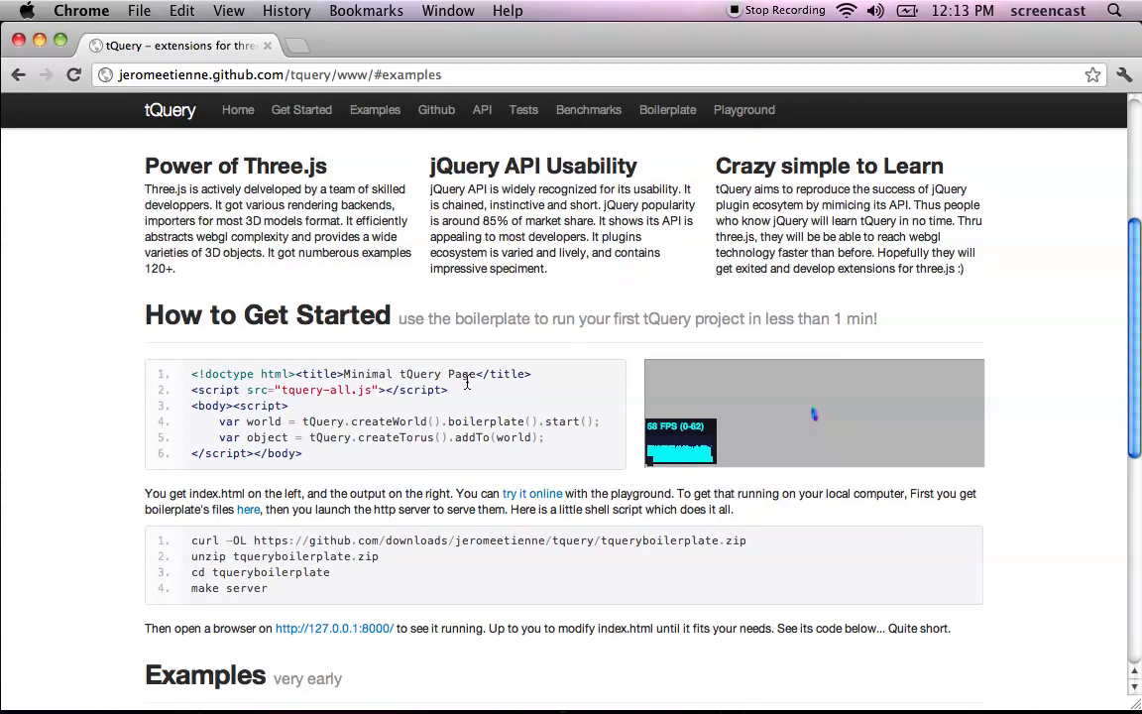
mouse_move(532, 494)
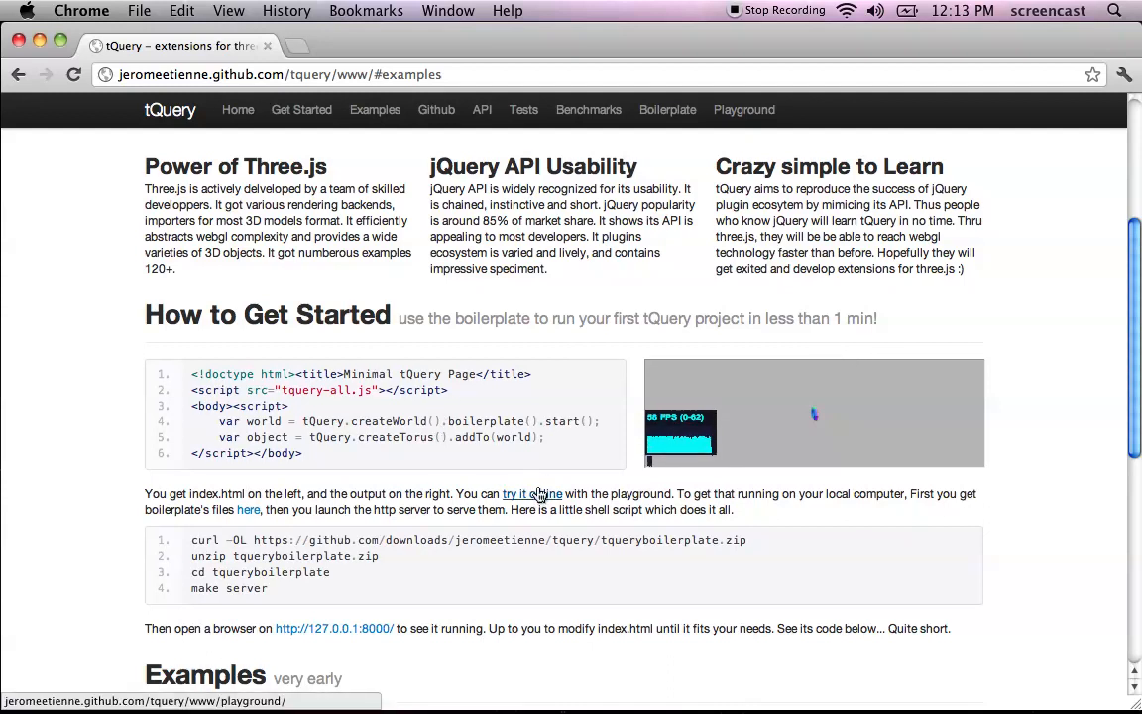
click(517, 493)
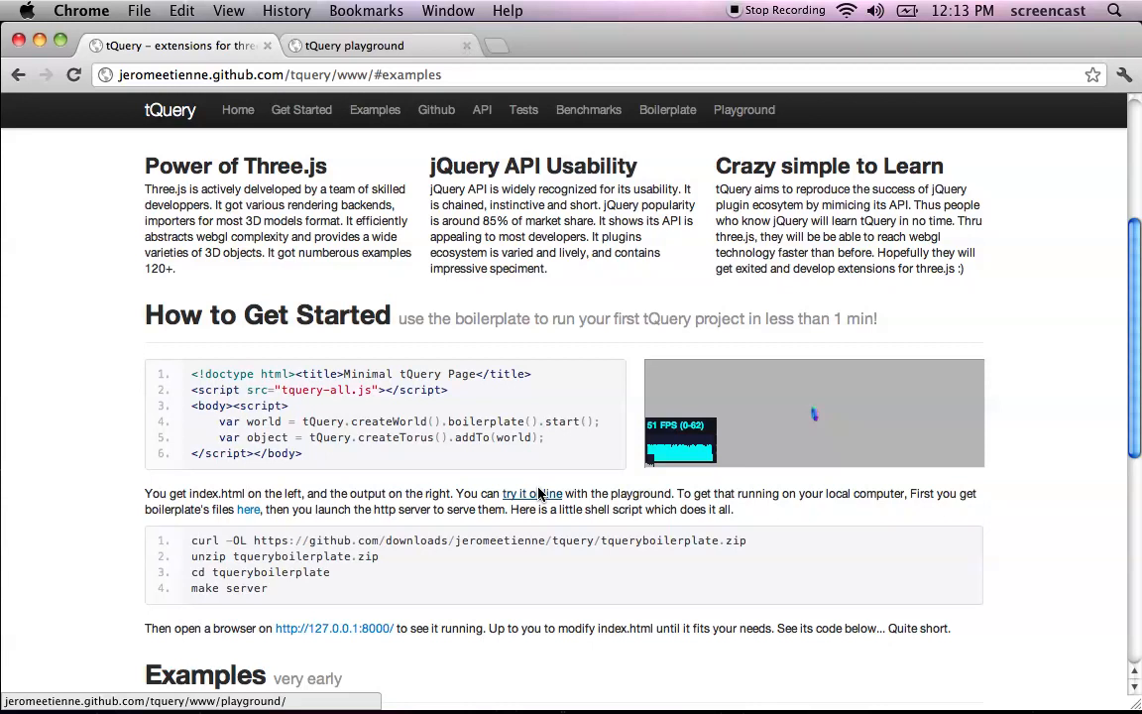
click(532, 493)
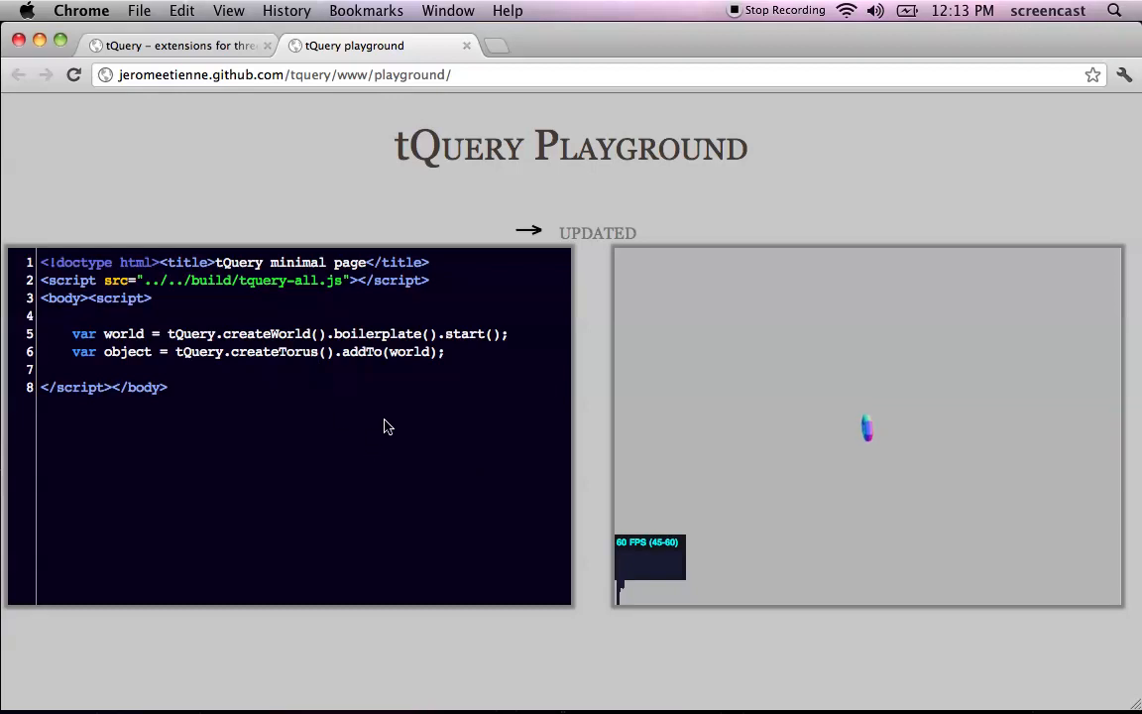
mouse_move(225, 367)
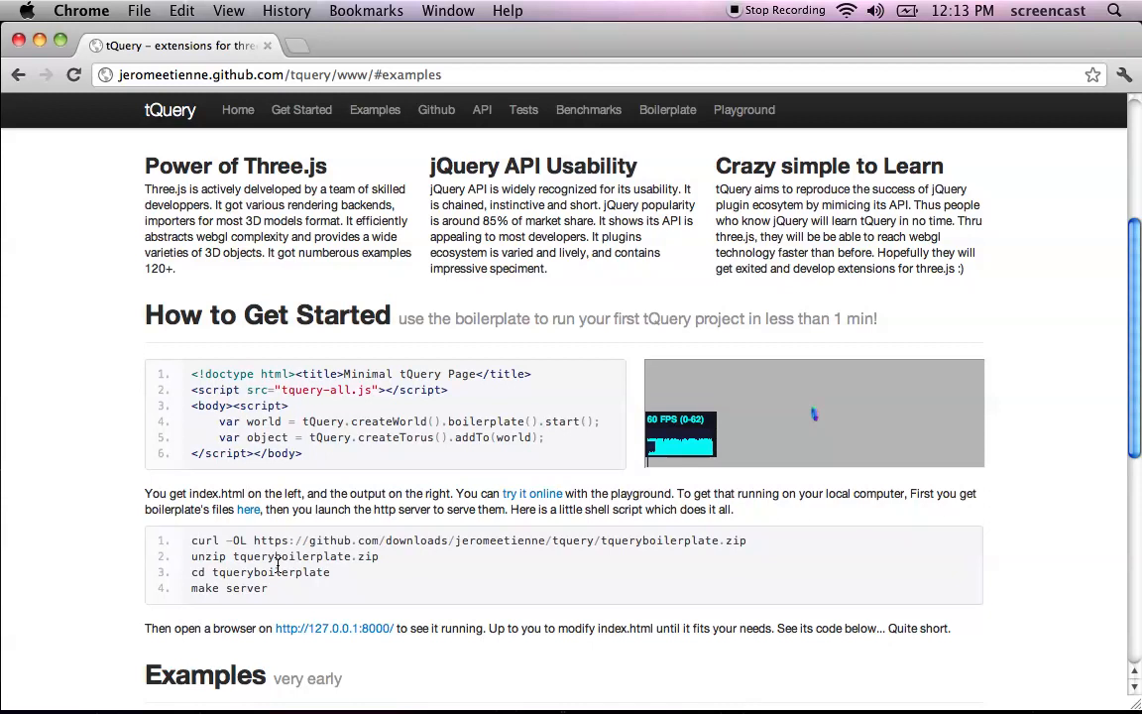
mouse_move(395, 417)
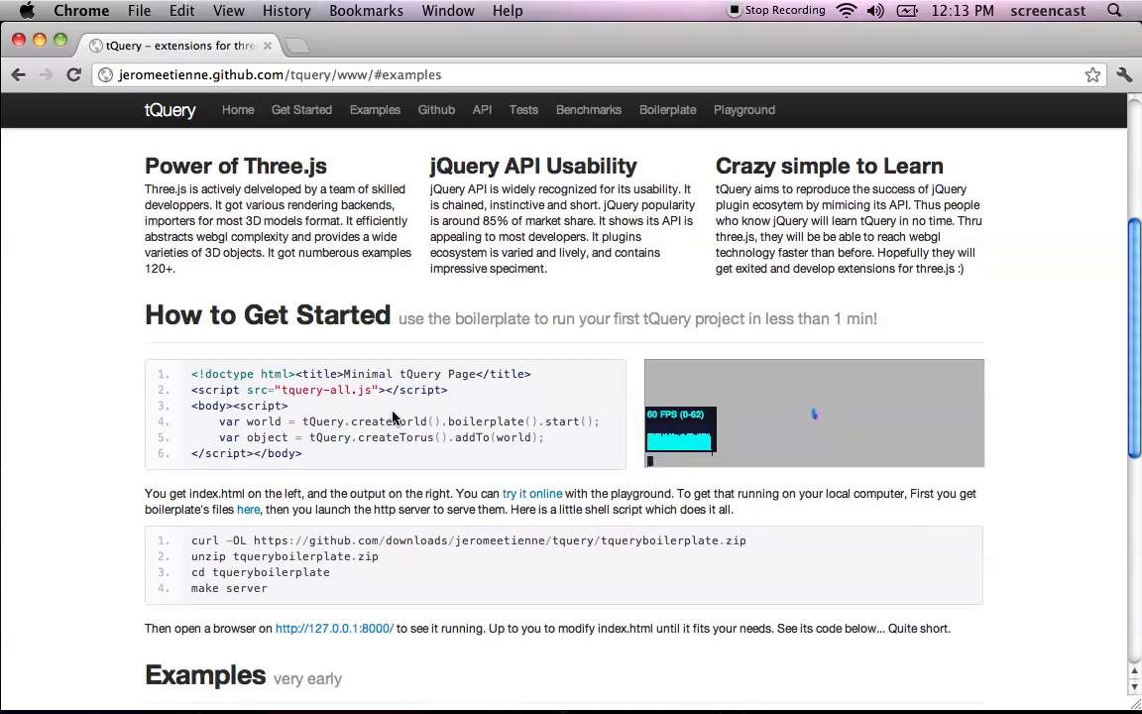
mouse_move(375, 109)
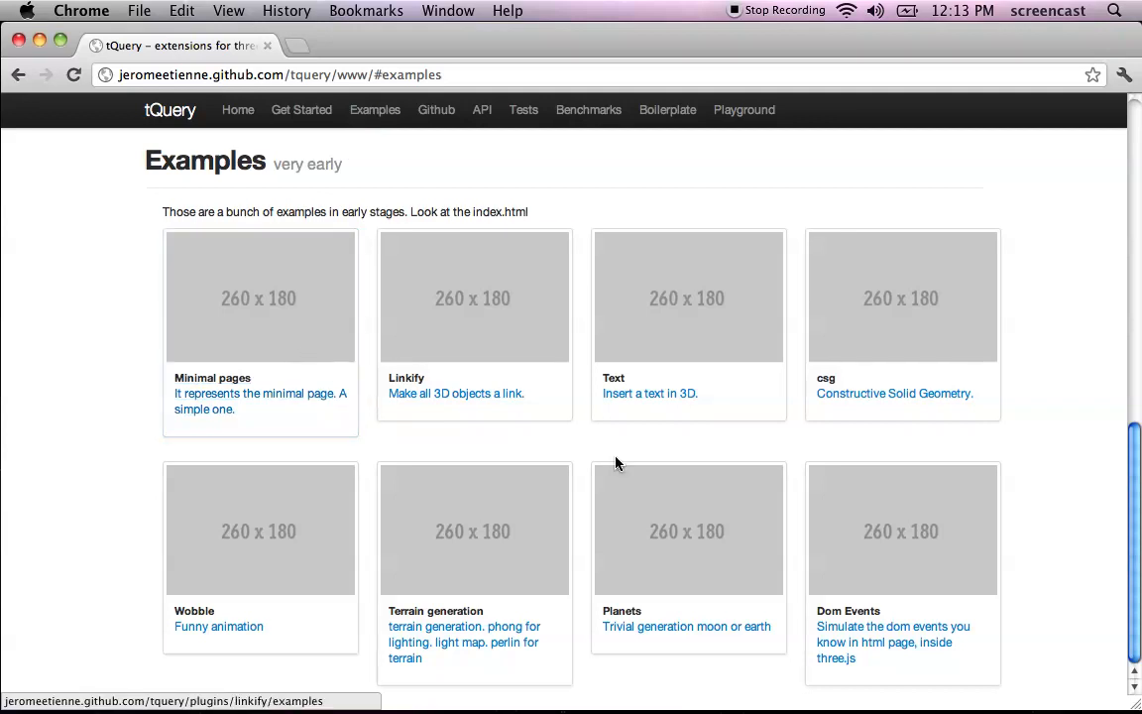
mouse_move(216, 329)
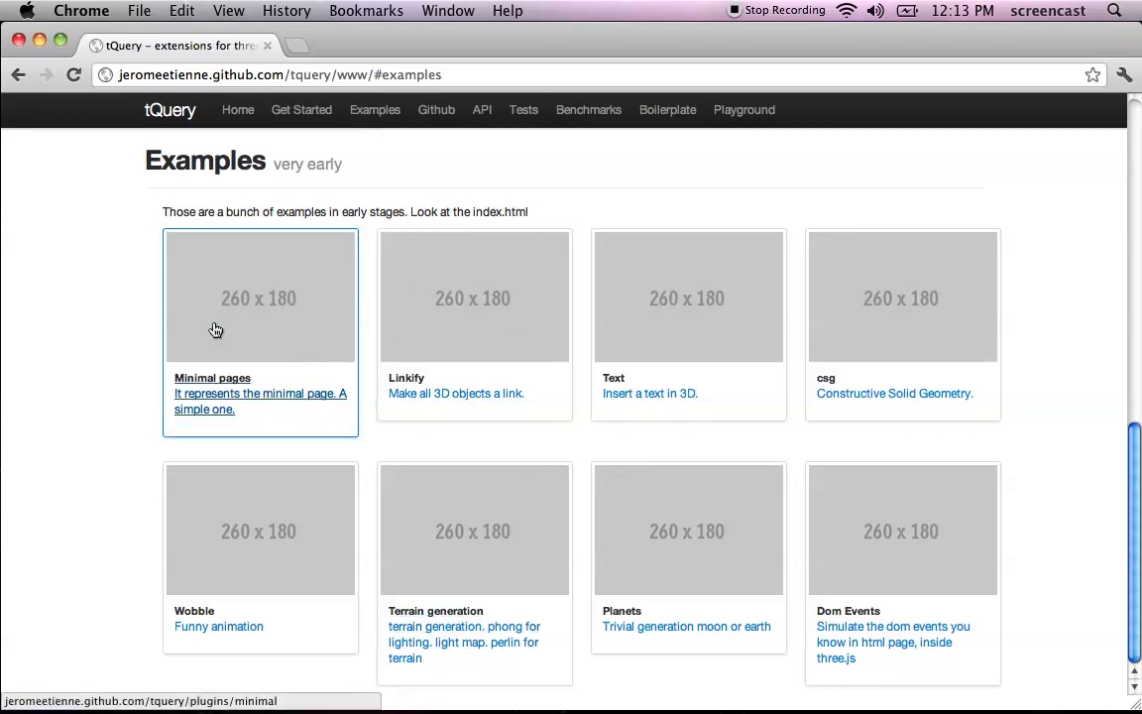
mouse_move(1036, 505)
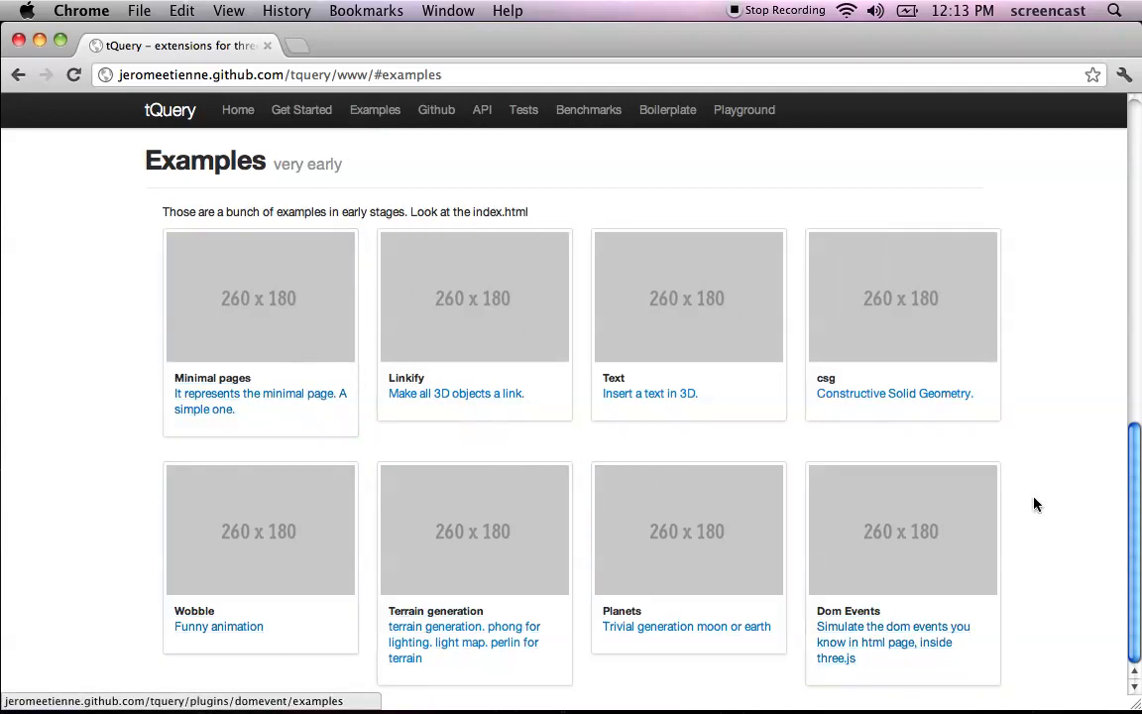
mouse_move(477, 380)
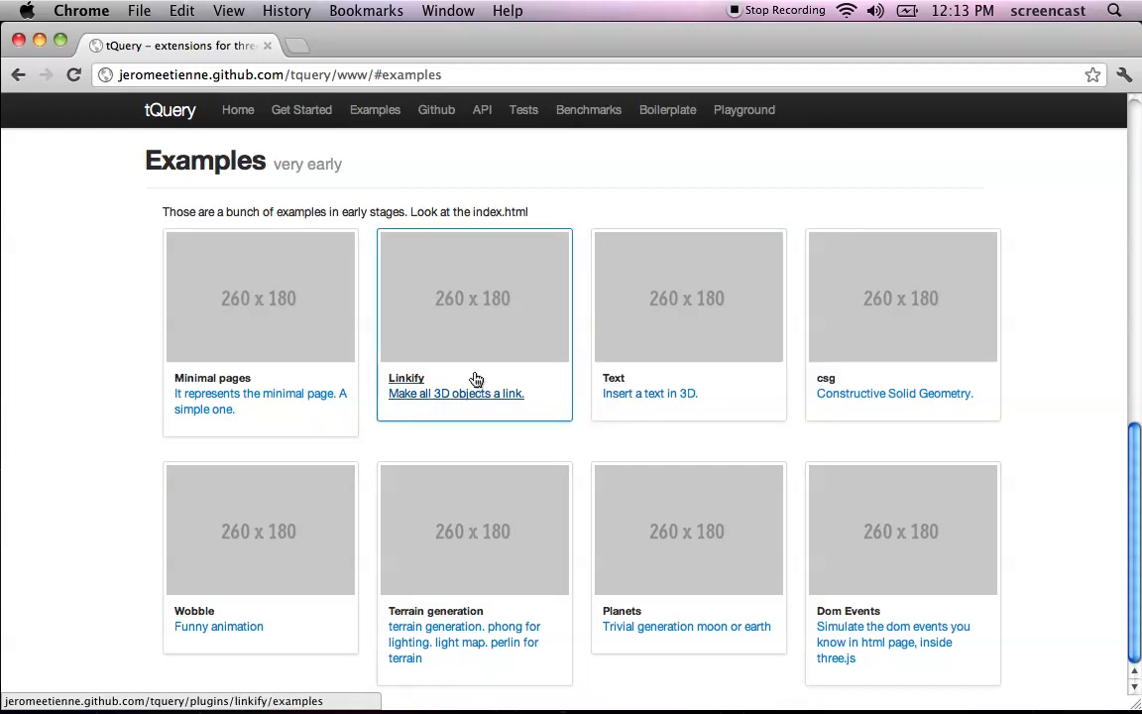
mouse_move(529, 315)
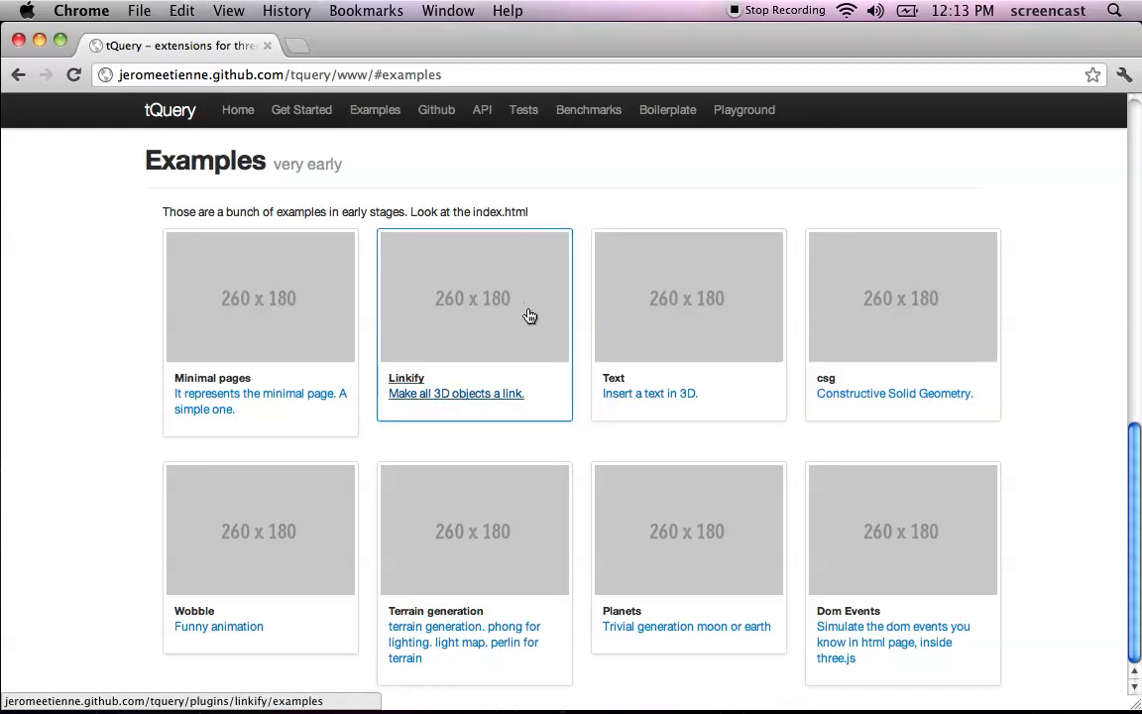
mouse_move(655, 493)
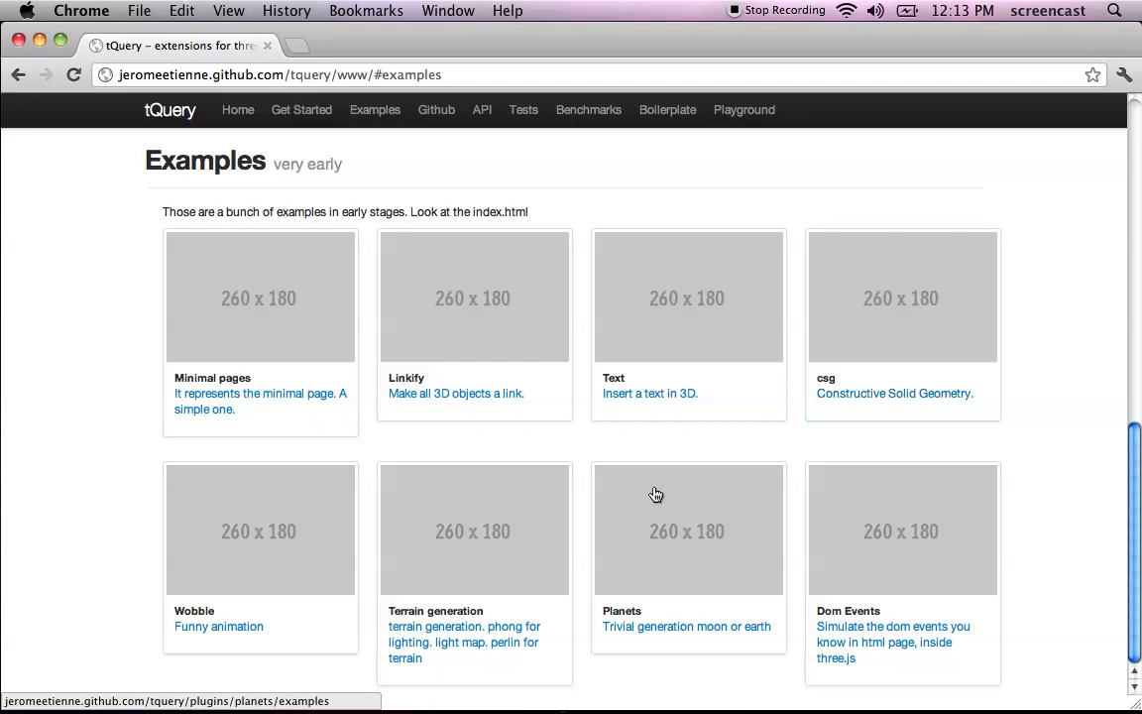
mouse_move(386, 508)
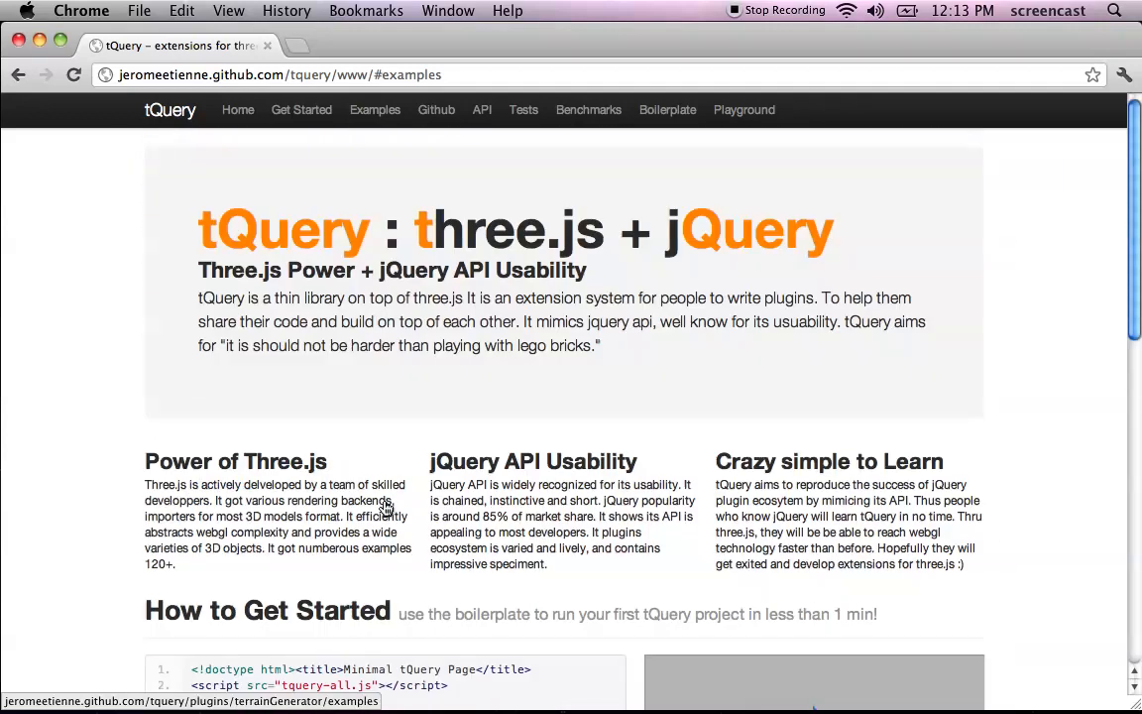
mouse_move(238, 109)
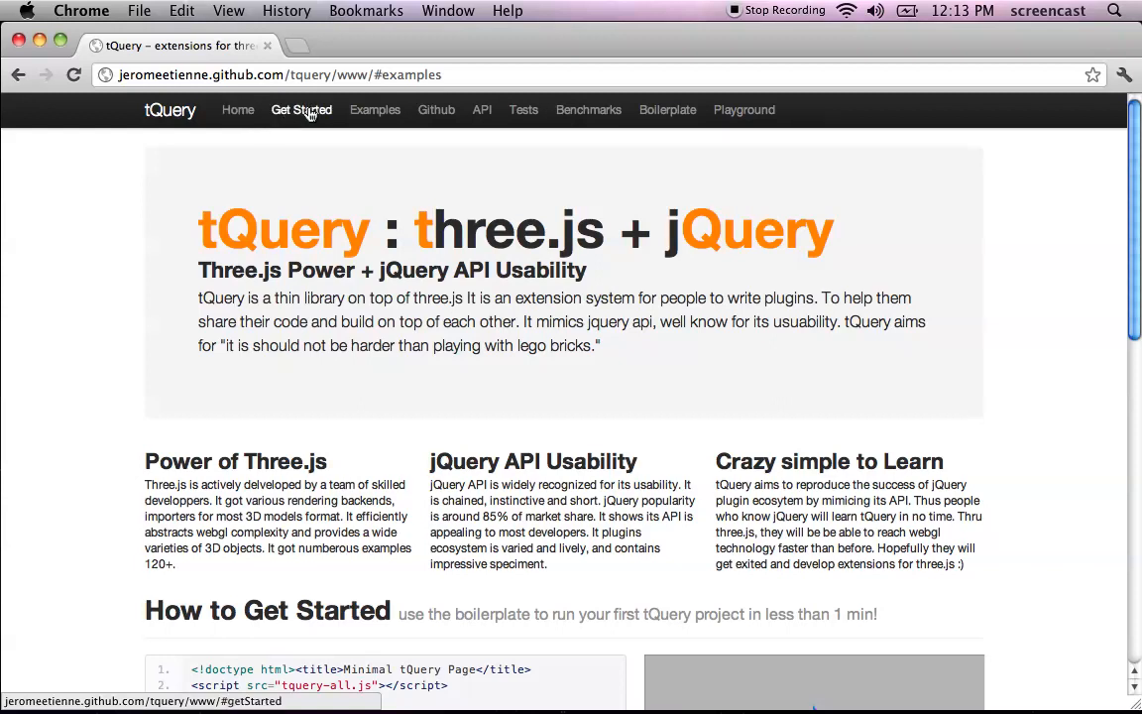
mouse_move(436, 109)
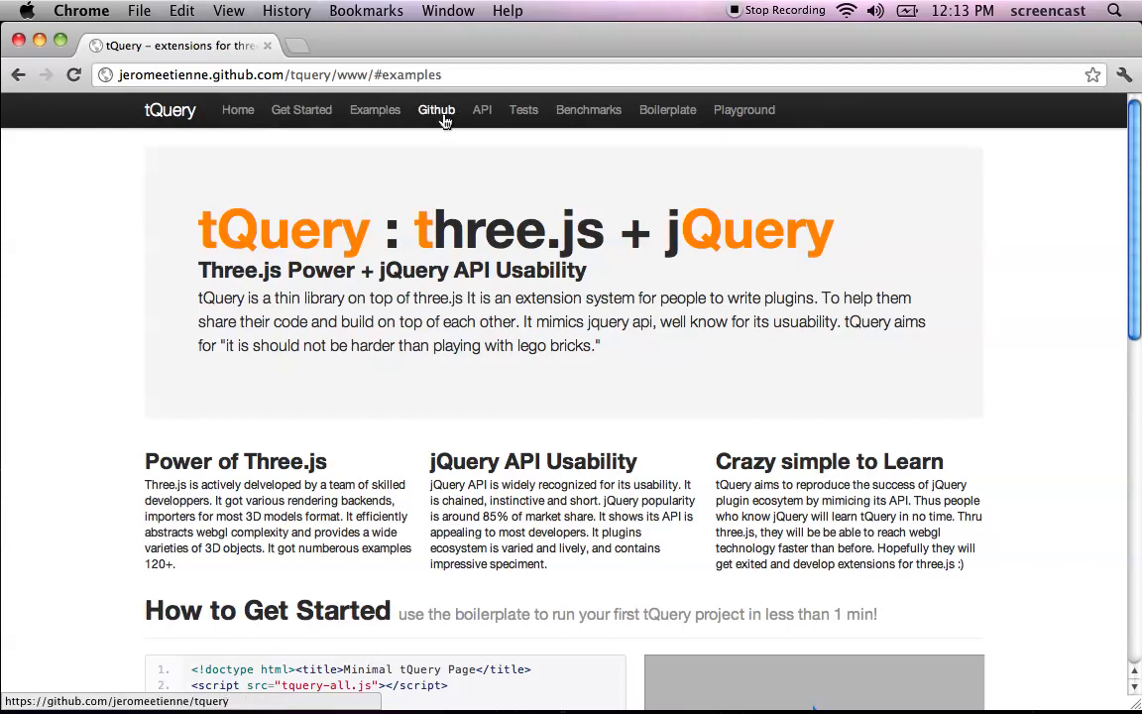
mouse_move(436, 110)
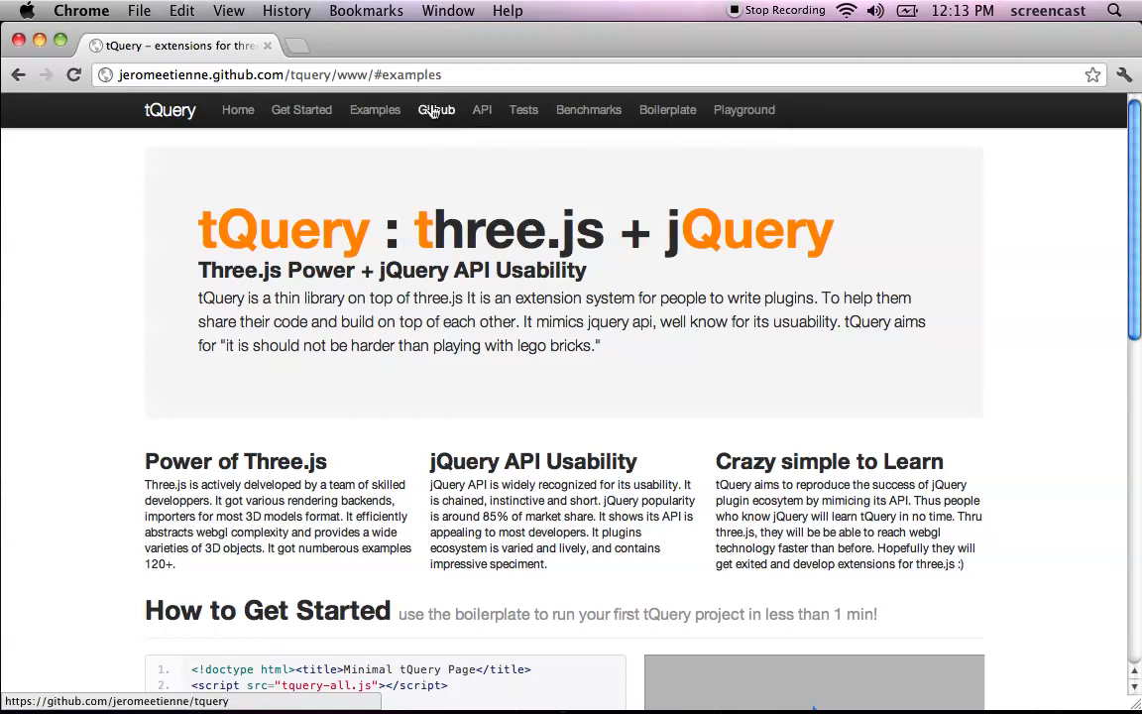
- Open the tQuery GitHub repository and scroll through its file list and README
click(437, 109)
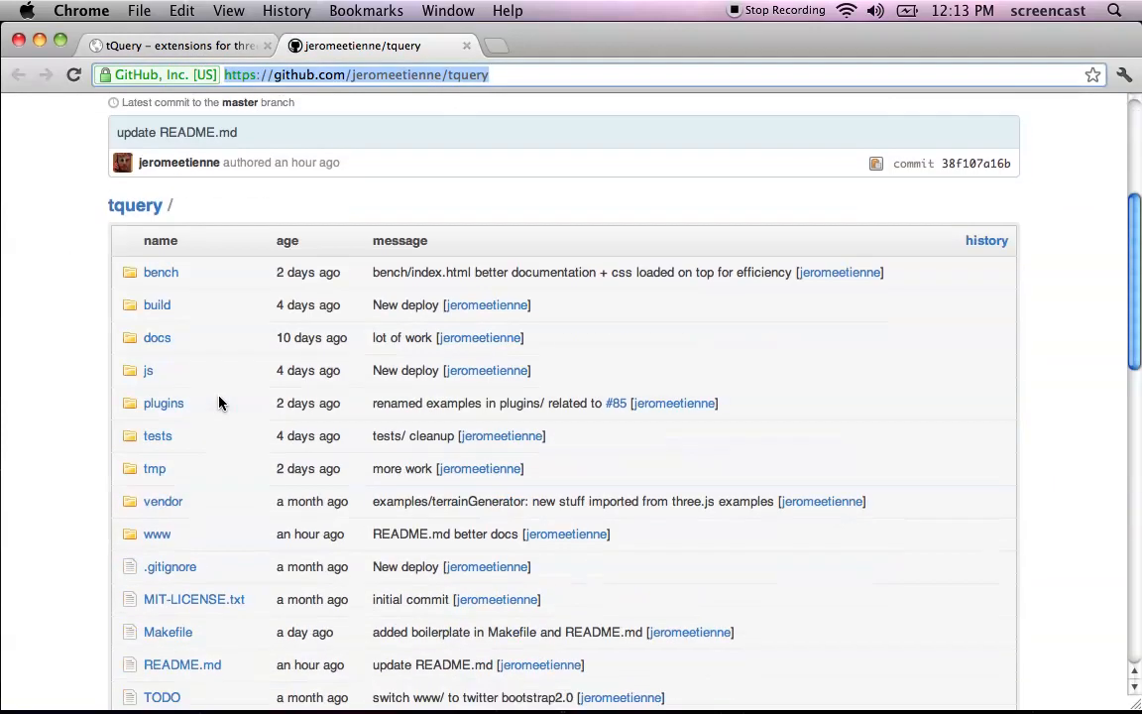
scroll(down, 3)
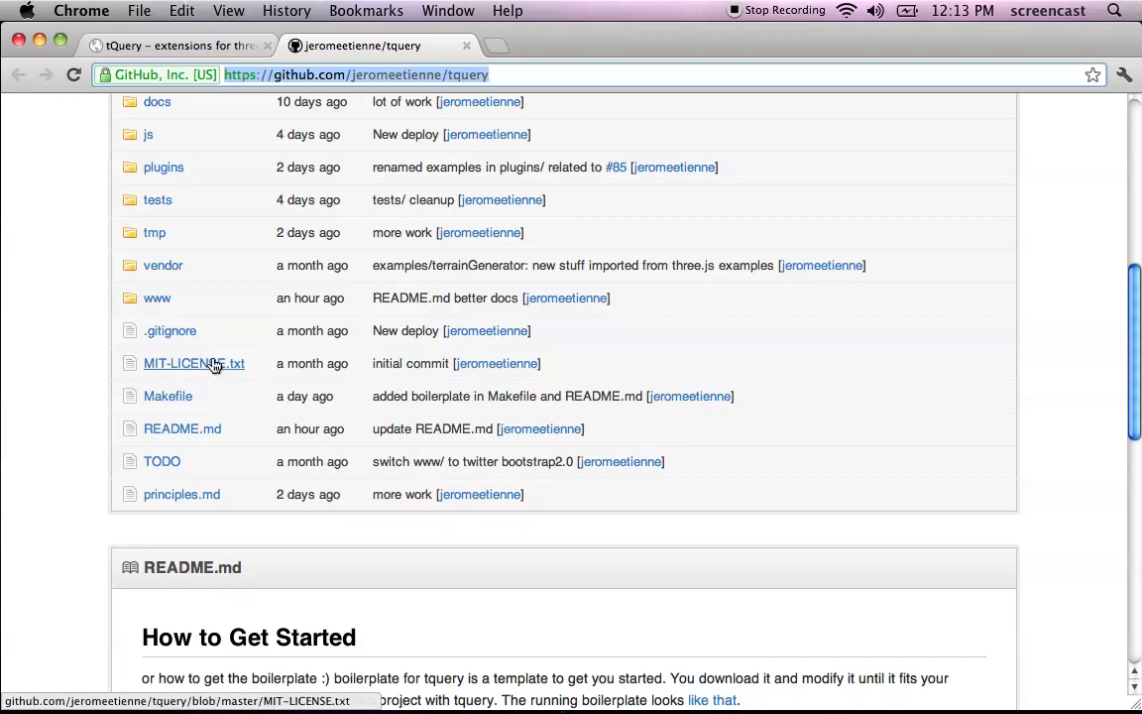
scroll(up, 3)
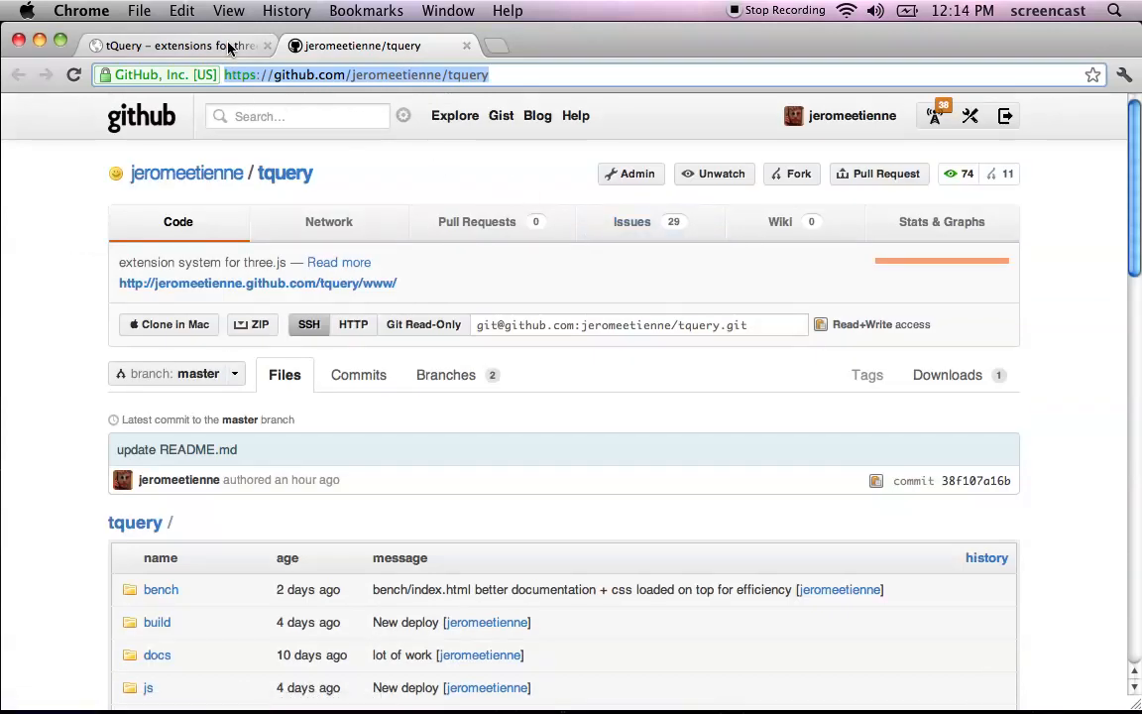
- Return home, open the API docs, and view the tQuery.Light and tQuery.Loop class pages
click(258, 284)
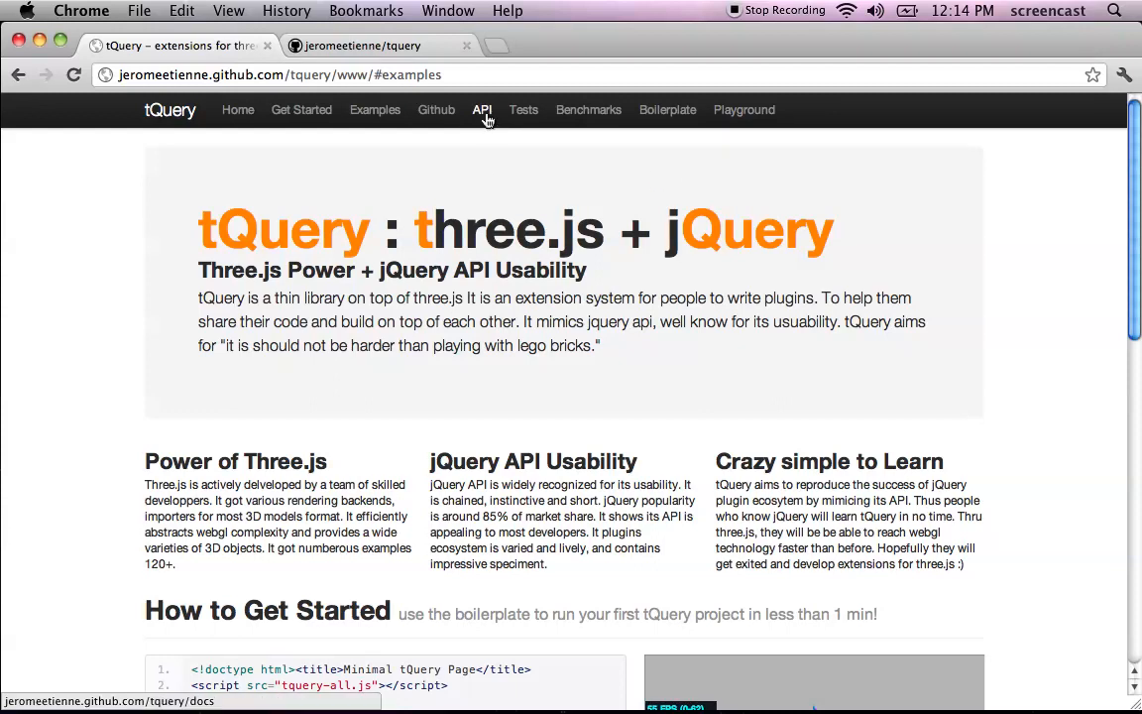
click(481, 109)
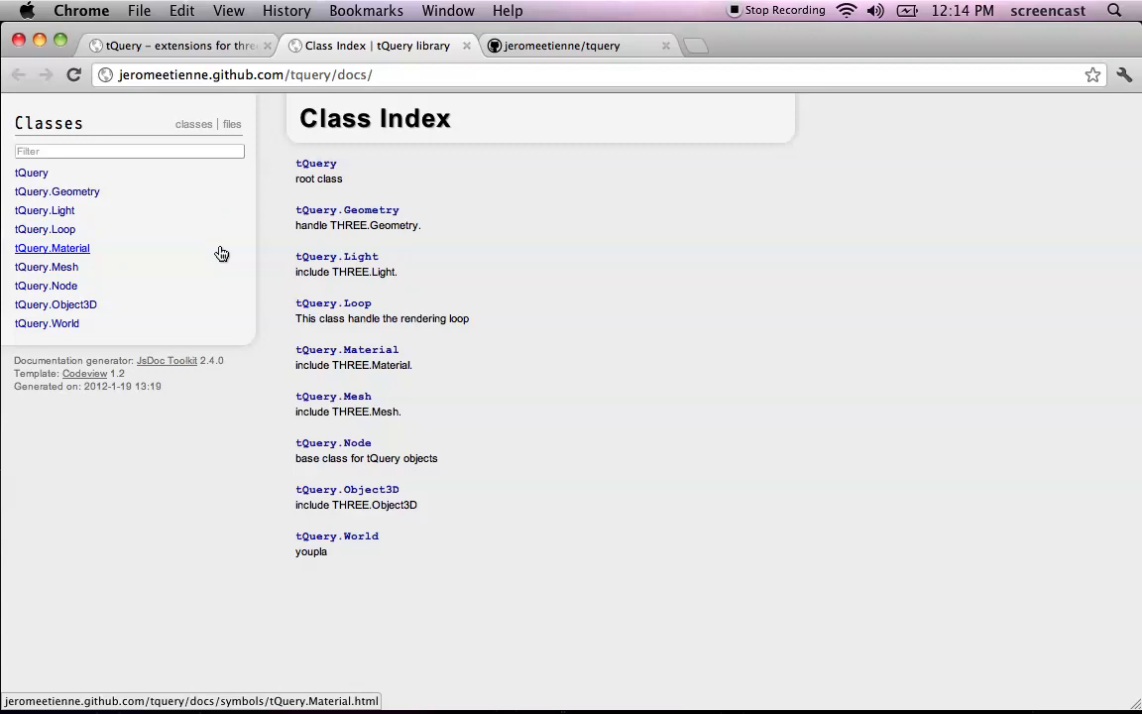
mouse_move(94, 253)
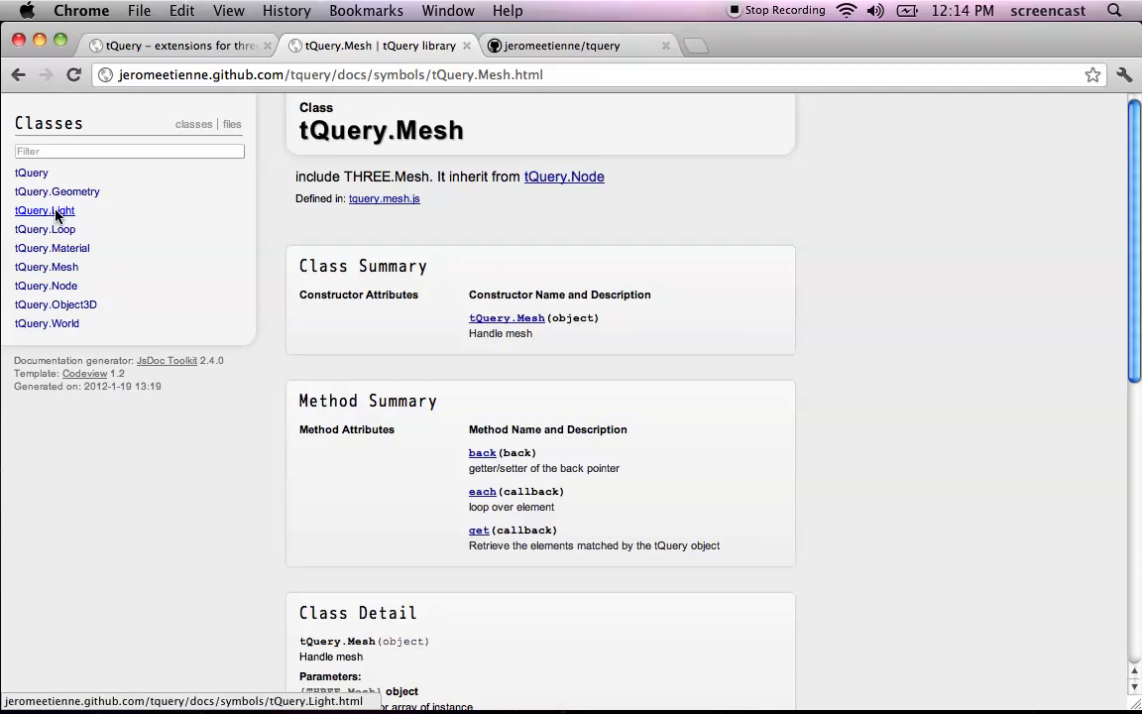
click(43, 210)
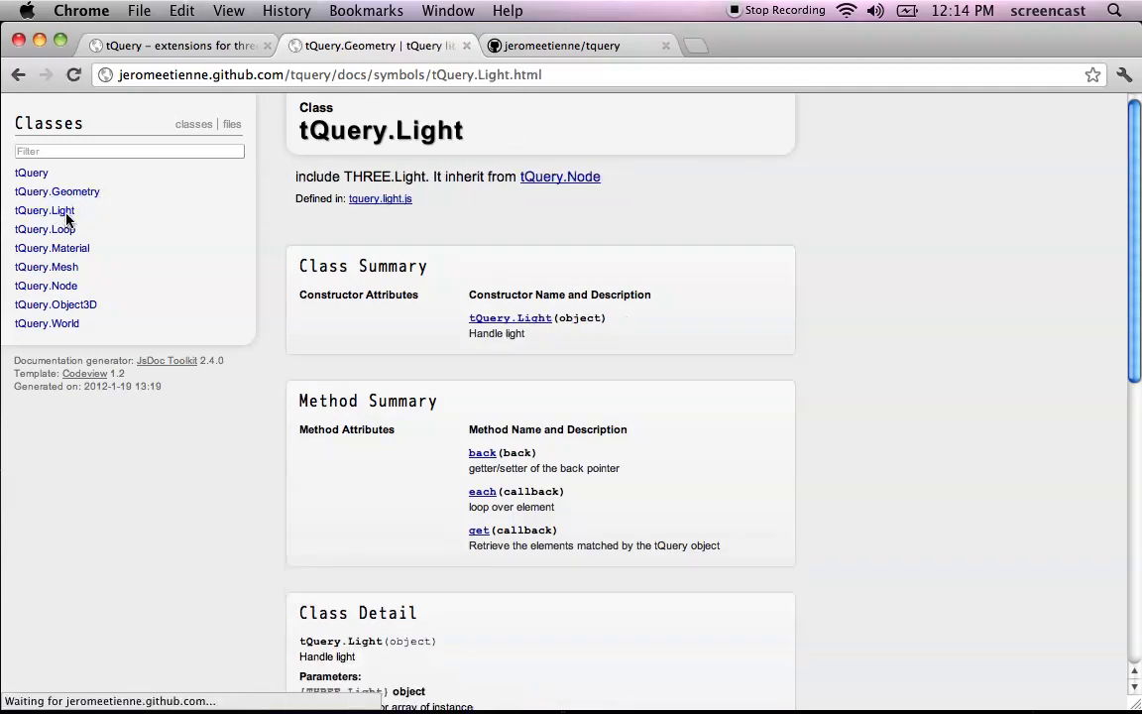
click(44, 229)
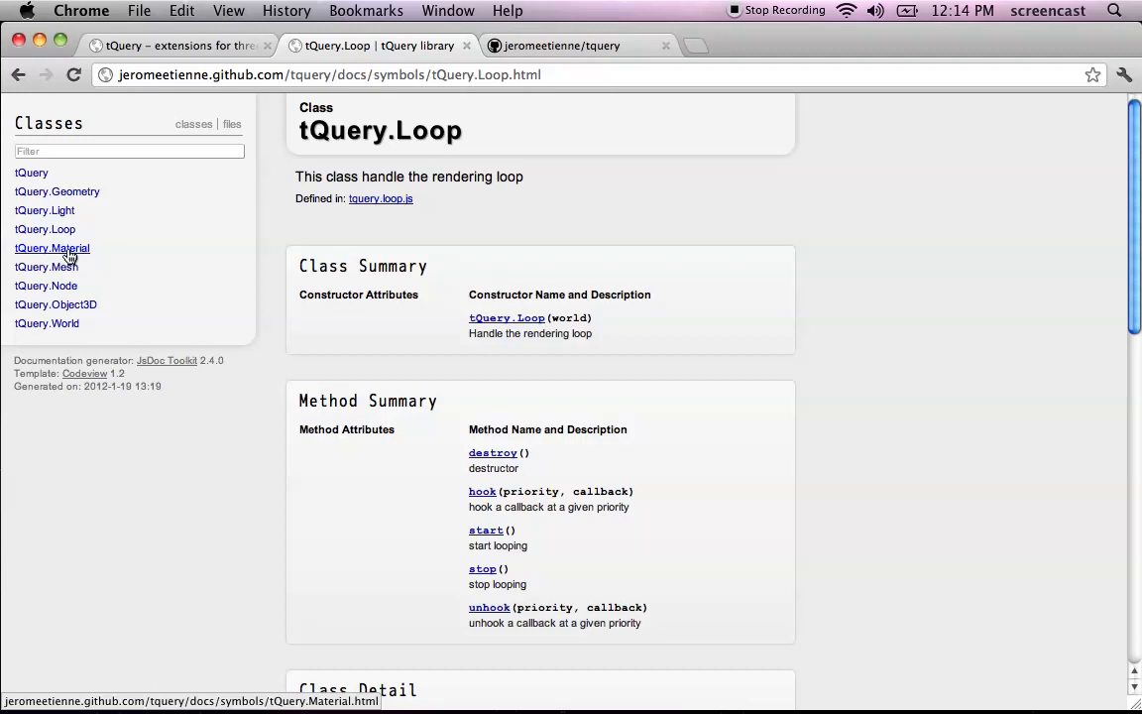
mouse_move(524, 119)
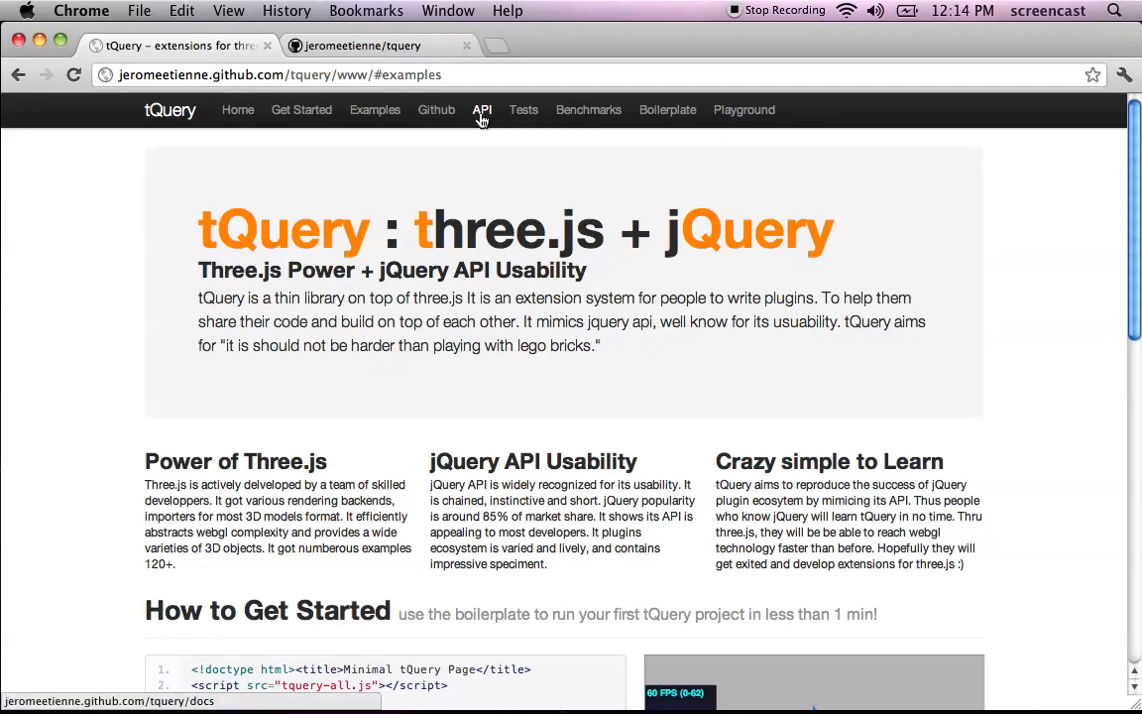
mouse_move(588, 109)
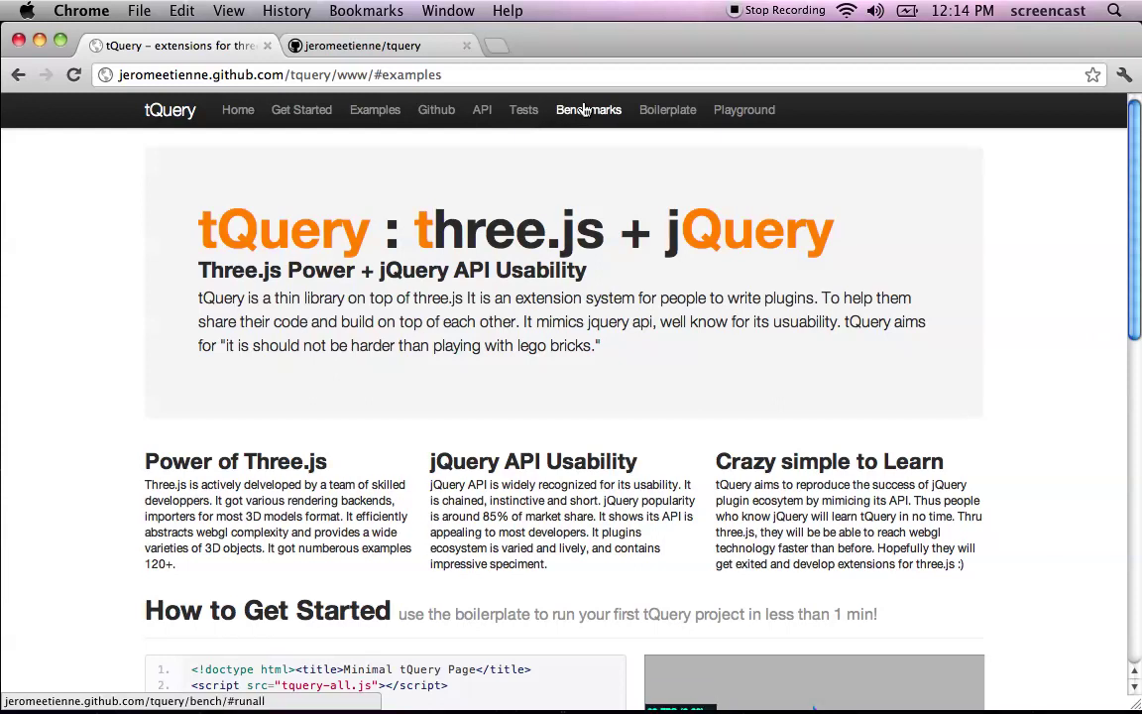
mouse_move(624, 187)
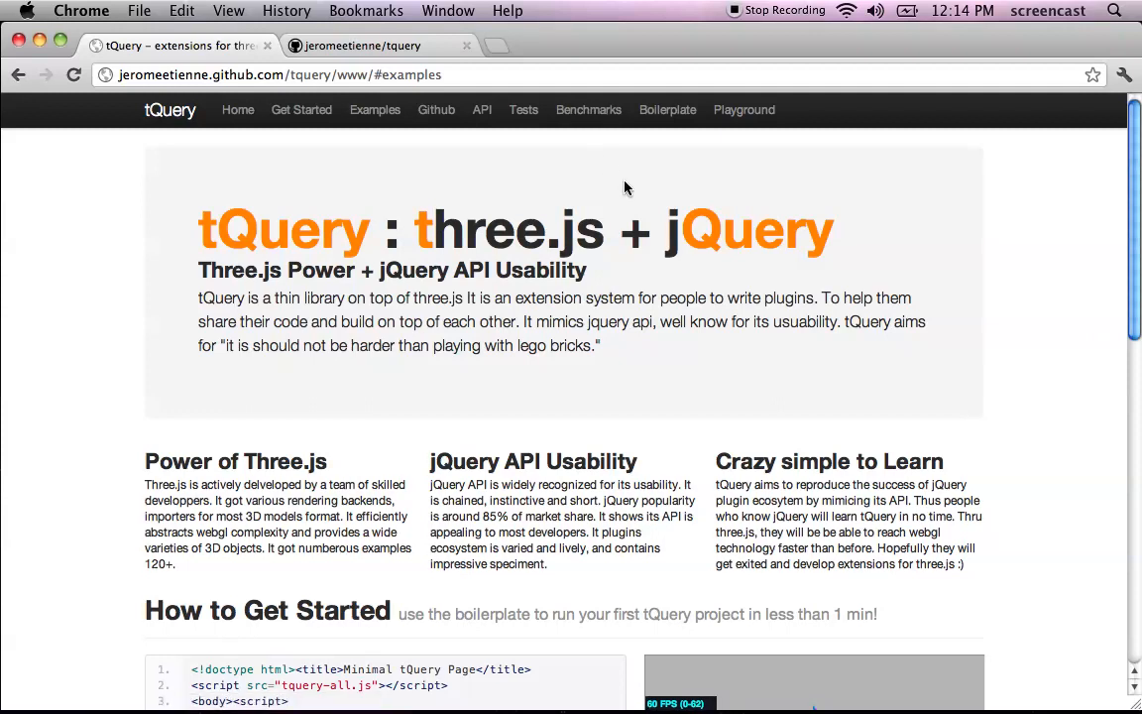
mouse_move(515, 151)
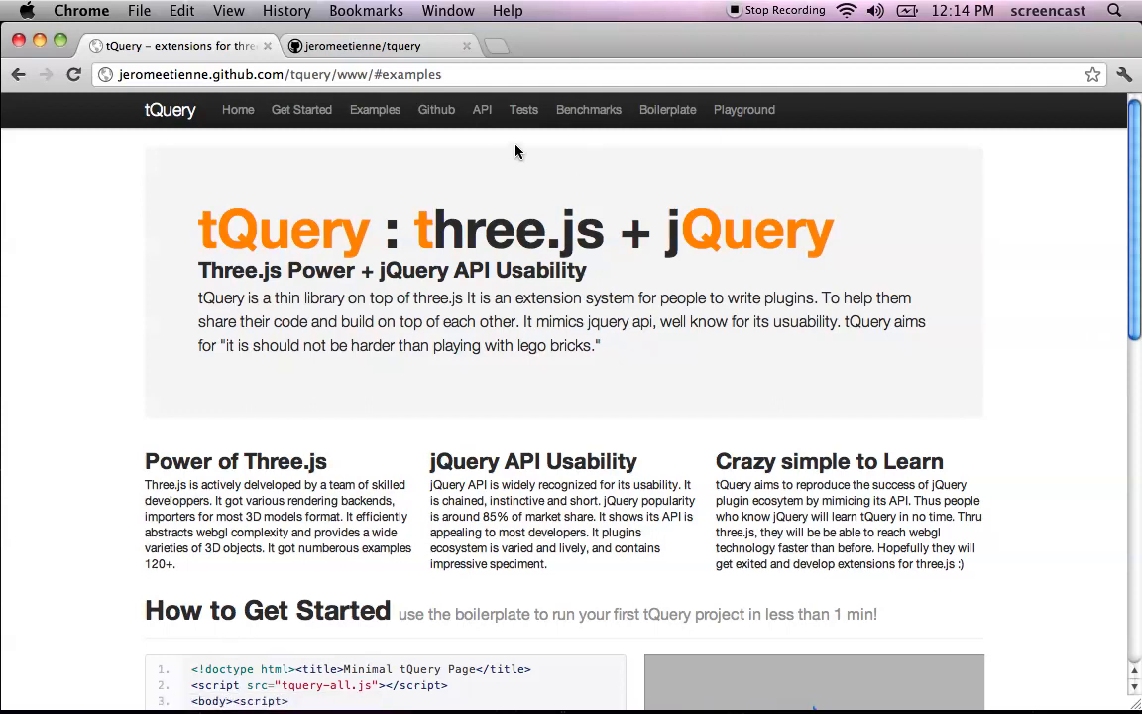
mouse_move(522, 109)
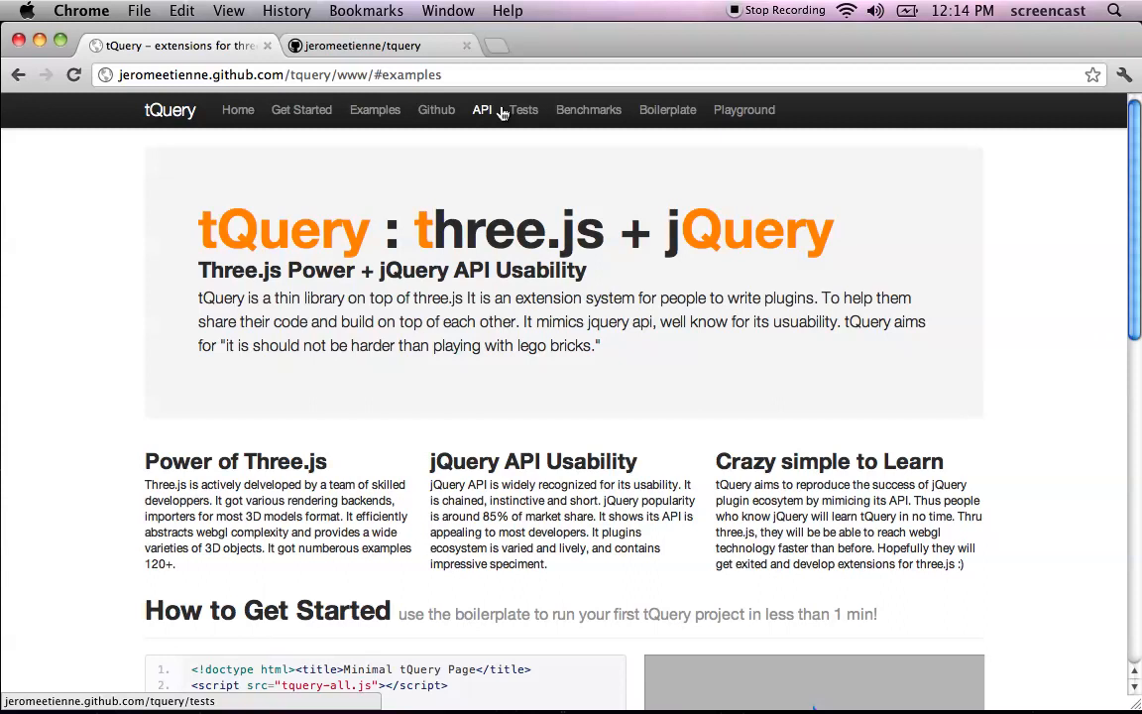
mouse_move(483, 110)
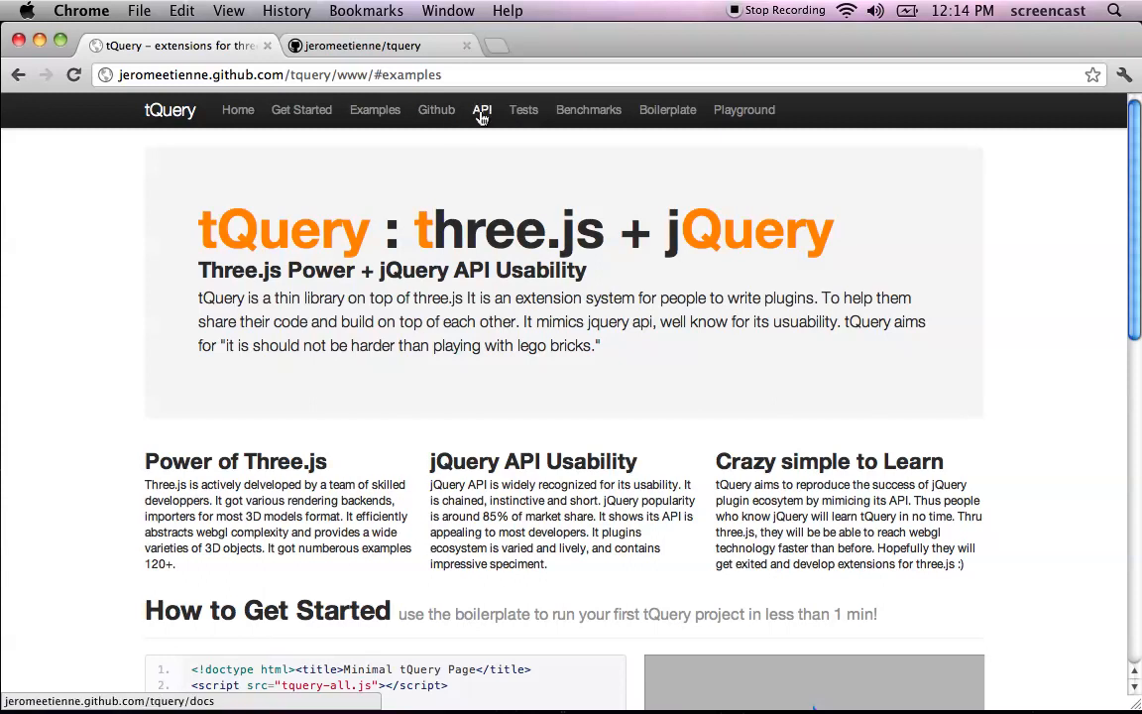
- Reopen the API documentation in another tab, then bring up the tQuery test suite
click(482, 110)
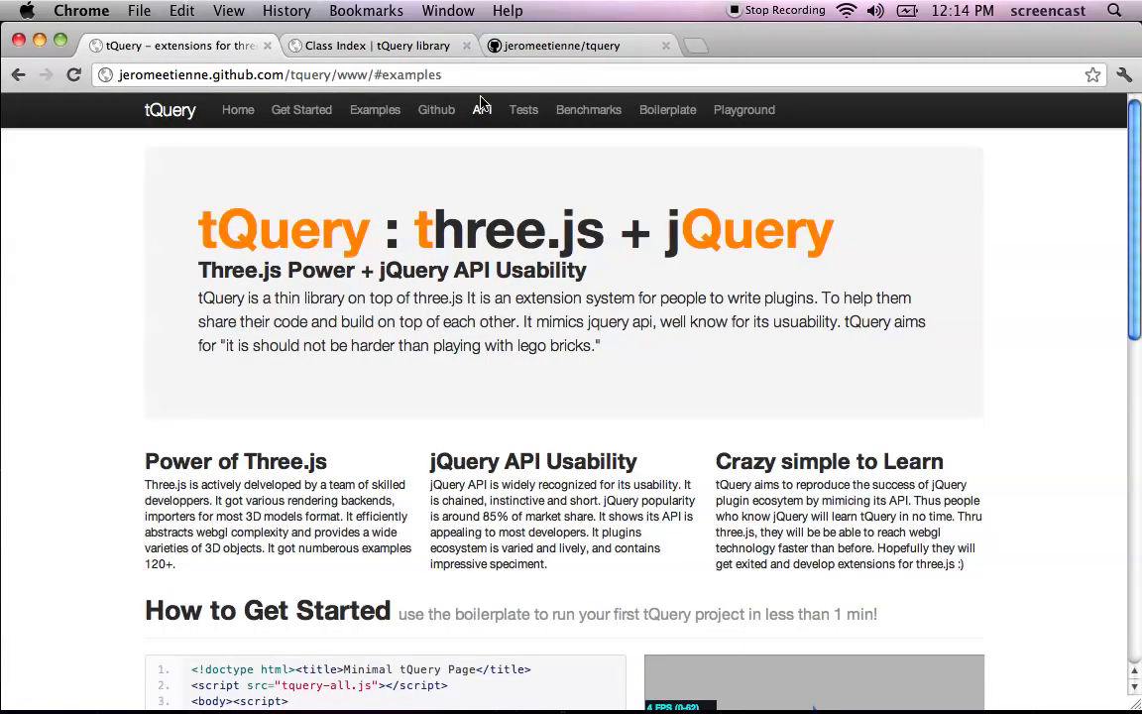
click(522, 110)
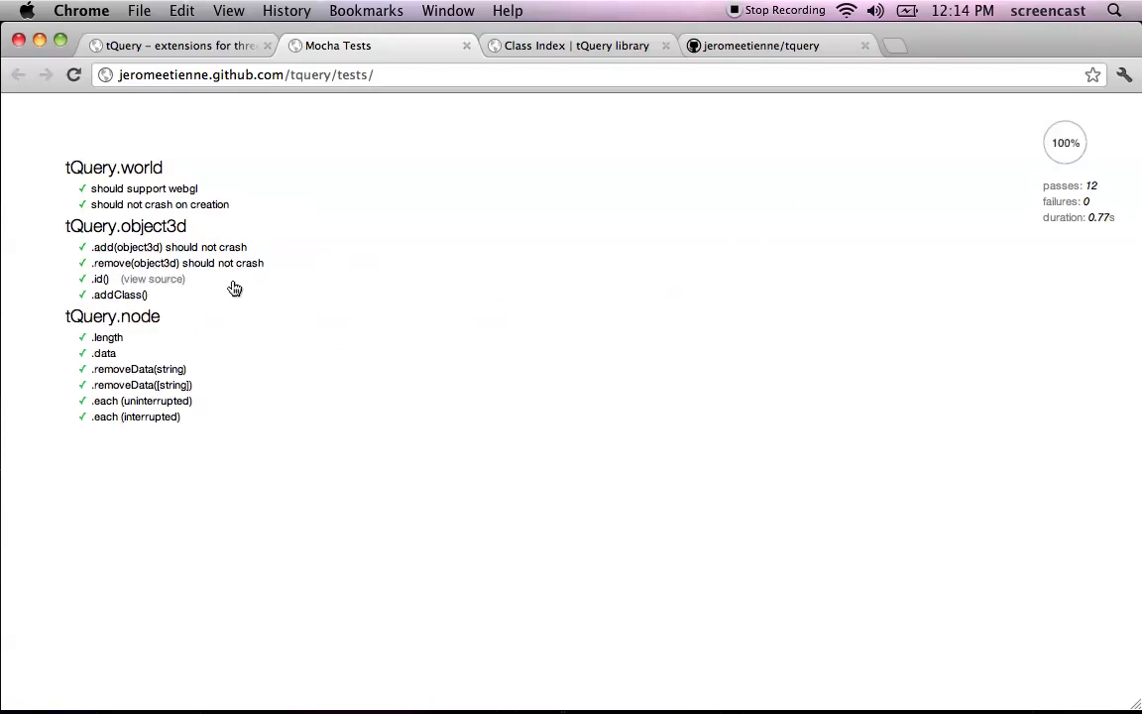
mouse_move(246, 247)
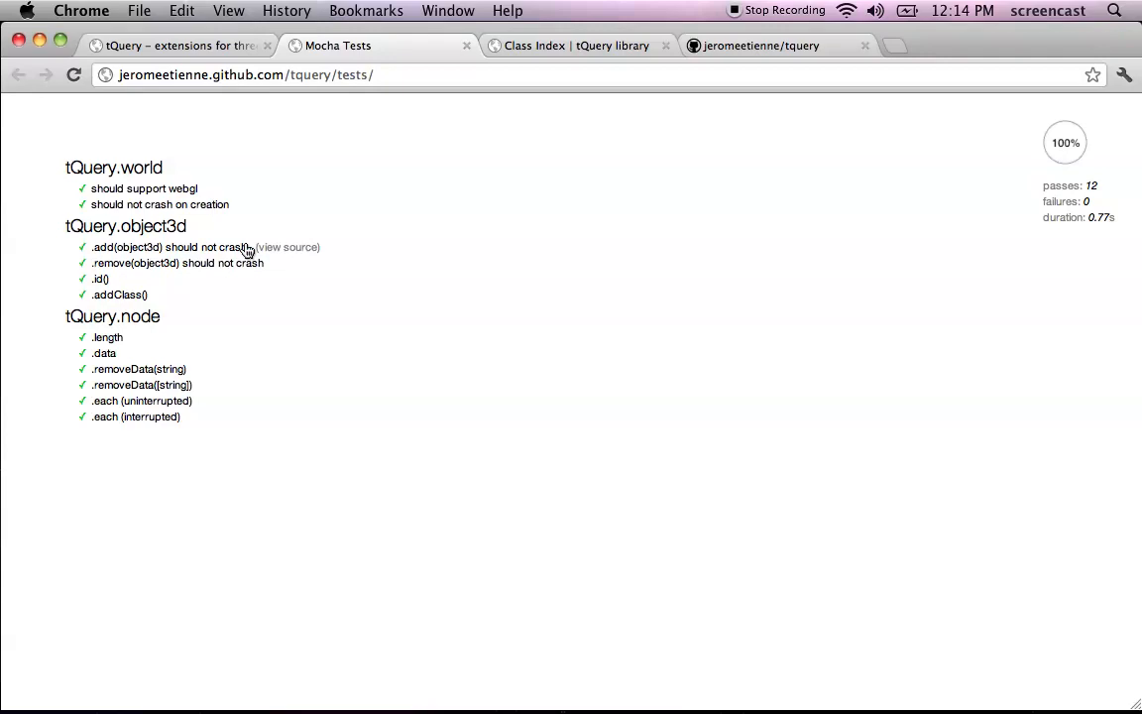
mouse_move(157, 163)
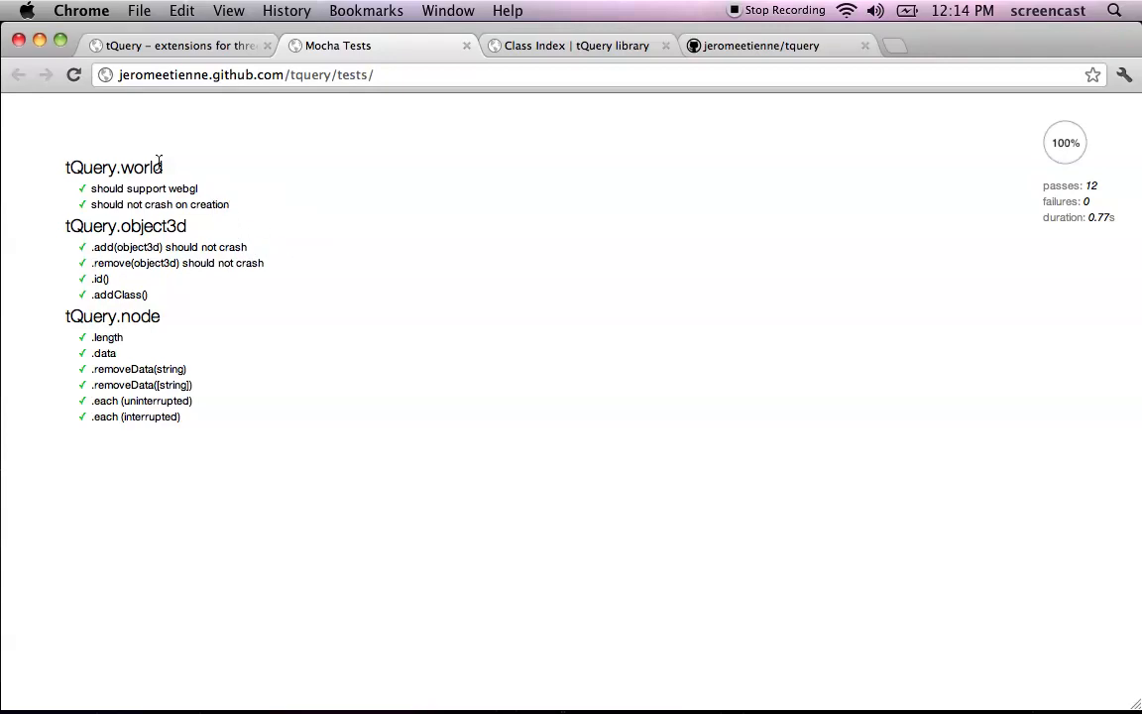
mouse_move(139, 353)
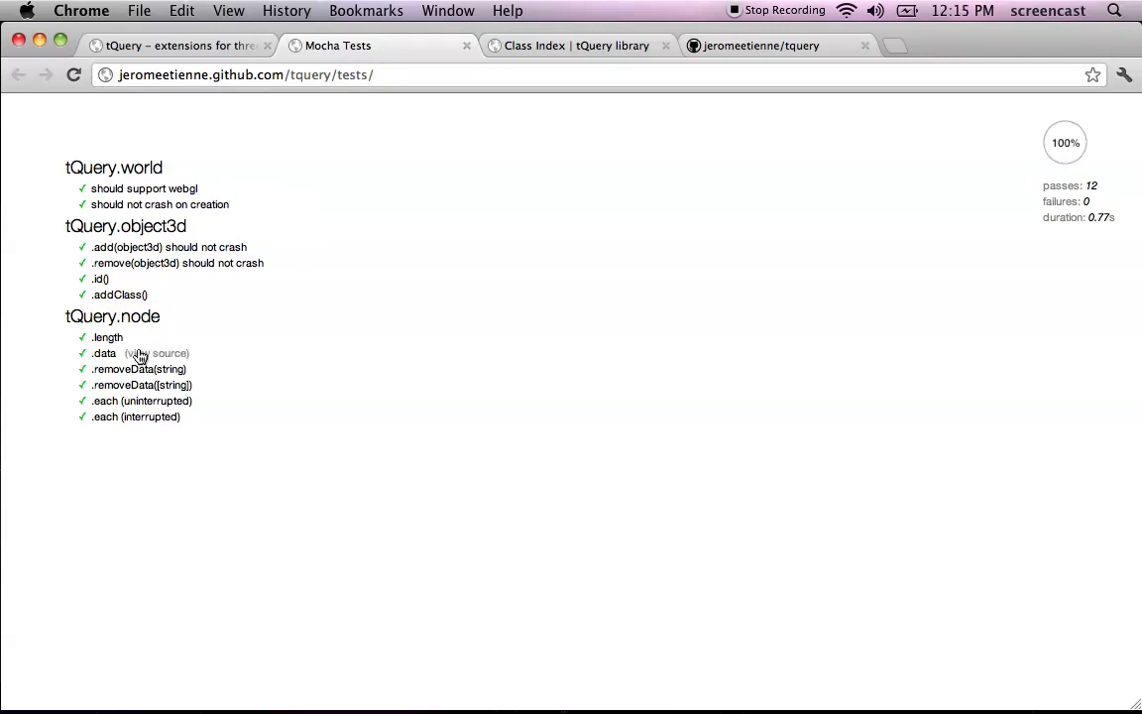
mouse_move(144, 188)
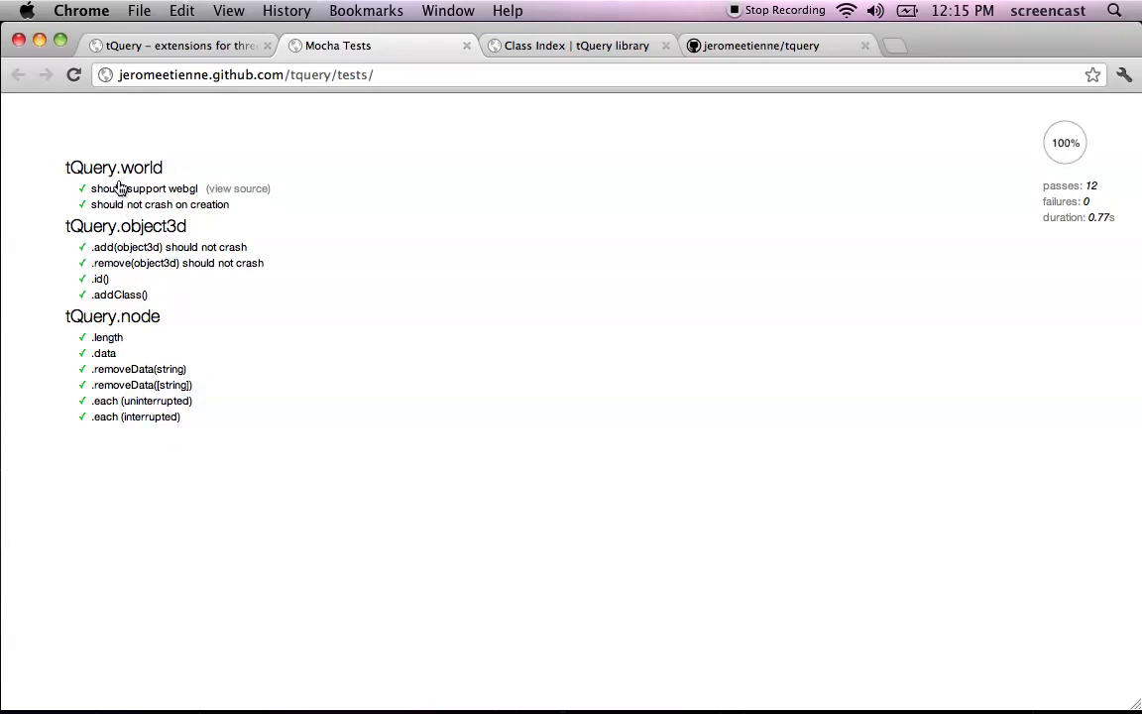
mouse_move(138, 384)
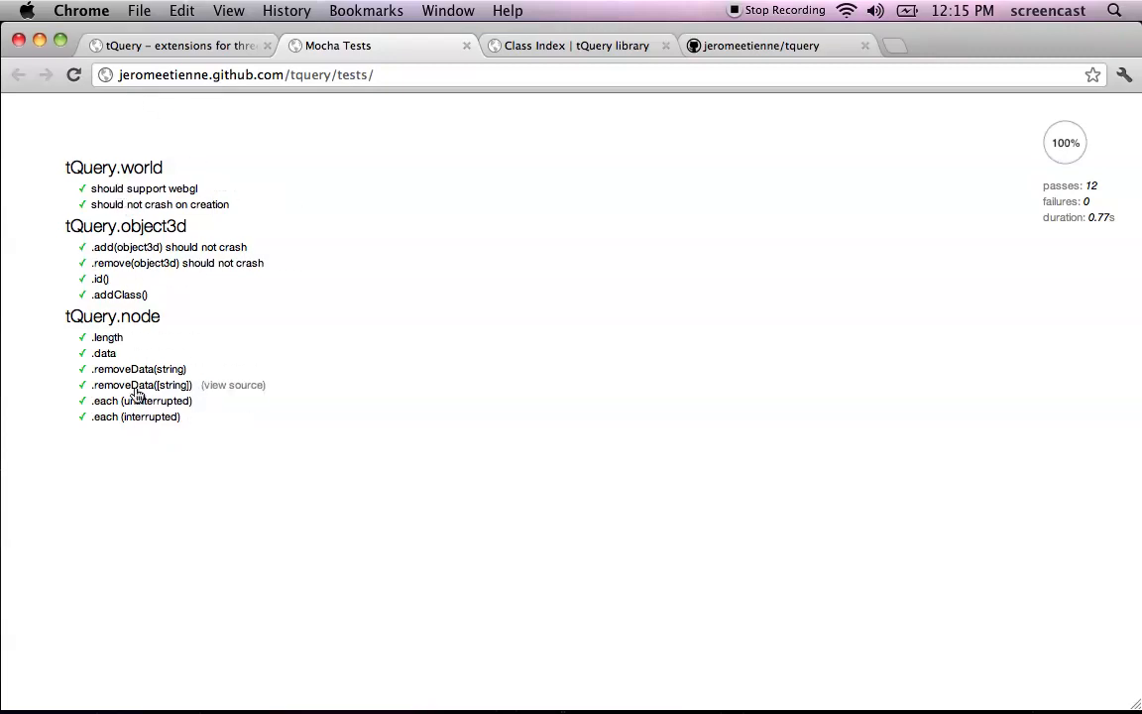
mouse_move(152, 508)
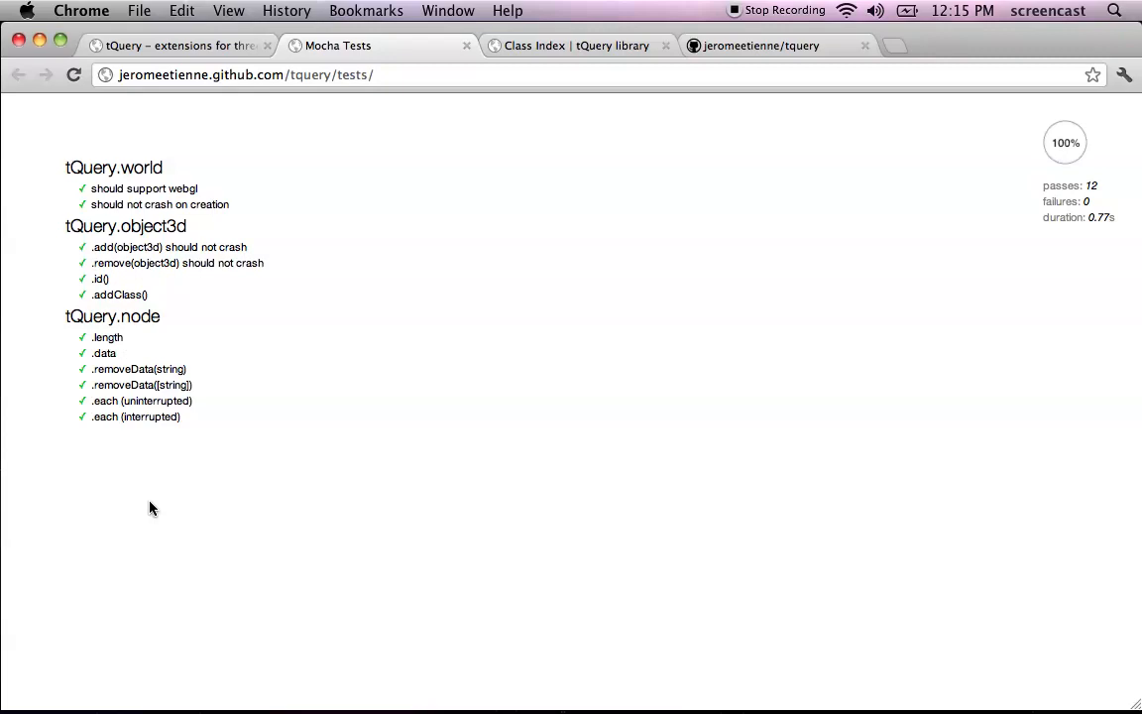
mouse_move(195, 257)
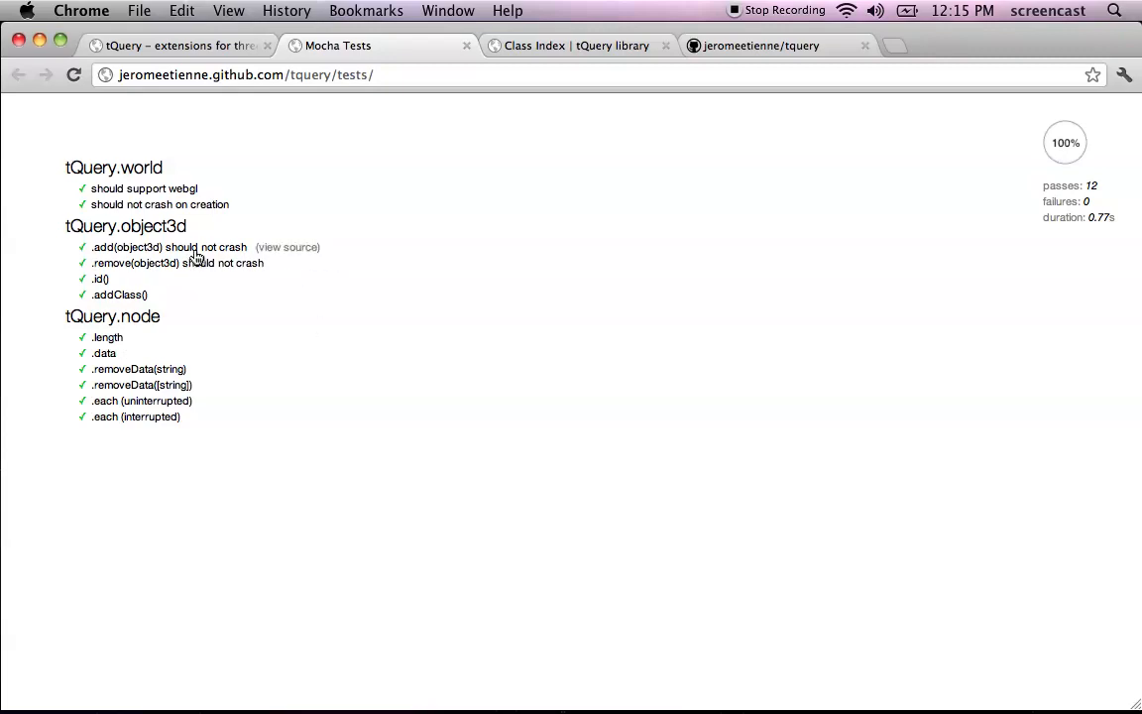
mouse_move(327, 40)
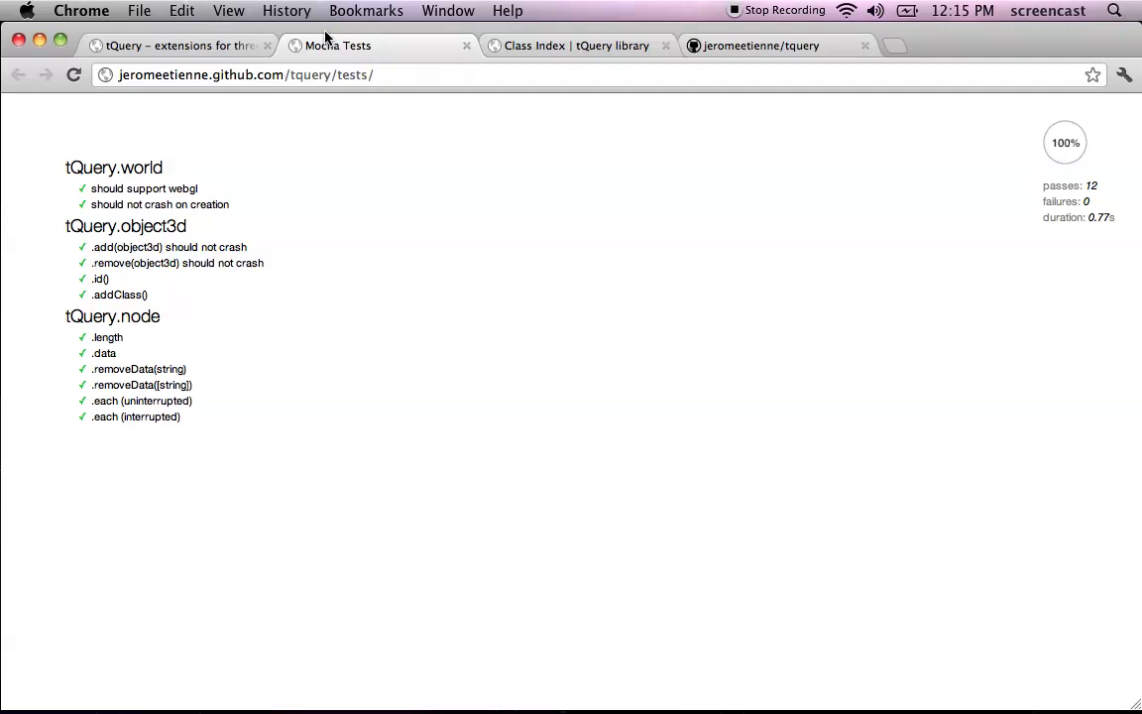
- Open the tQuery benchmarks page from the test results tab
click(466, 46)
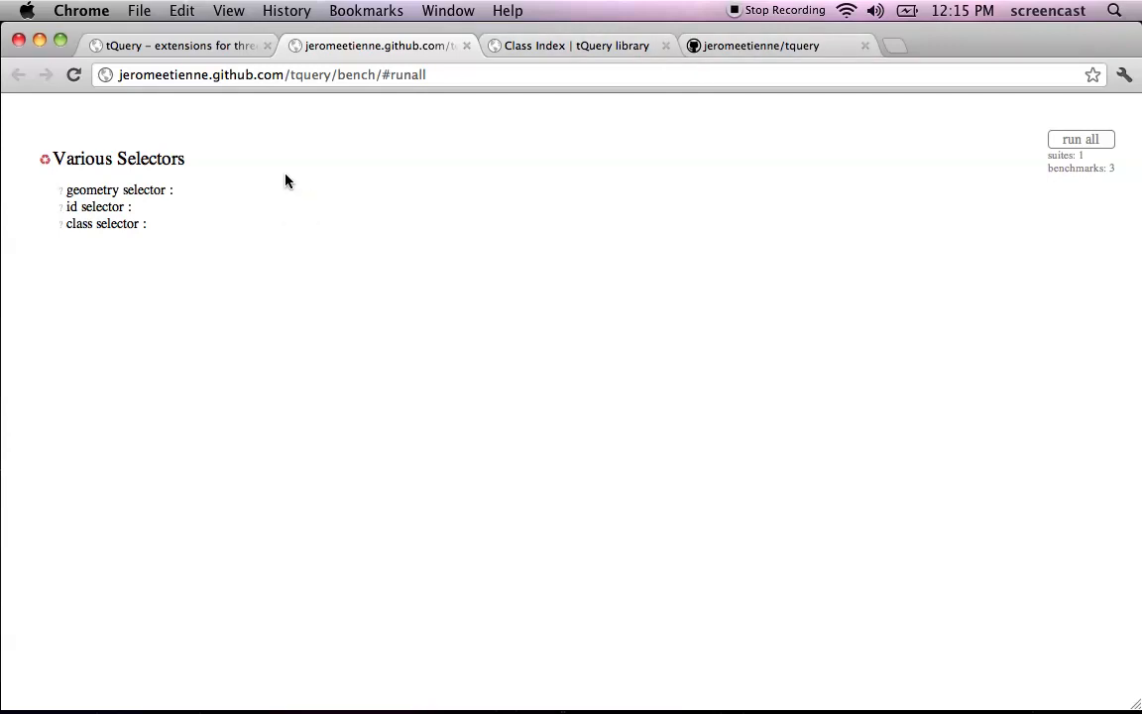
- Run all three selector benchmarks; the class selector finishes fastest at 2279 ops/sec
click(1081, 139)
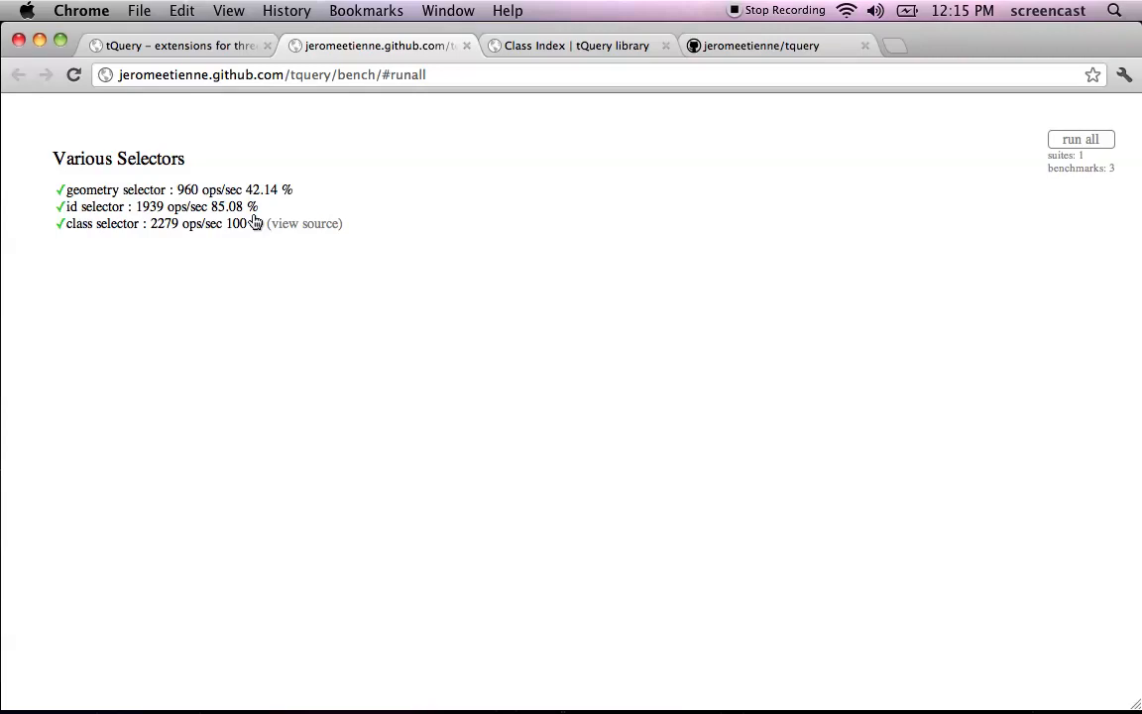
mouse_move(300, 551)
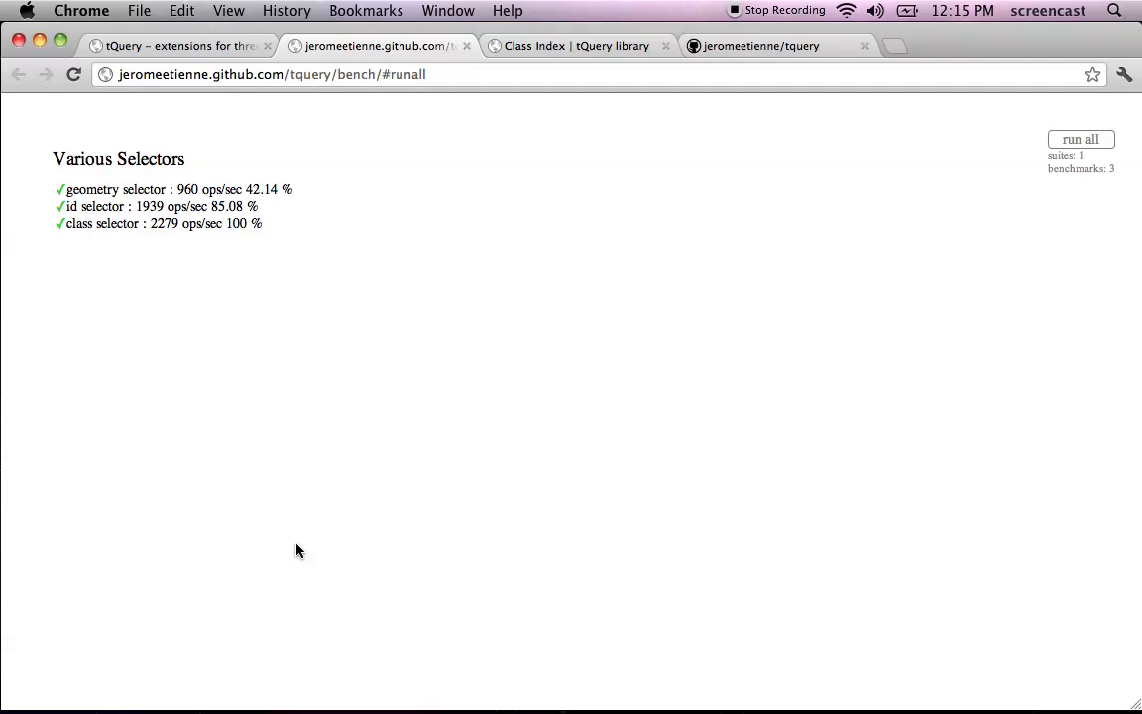
mouse_move(192, 307)
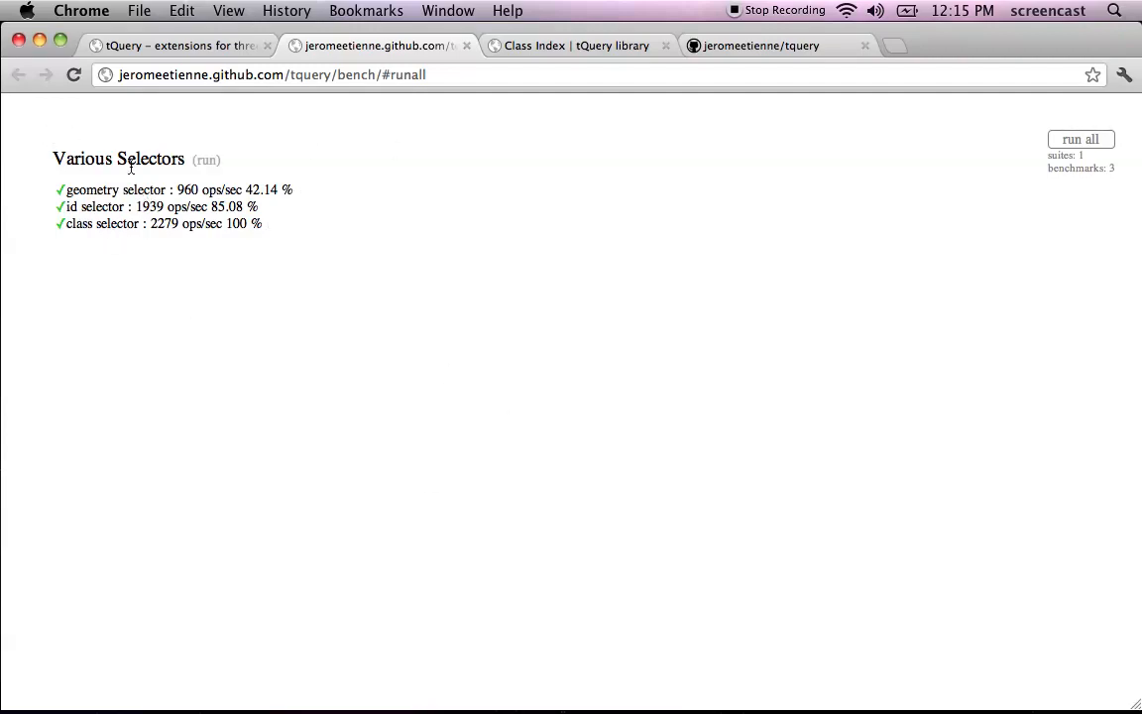
mouse_move(328, 315)
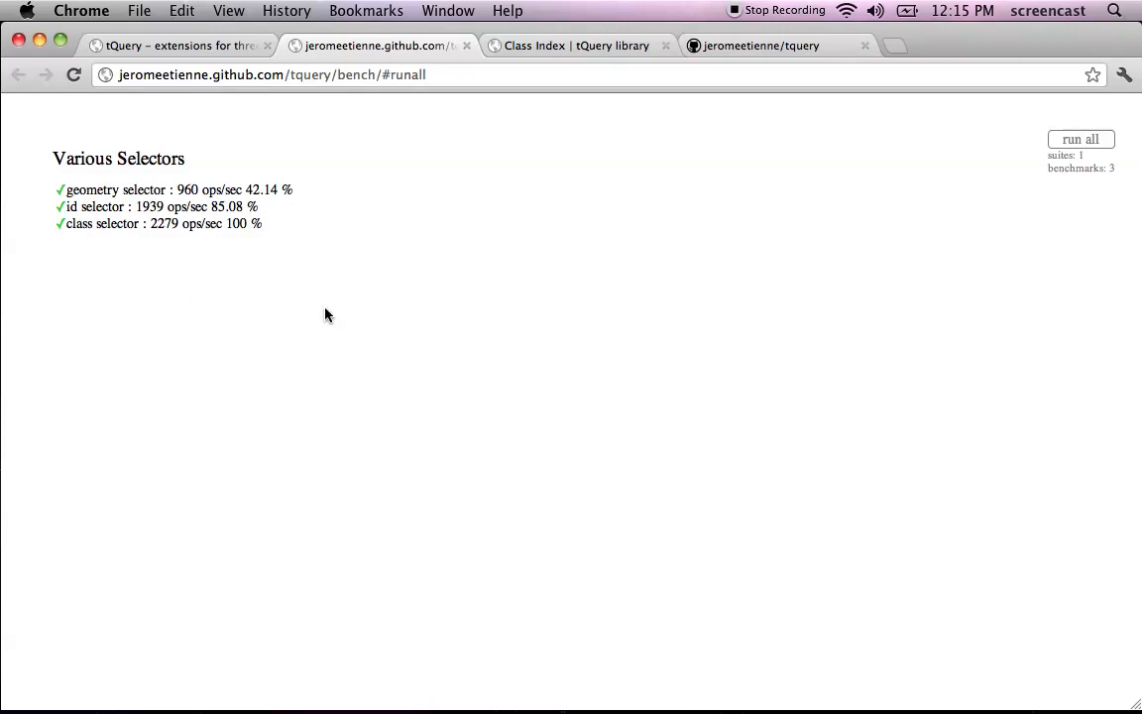
mouse_move(452, 100)
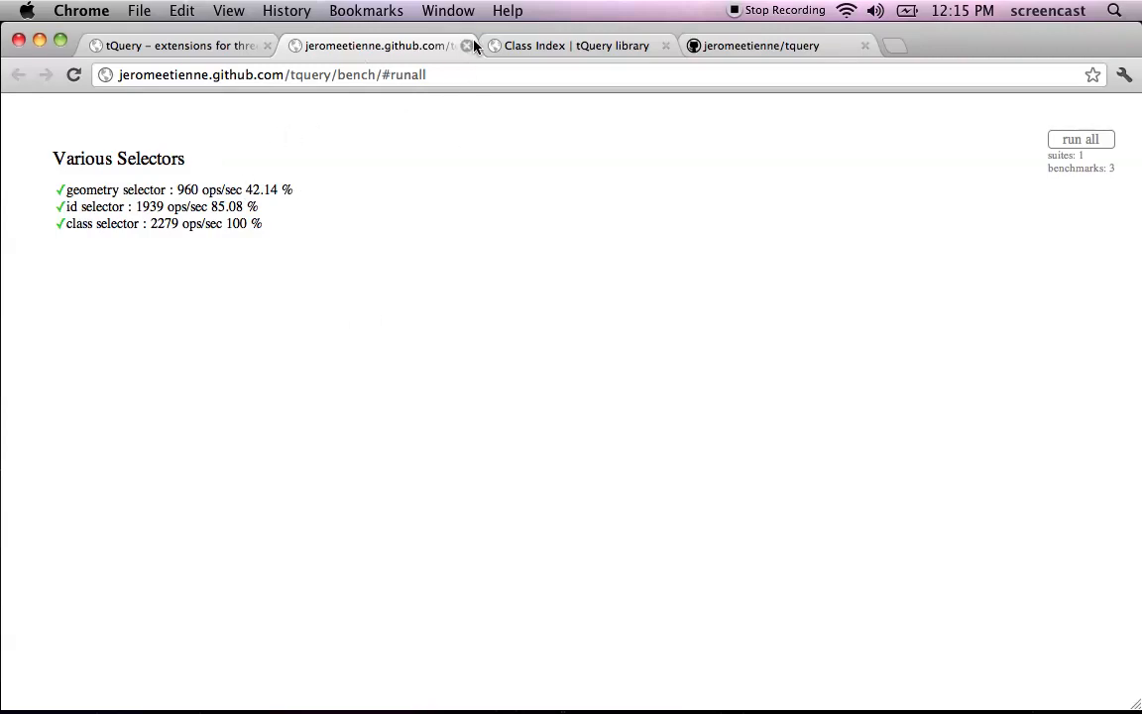
- Close the benchmark results, then close the boilerplate page's view-source tab
click(467, 46)
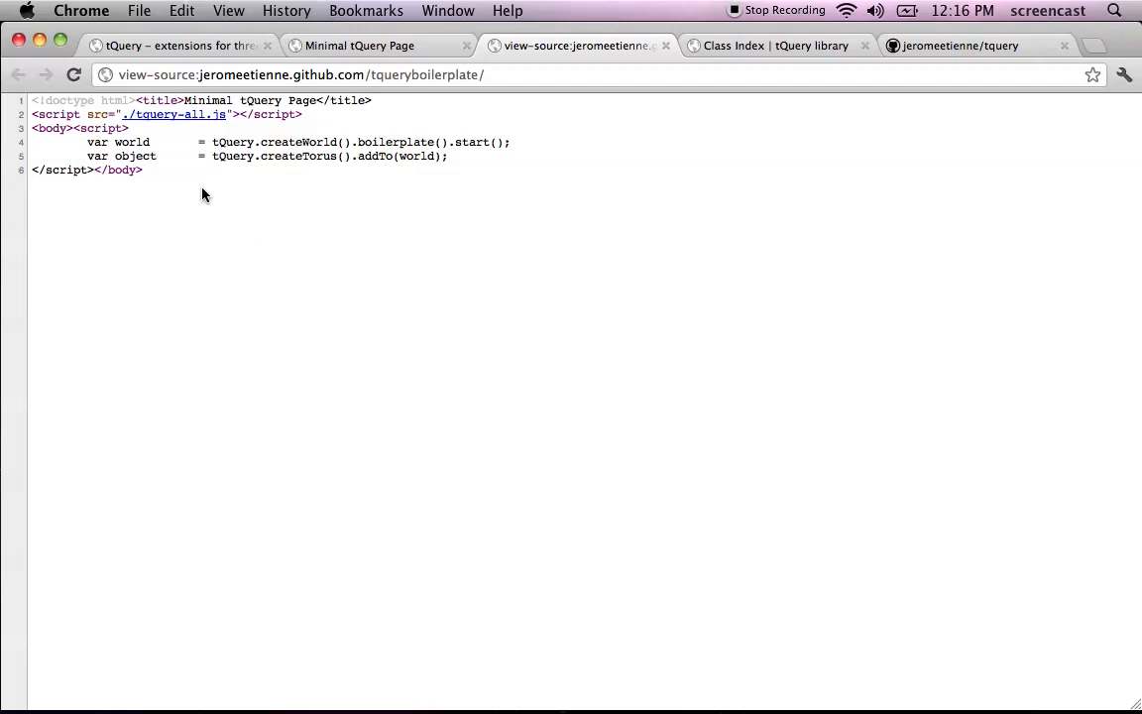
mouse_move(665, 46)
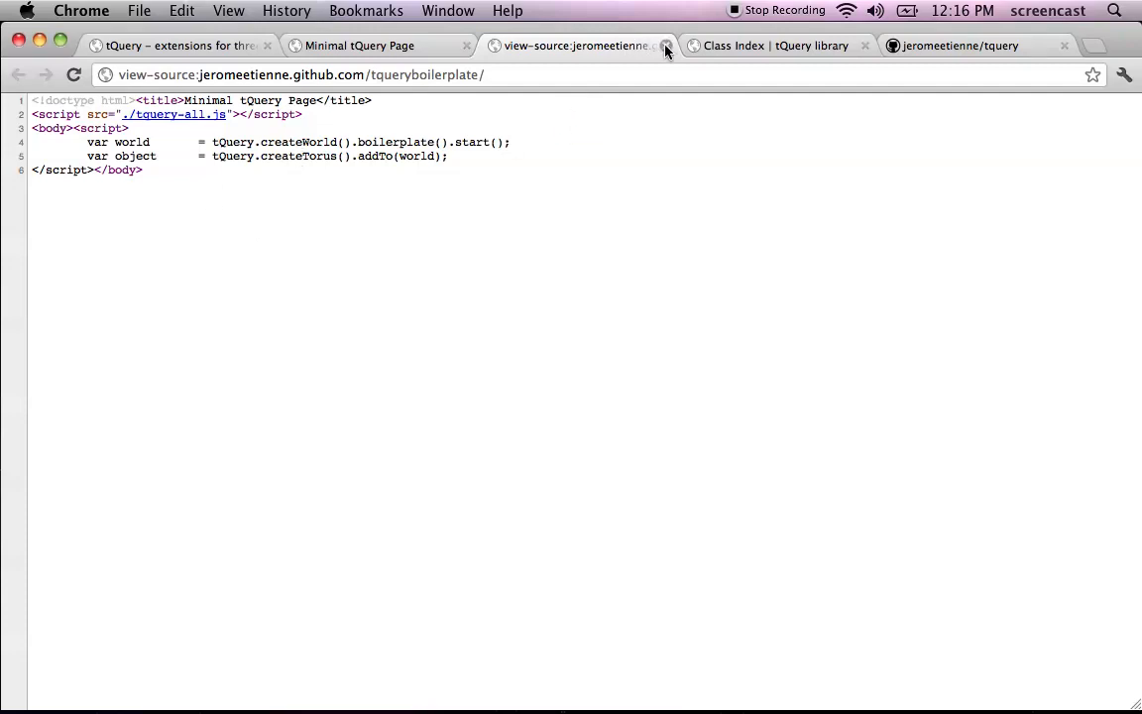
click(666, 46)
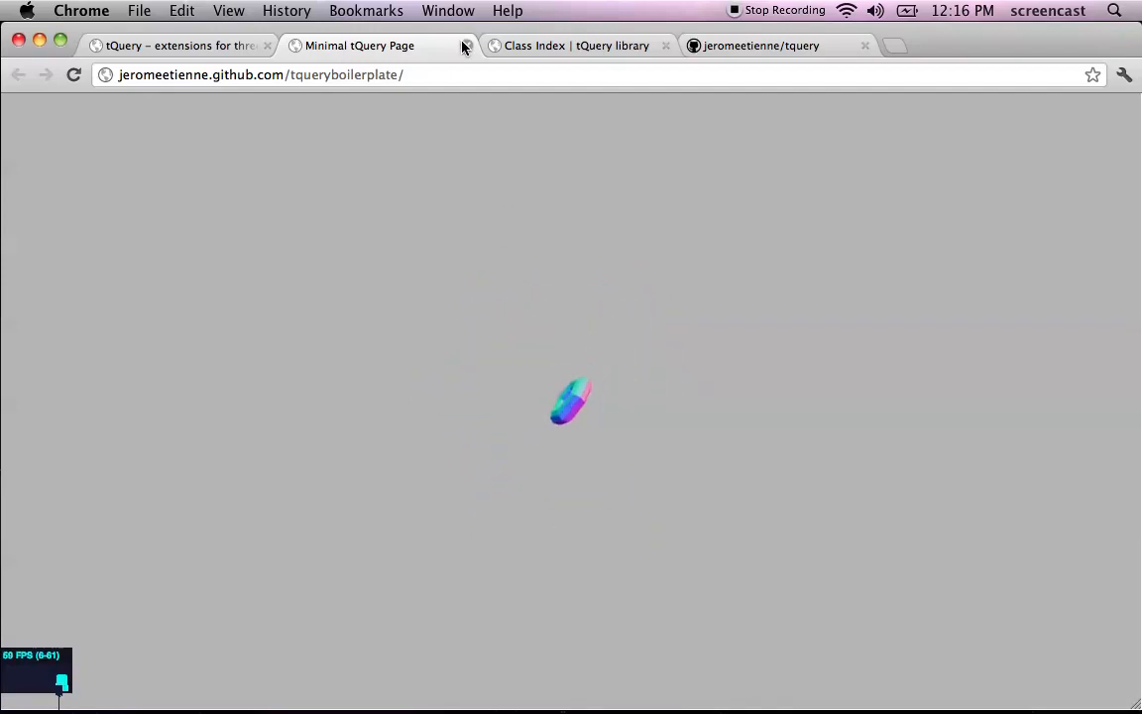
- Close the Minimal tQuery Page boilerplate demo tab
click(466, 46)
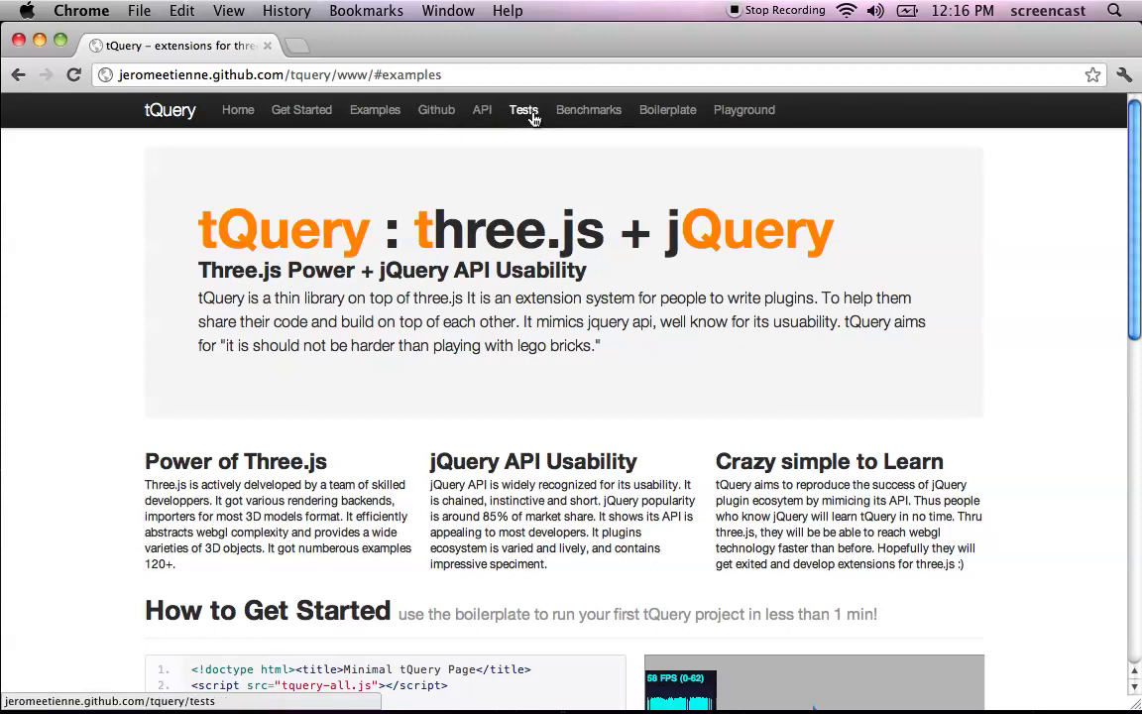
mouse_move(536, 121)
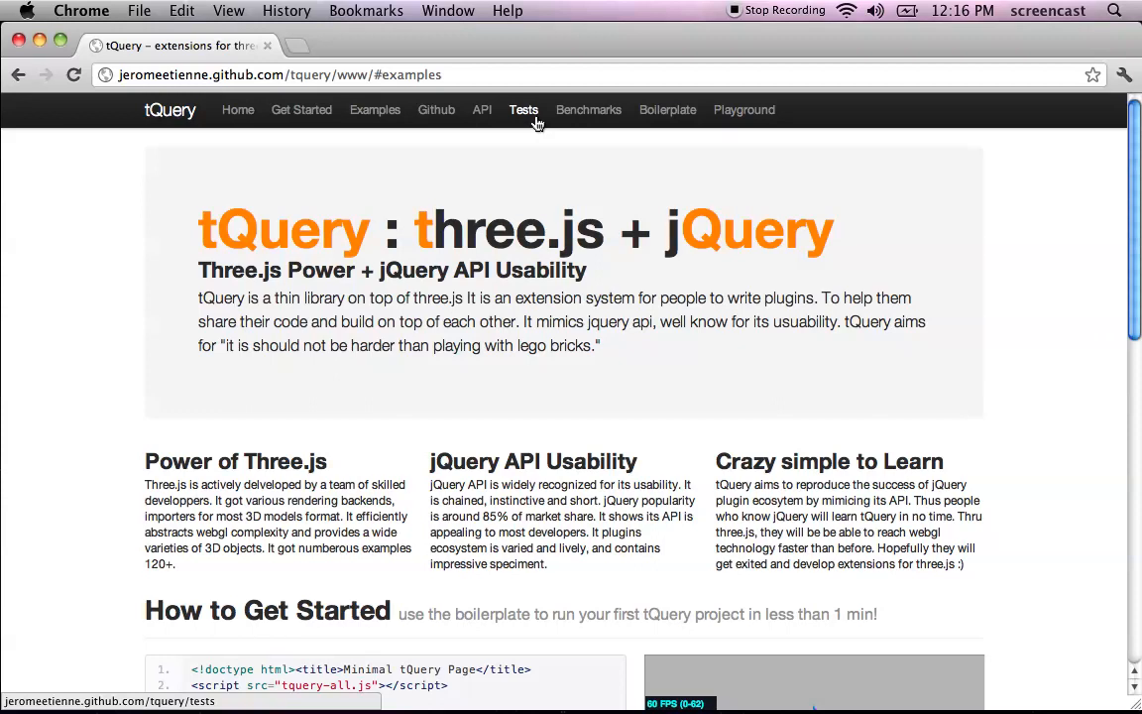
mouse_move(588, 109)
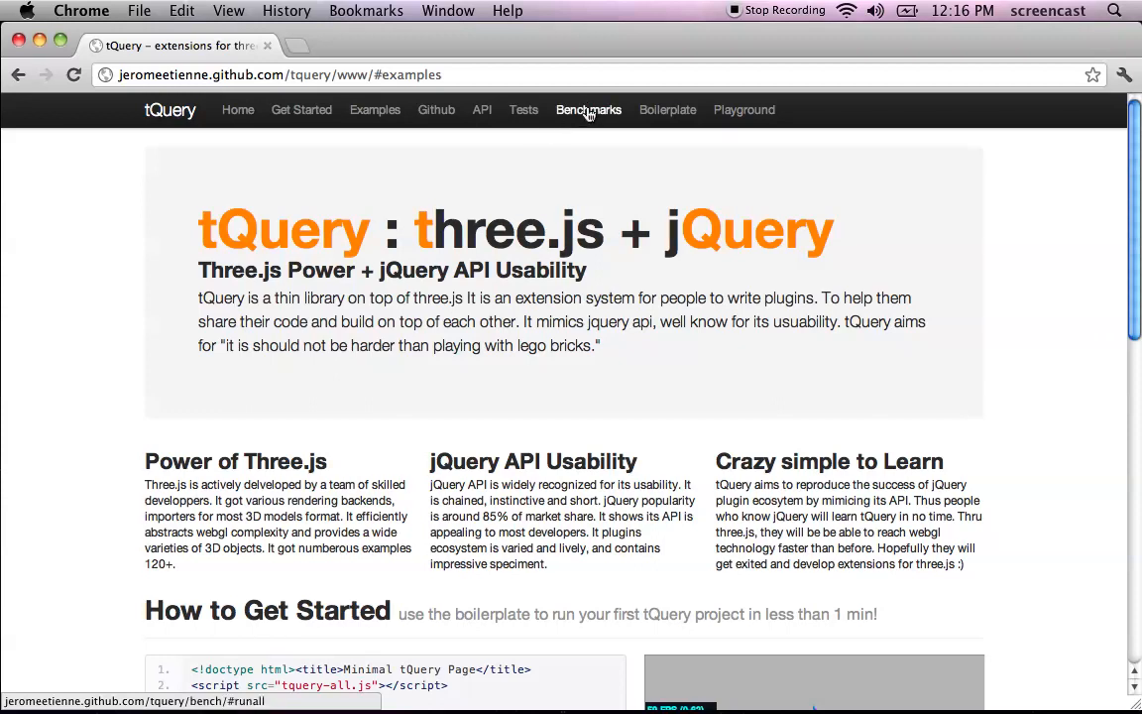
- In the Playground, add tQuery.createText('Hello world!').addTo(world); and close the tab after it renders
click(743, 109)
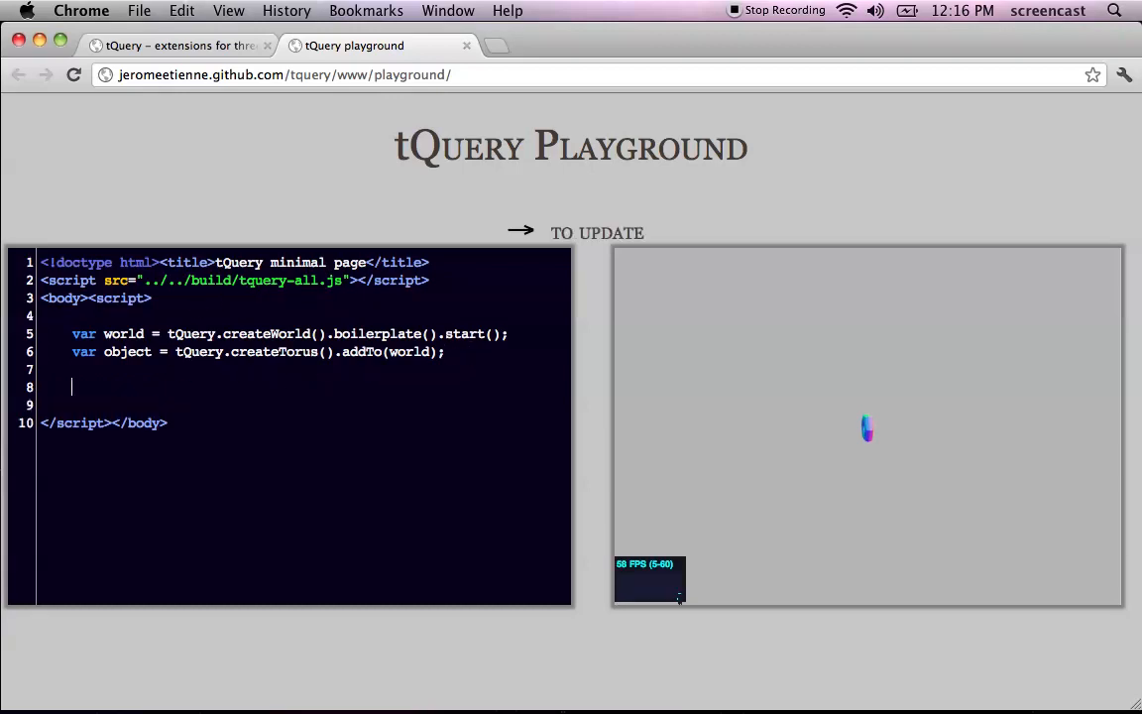
text(tQuery.)
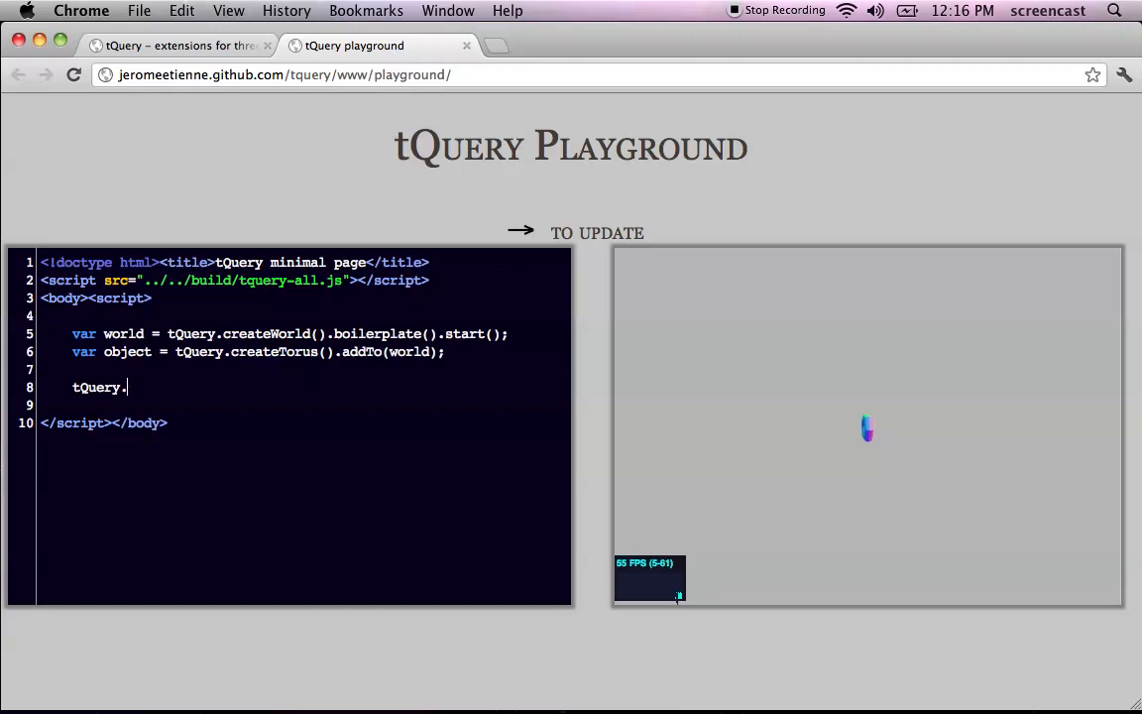
text(create)
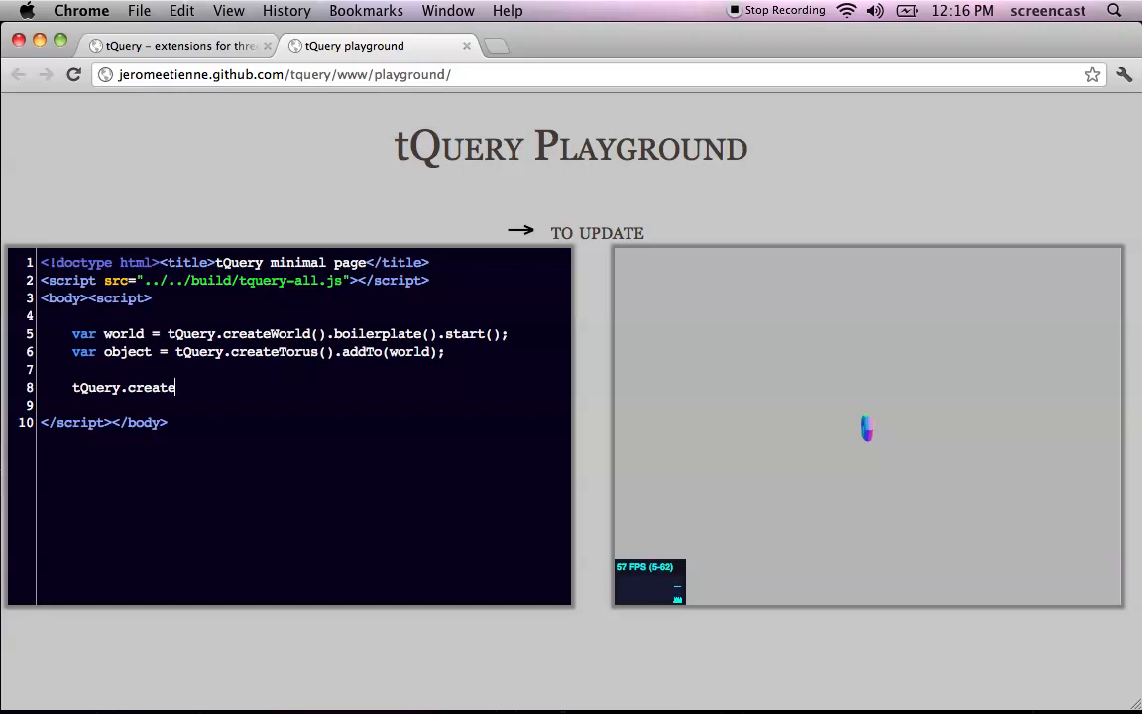
text(Text(')
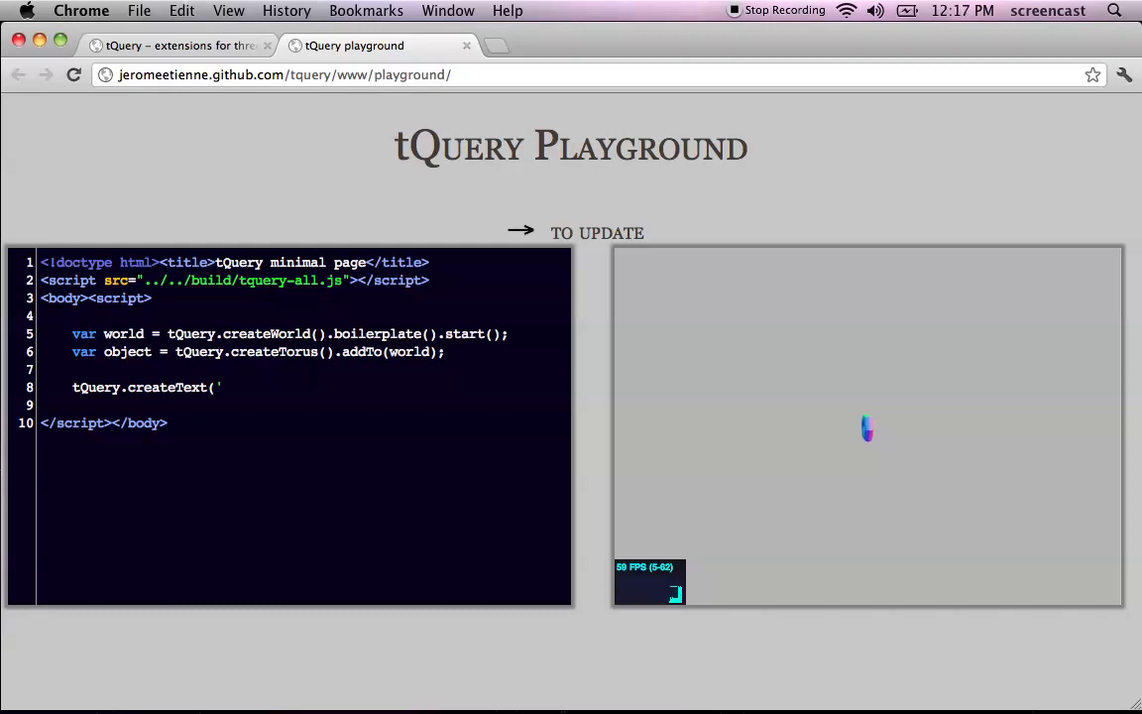
text(He)
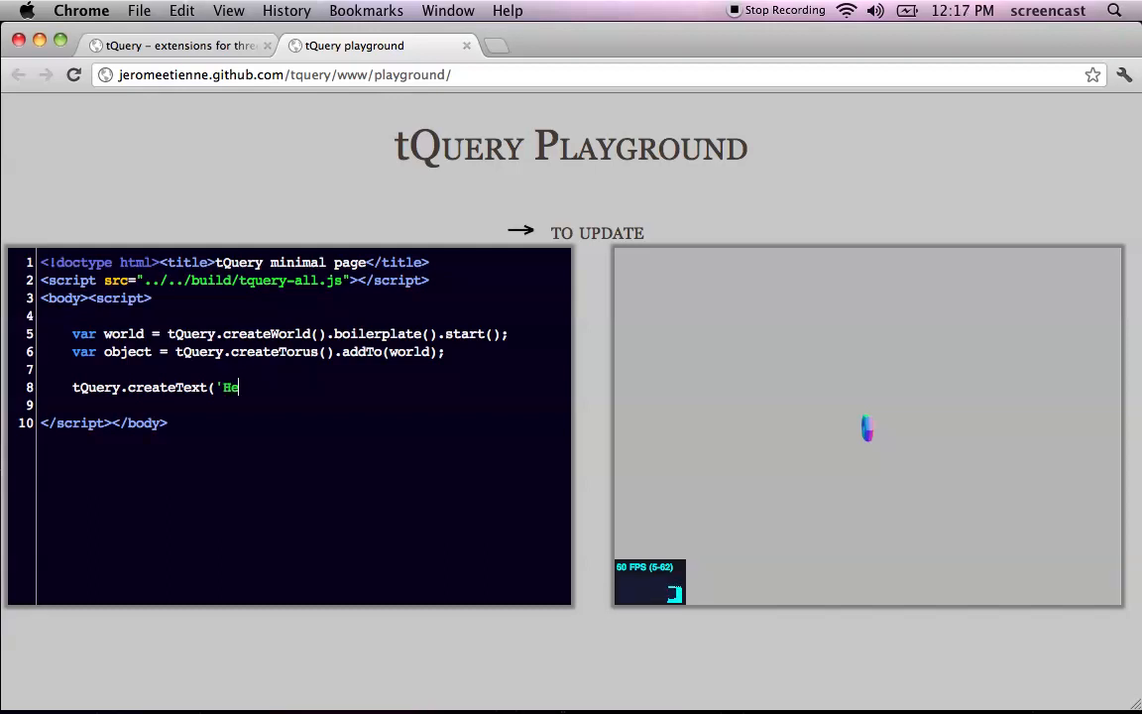
text(llo)
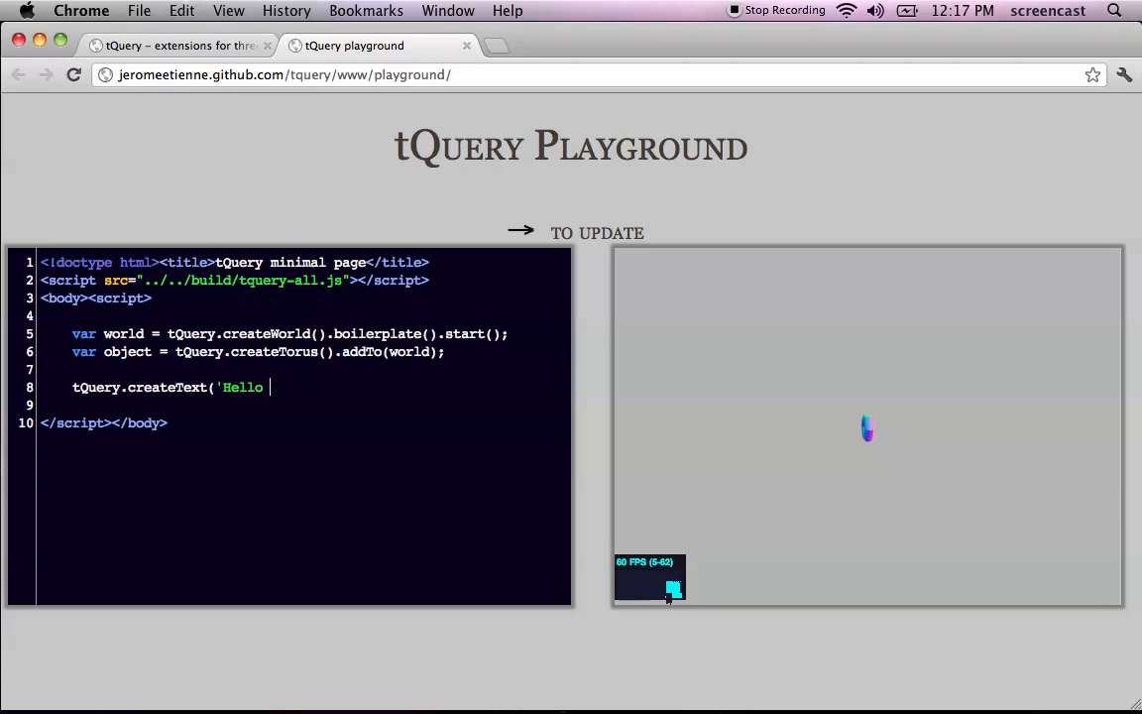
text(world!)
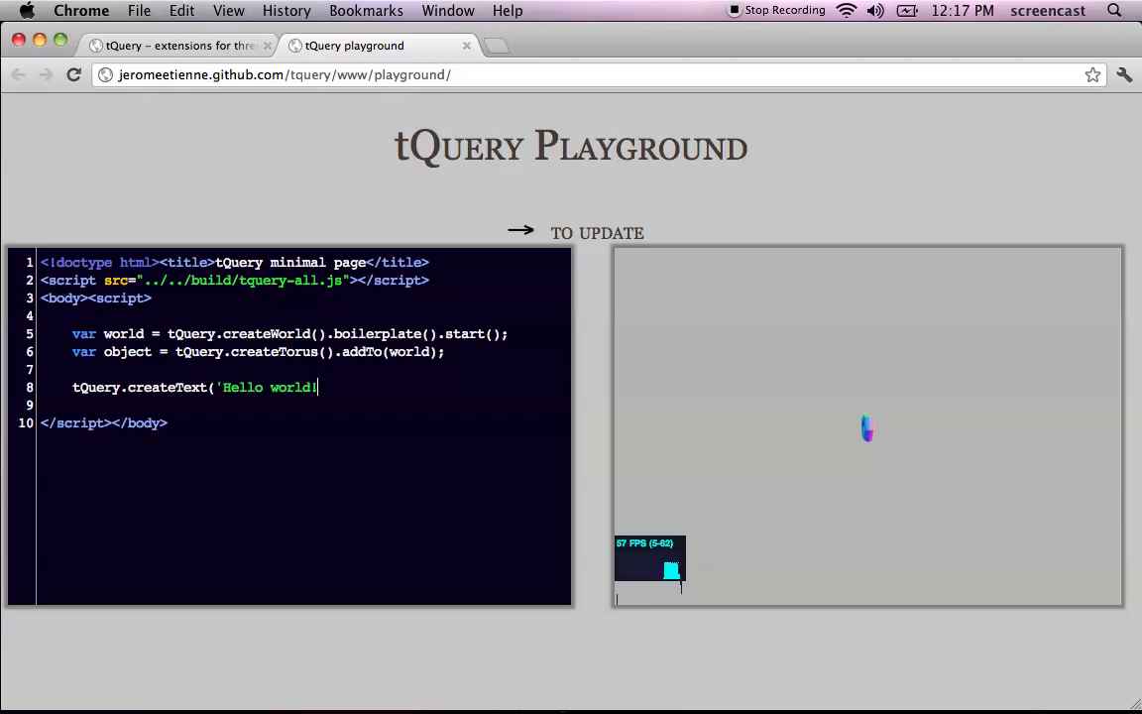
text('))
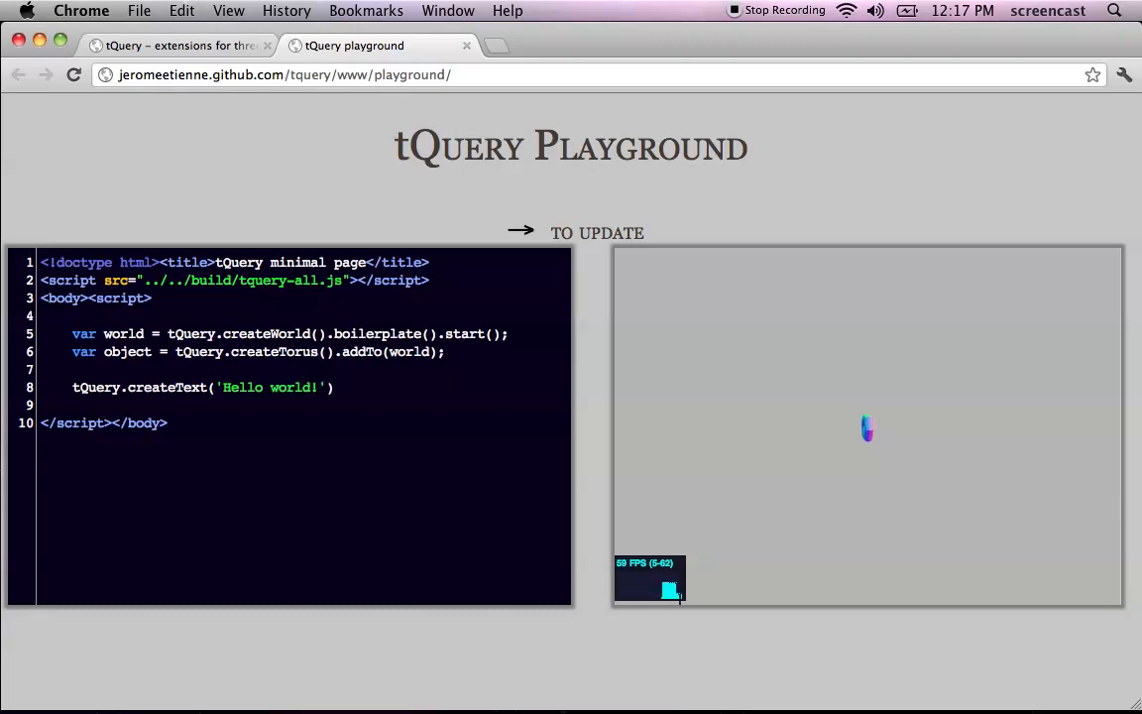
text(.addTo()
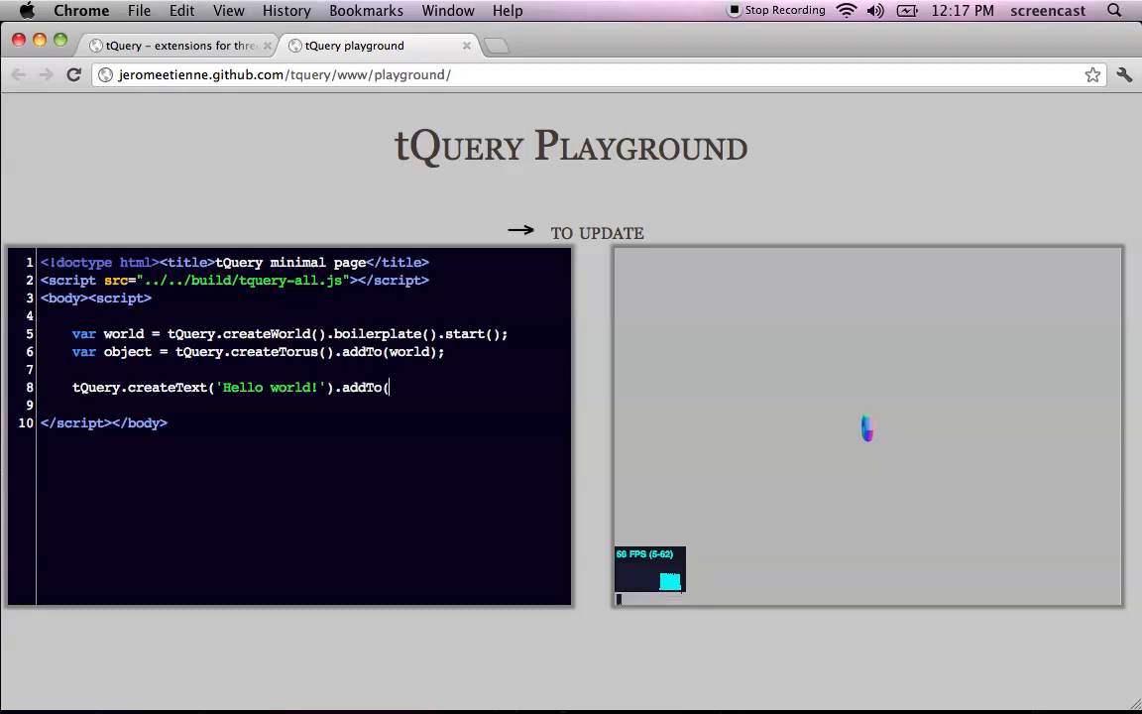
text(world);)
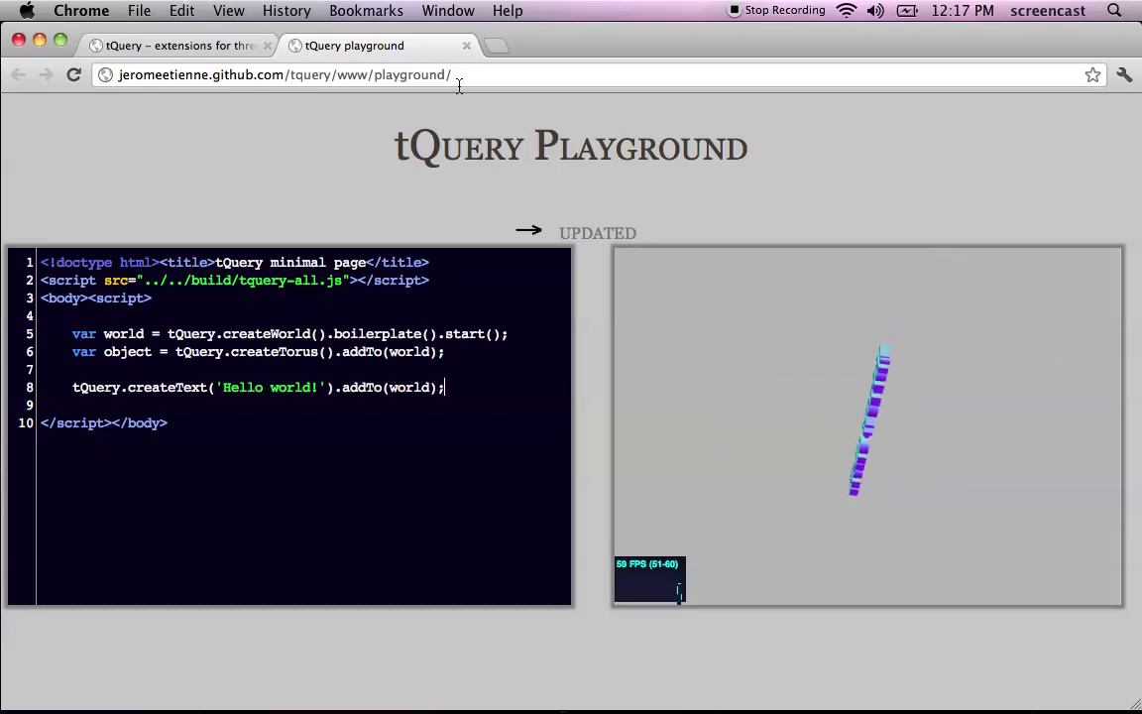
click(466, 45)
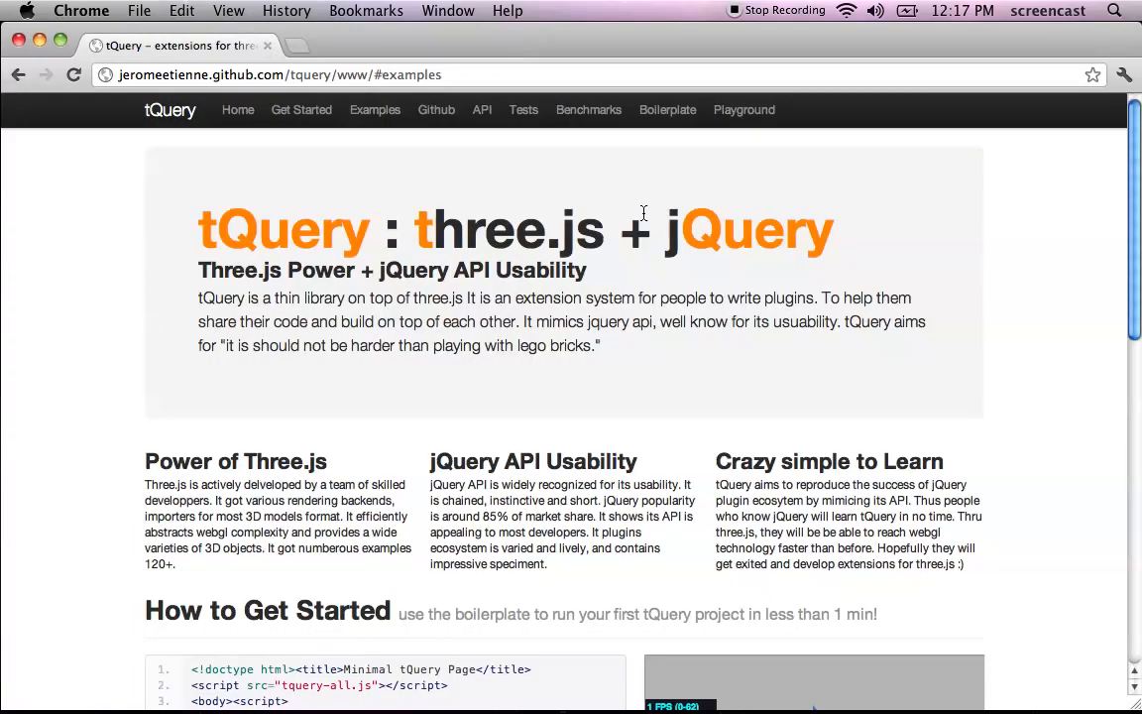
mouse_move(211, 223)
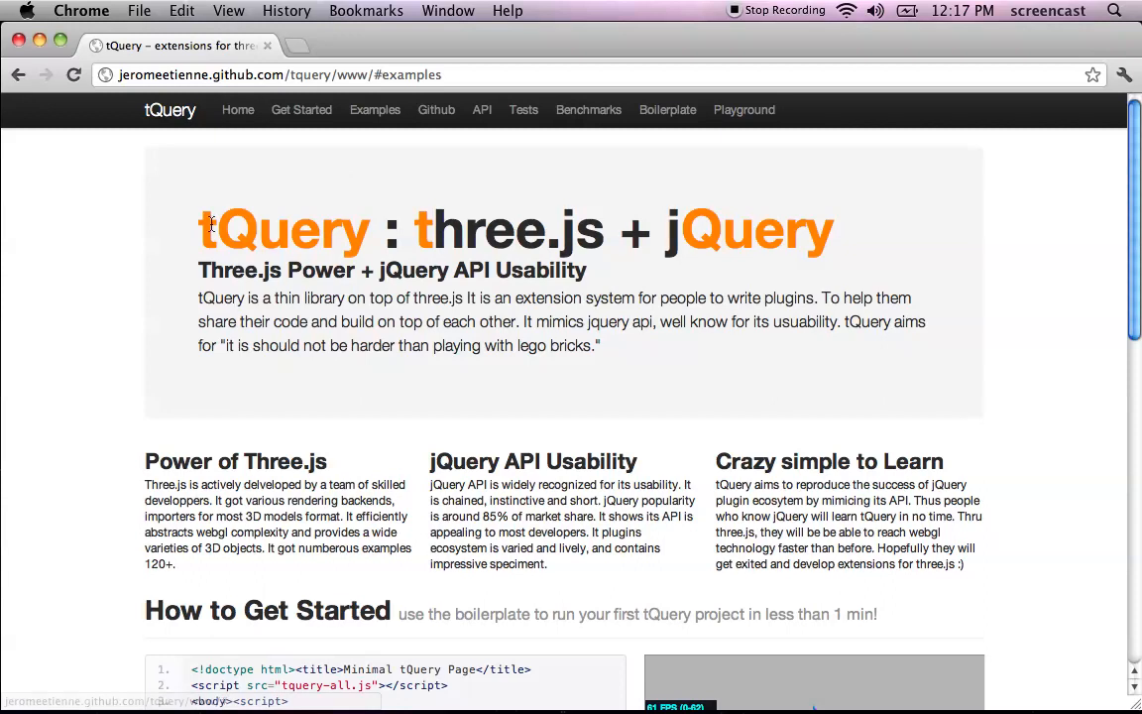
click(375, 109)
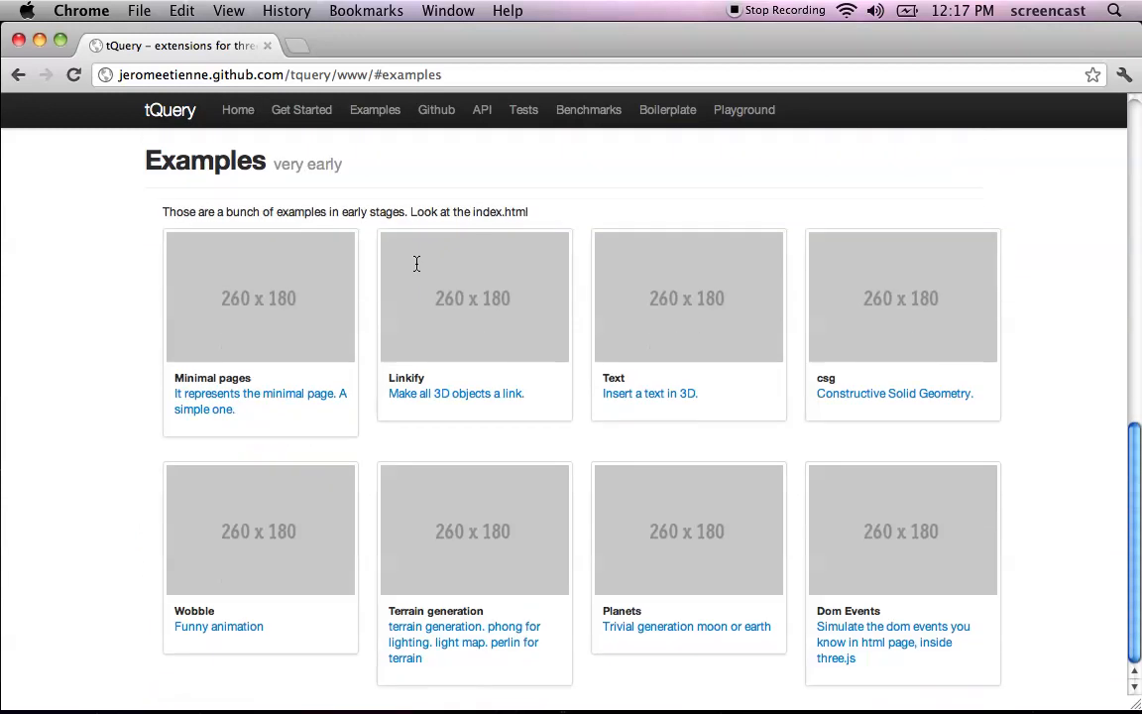
scroll(up, 3)
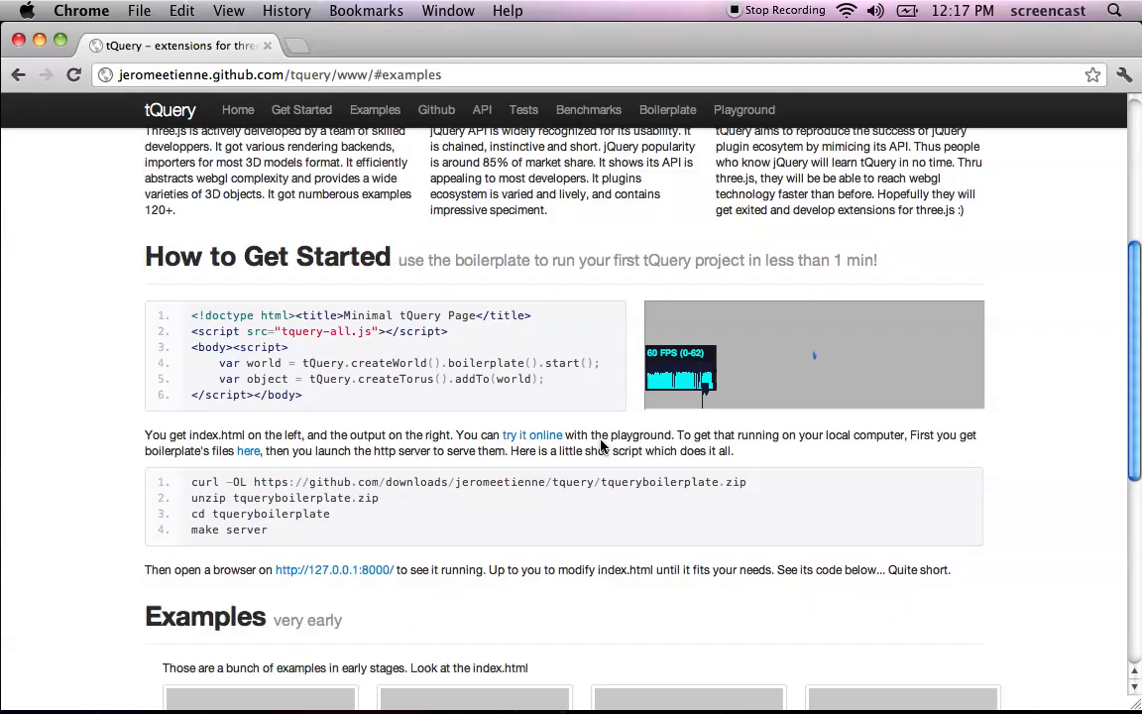
scroll(down, 3)
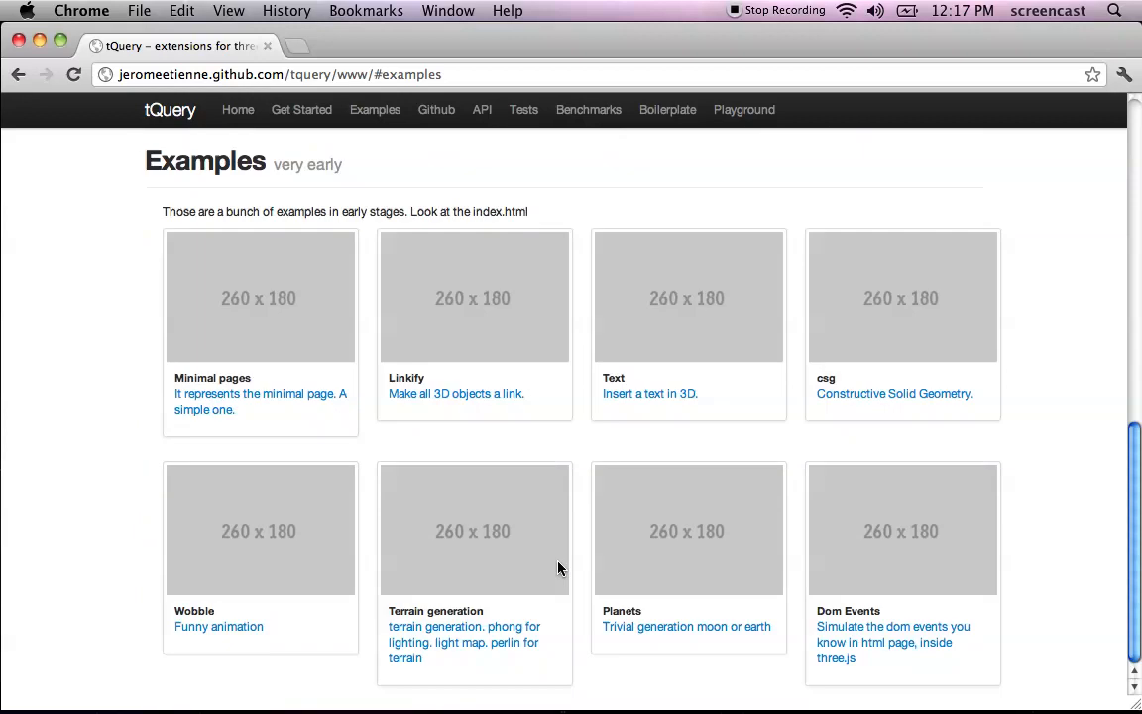
click(482, 110)
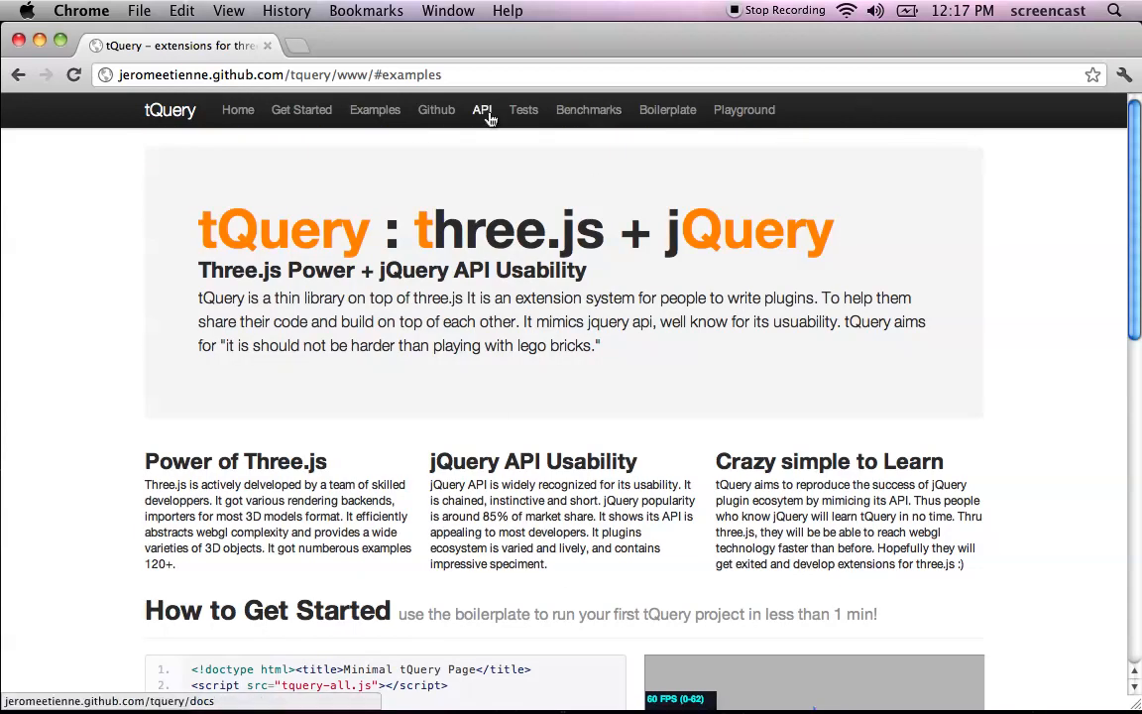
mouse_move(734, 441)
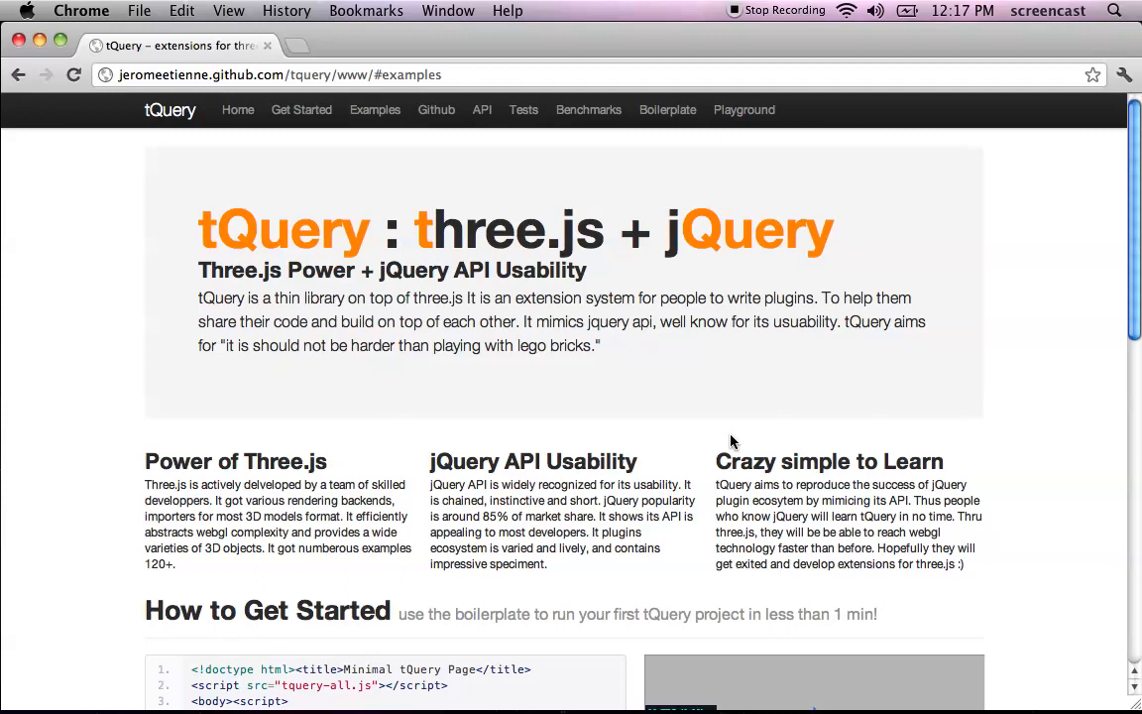
mouse_move(747, 399)
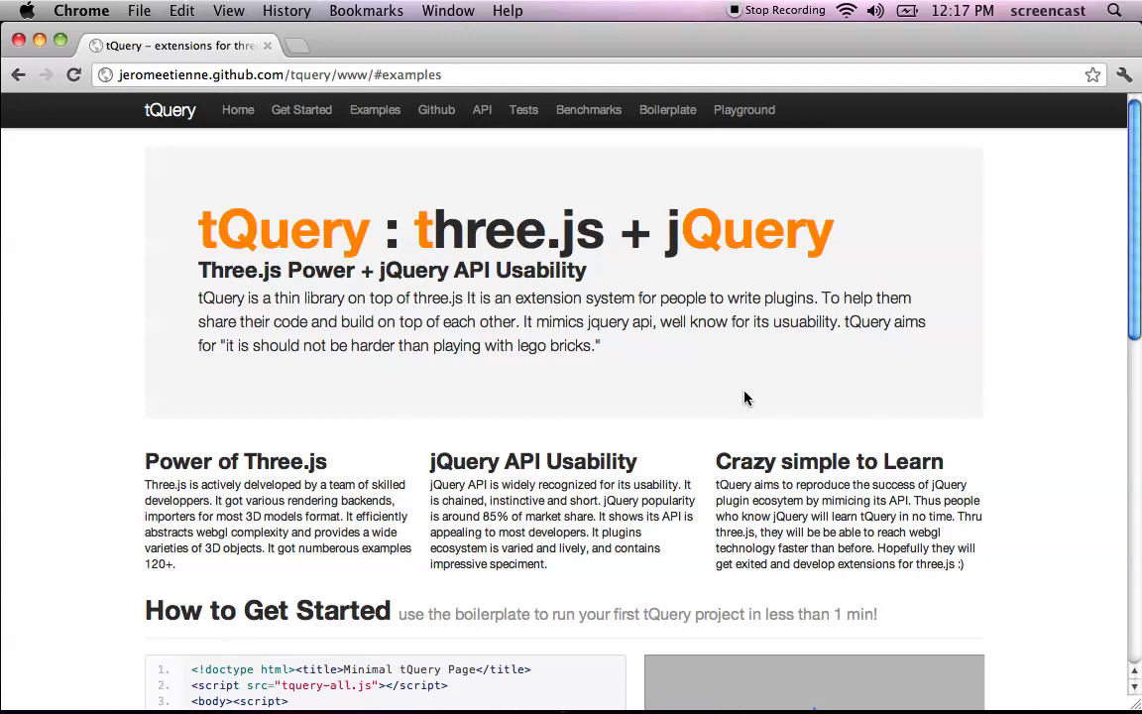
mouse_move(662, 243)
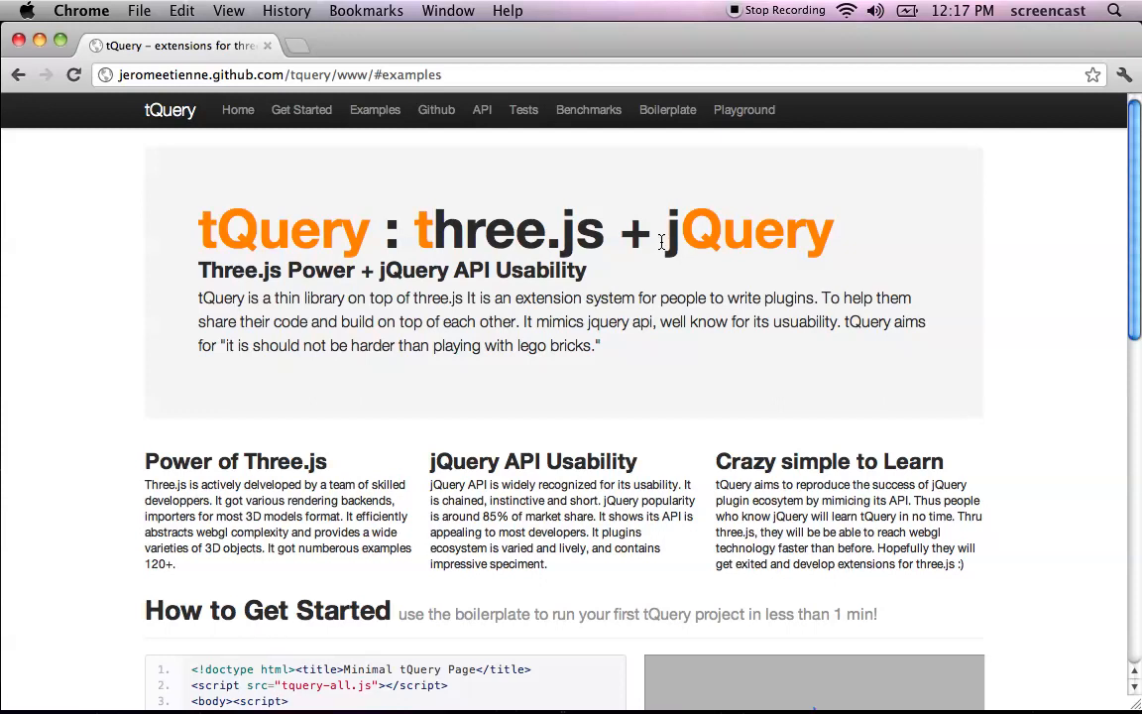